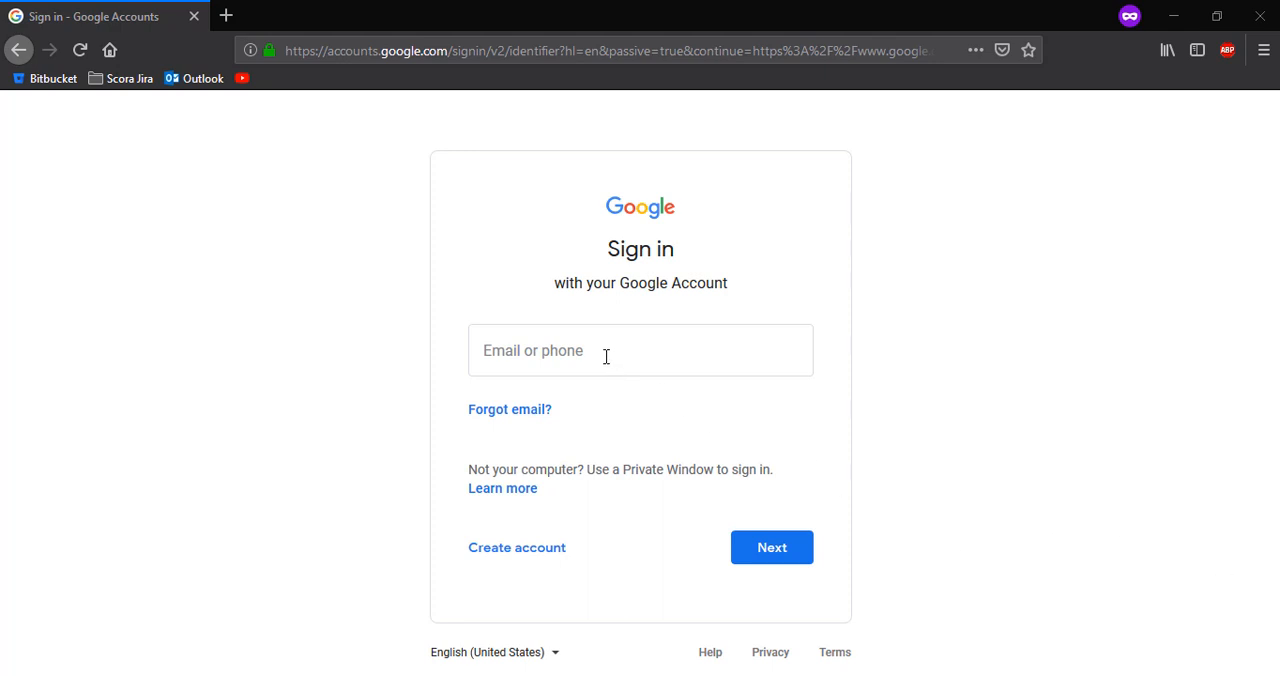
- Create the 'Material TextField' phone project with minimum API 22 and an Empty Activity
click(617, 350)
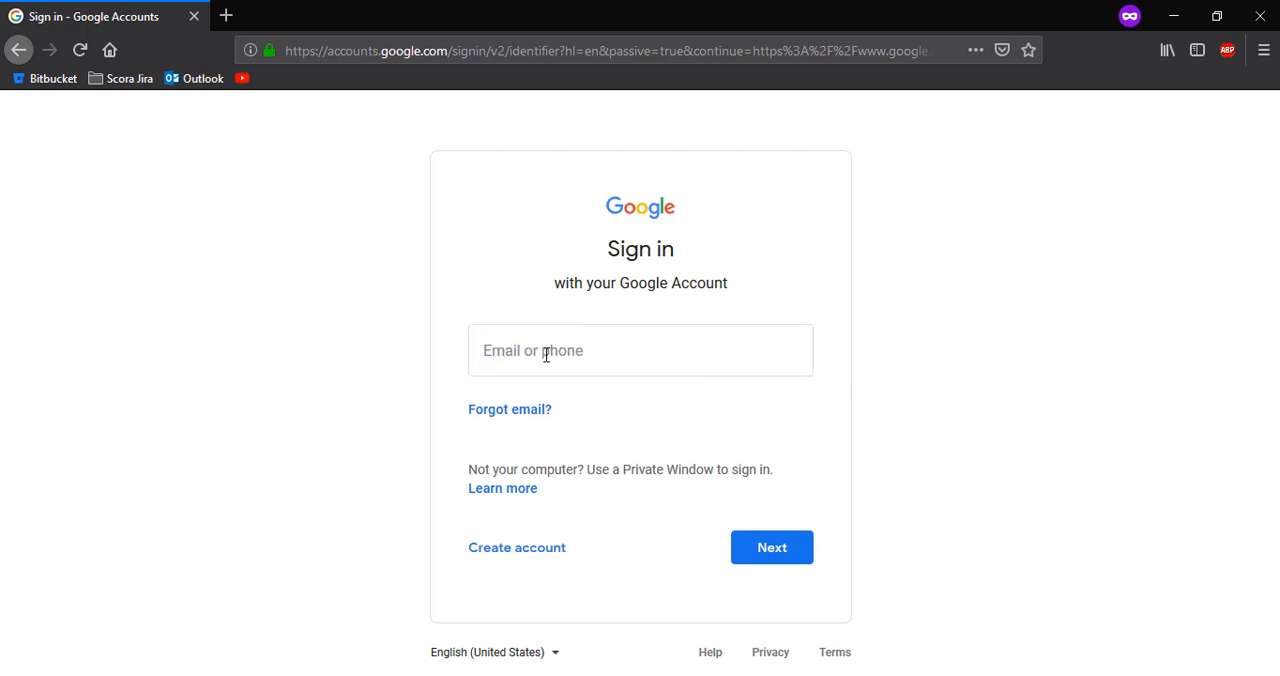
click(640, 350)
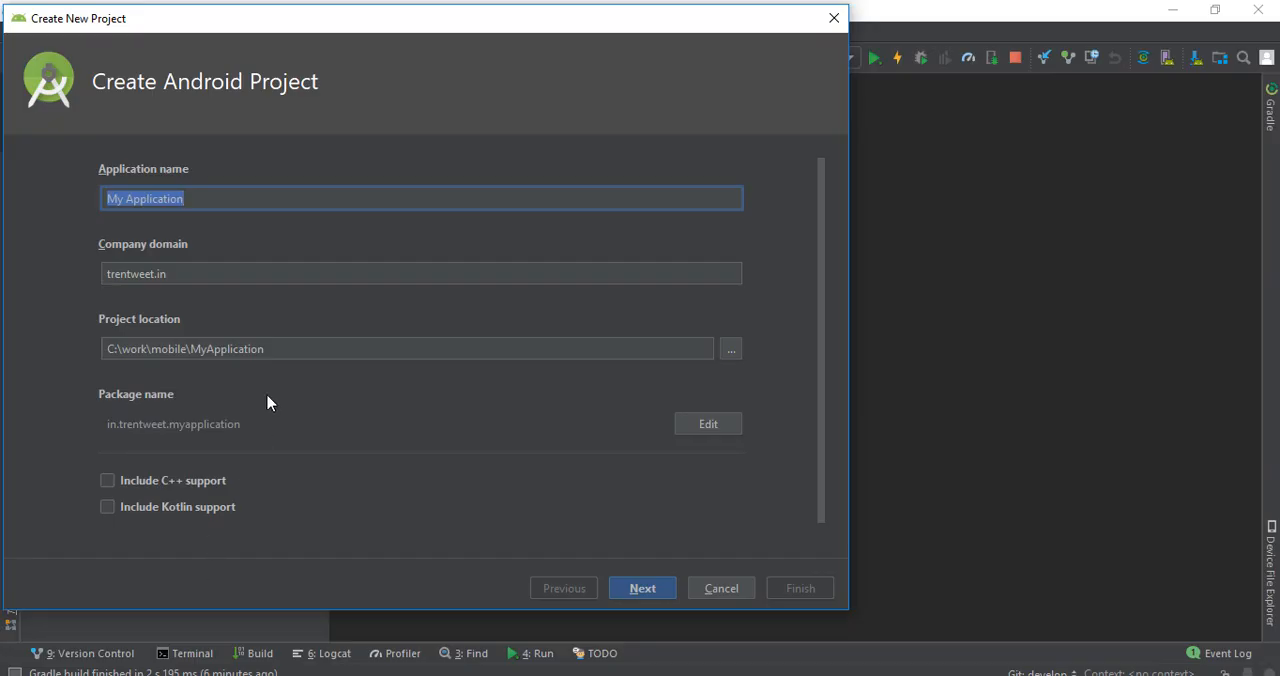
text(Material)
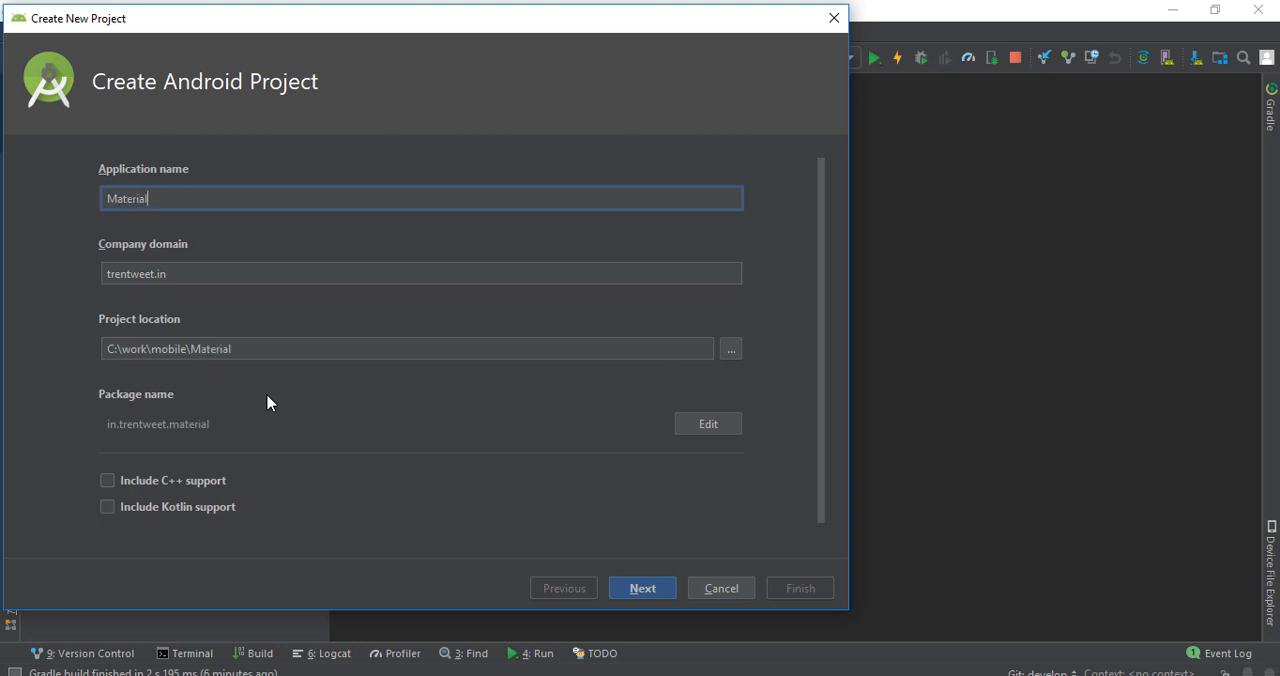
text(TextFiel)
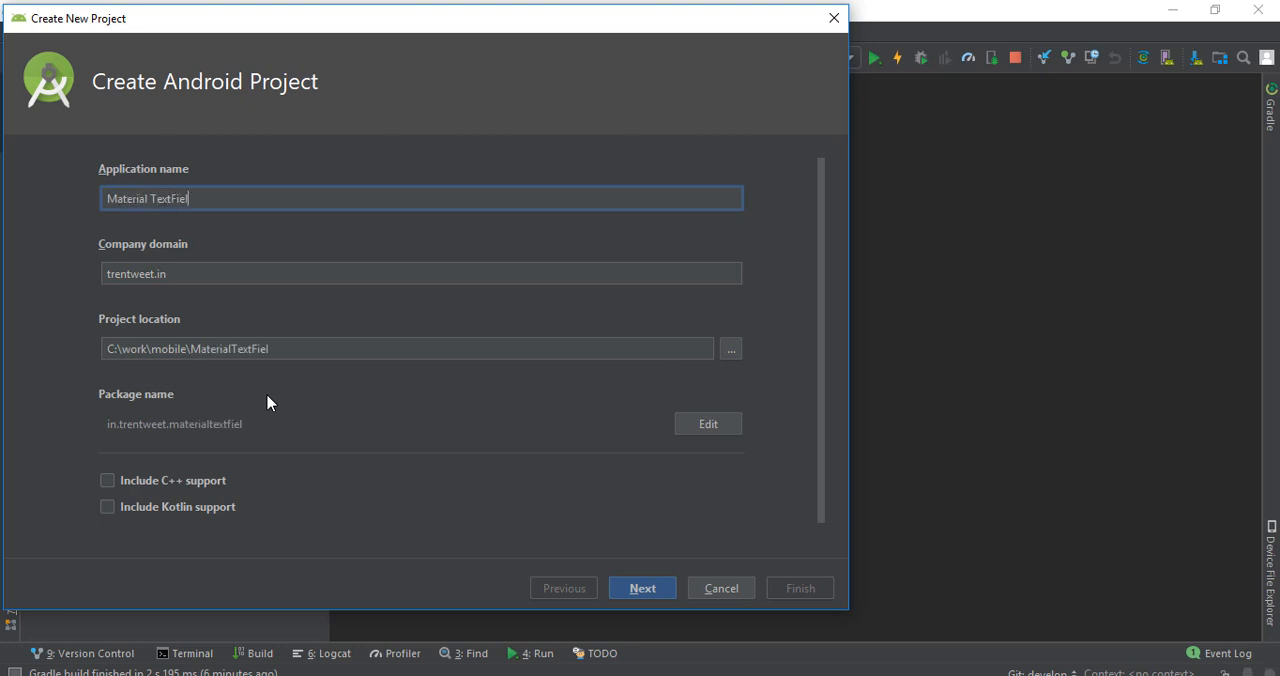
click(642, 587)
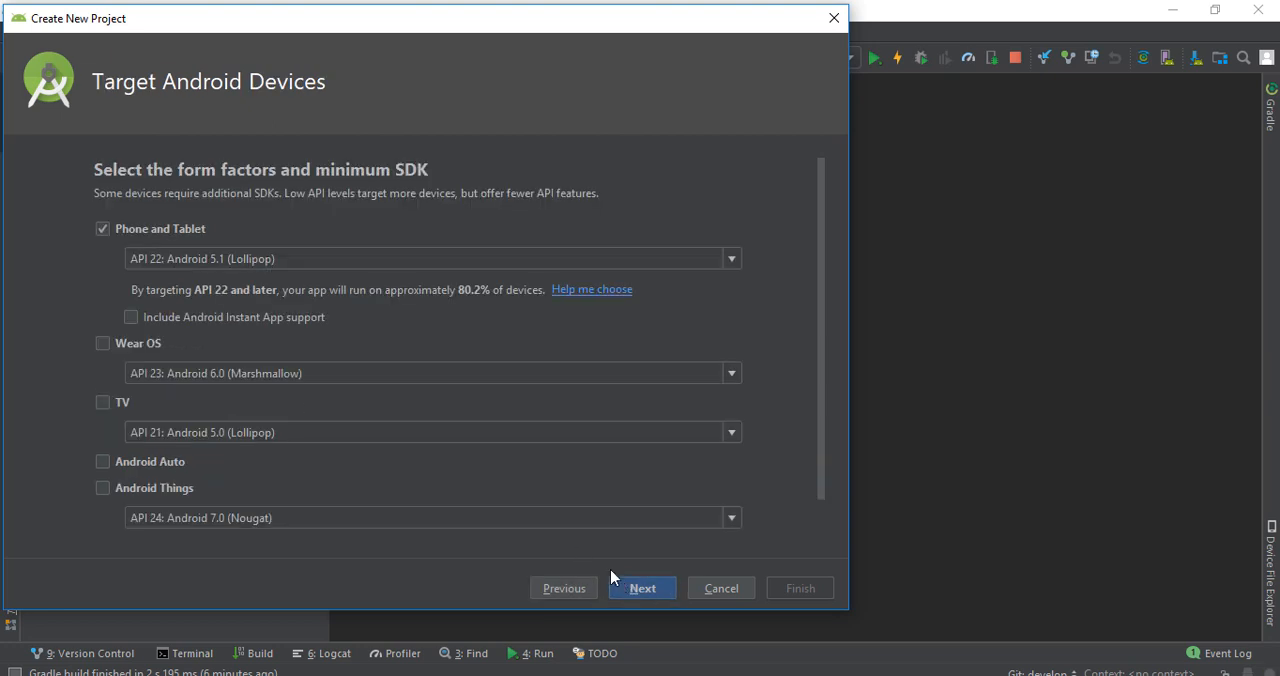
click(642, 588)
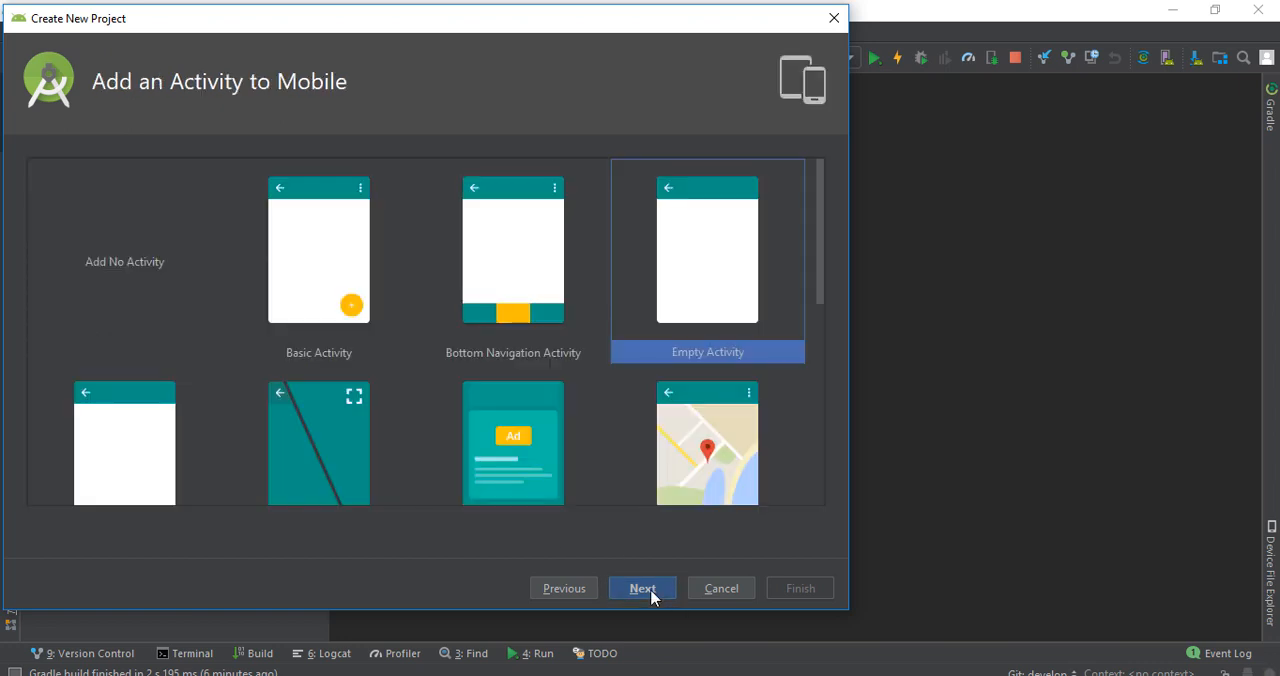
click(642, 588)
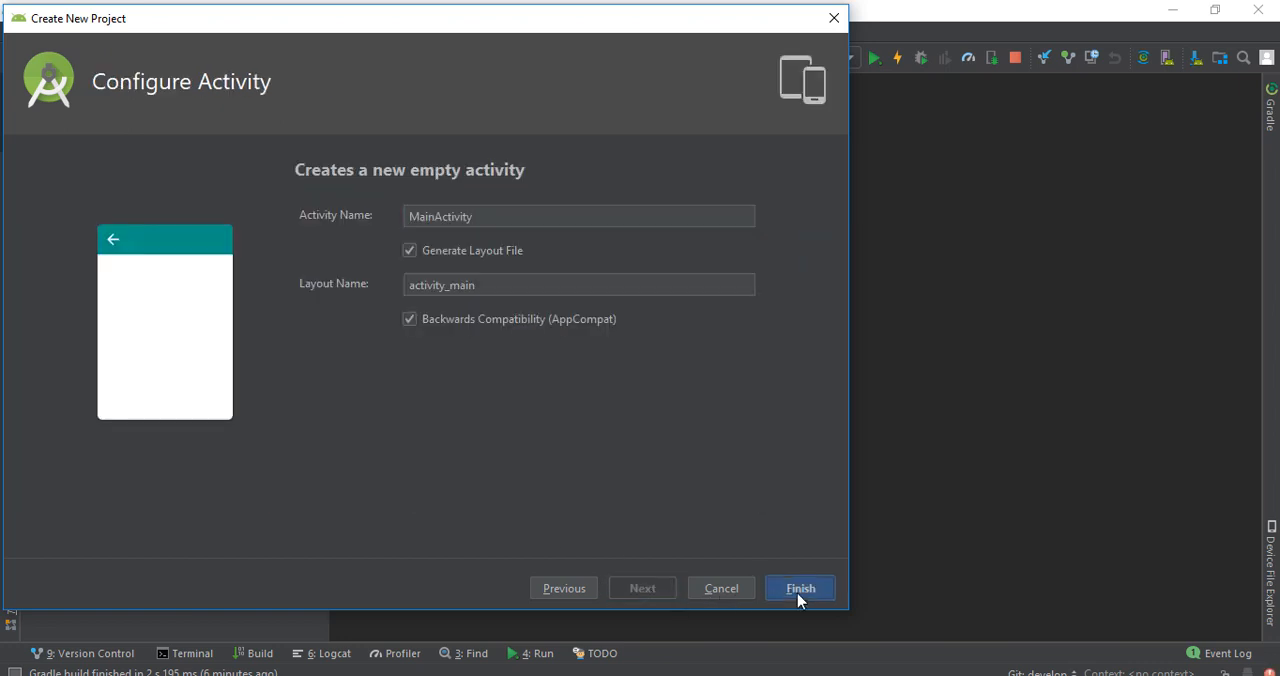
click(800, 588)
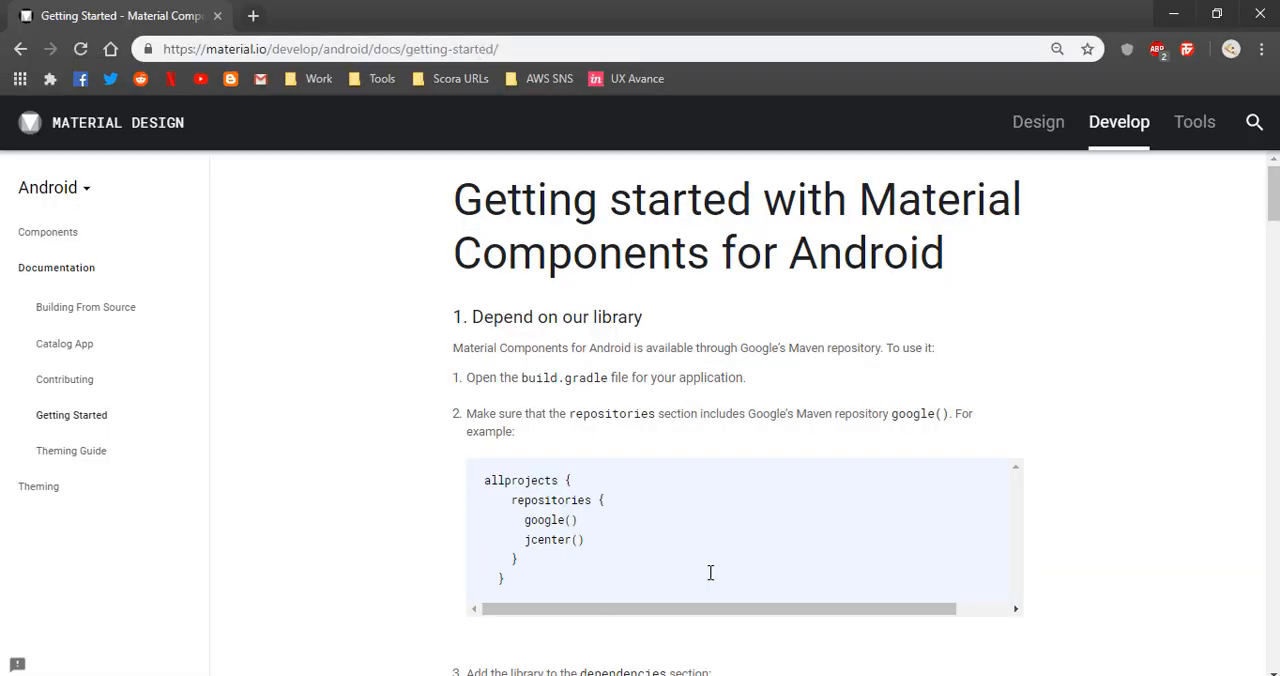
mouse_move(392, 134)
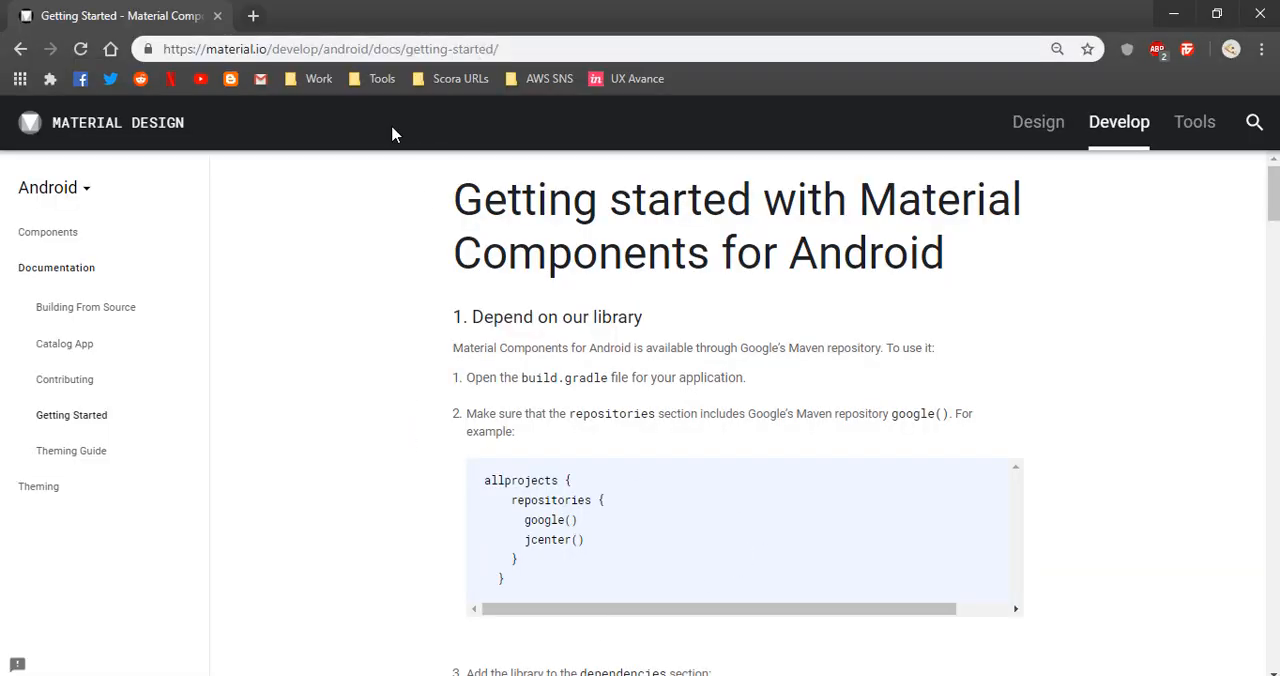
mouse_move(294, 93)
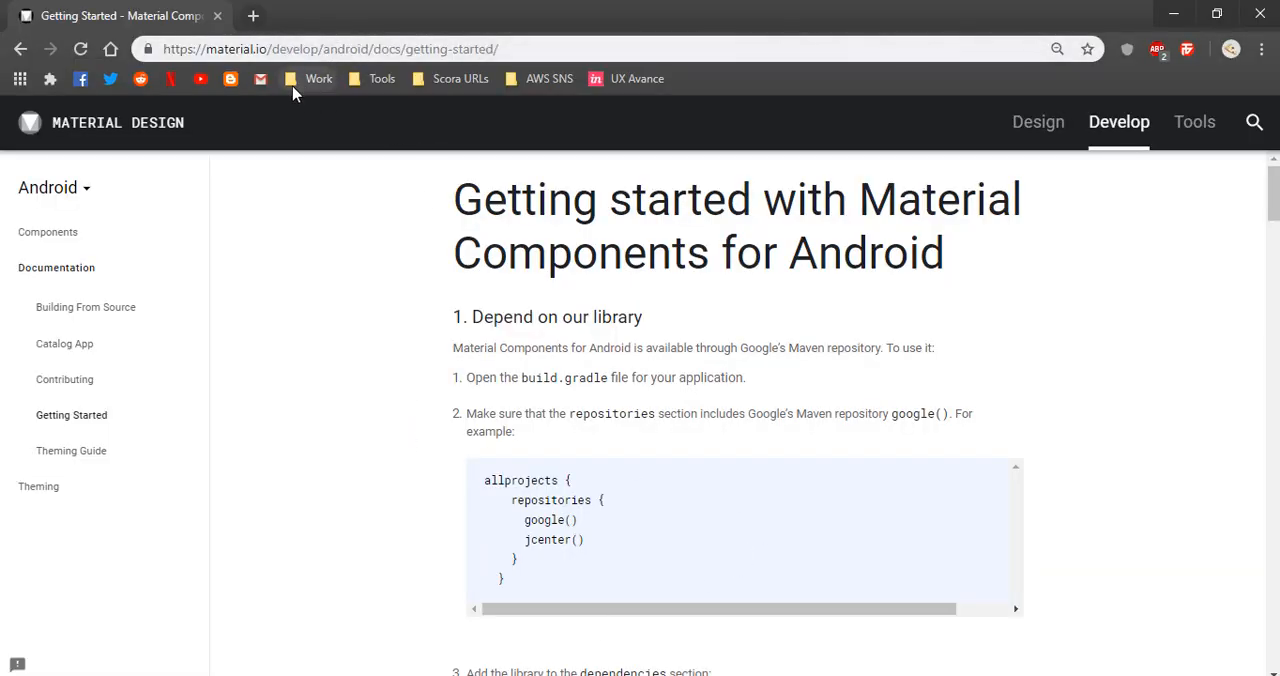
- Copy the google() and jcenter() repositories block from the Material.io Getting Started page
scroll(down, 3)
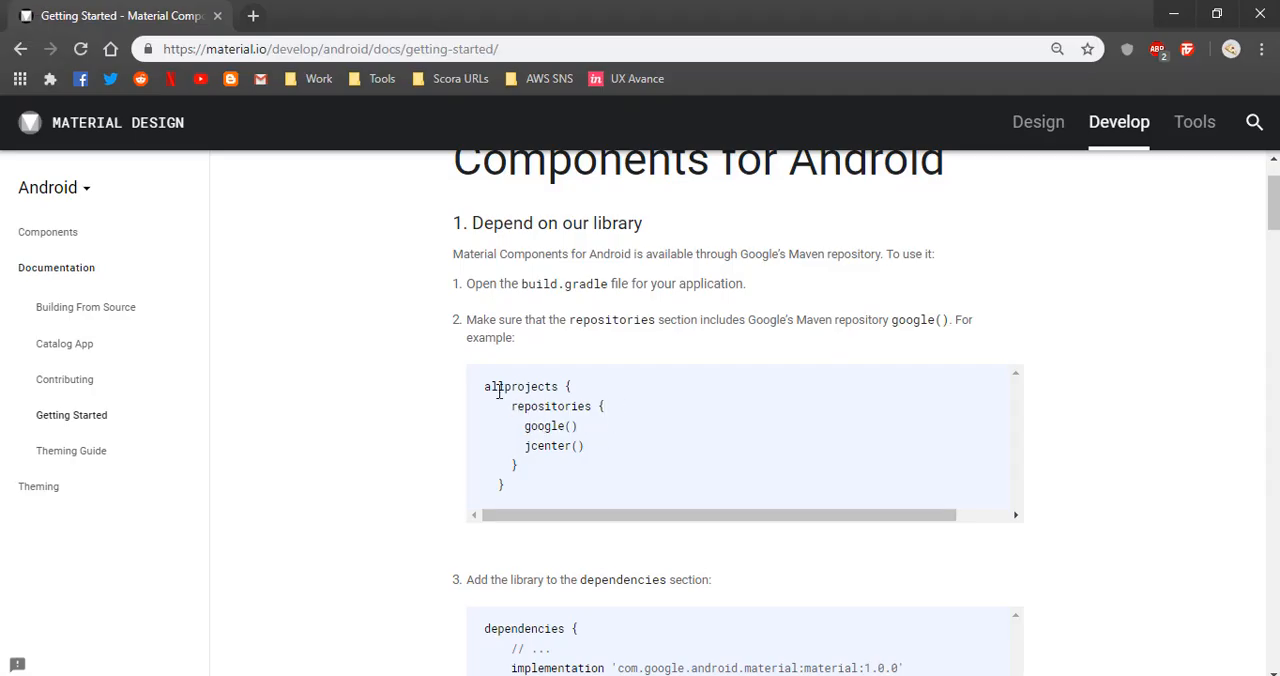
drag(510, 406, 518, 465)
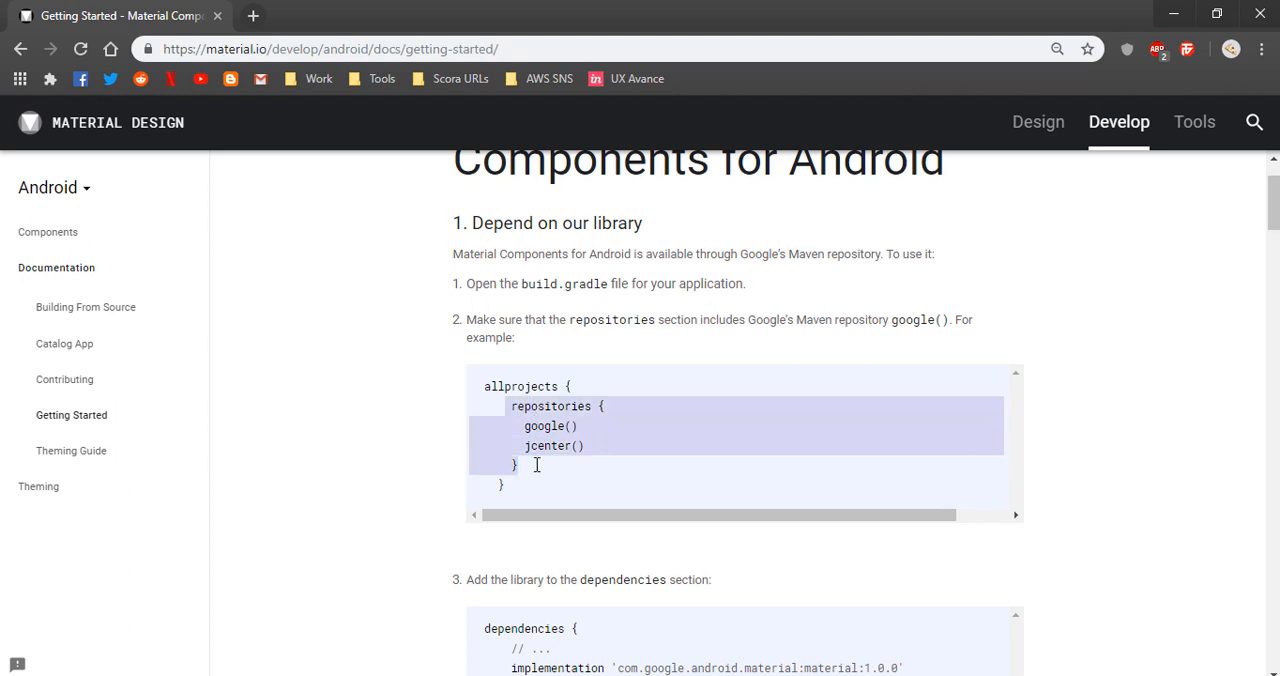
right_click(536, 465)
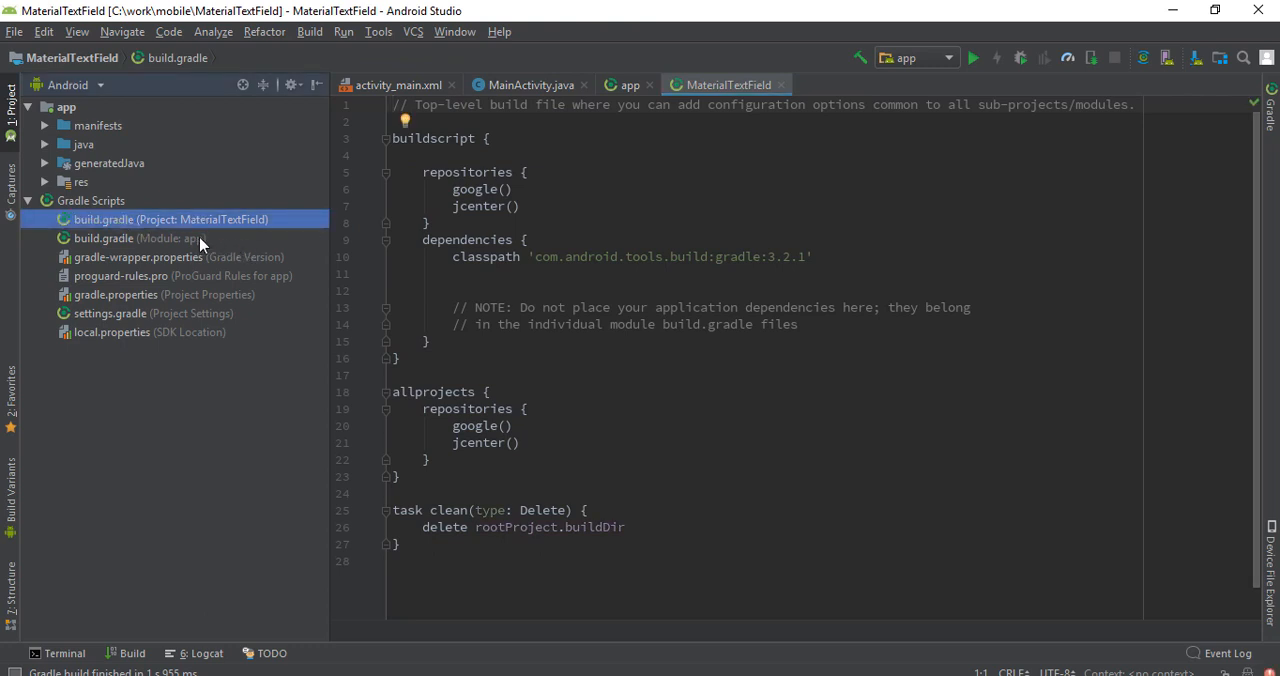
mouse_move(390, 330)
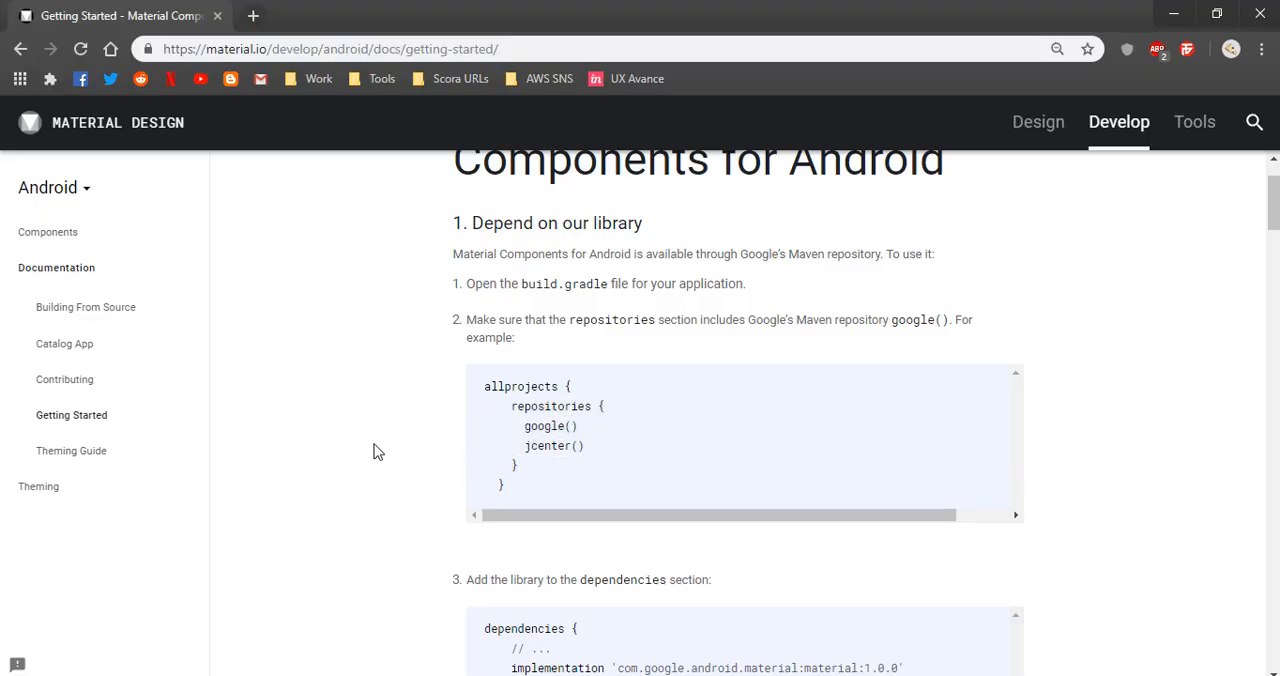
- Add implementation 'com.google.android.material:material:1.0.0' to the app module's dependencies
scroll(down, 3)
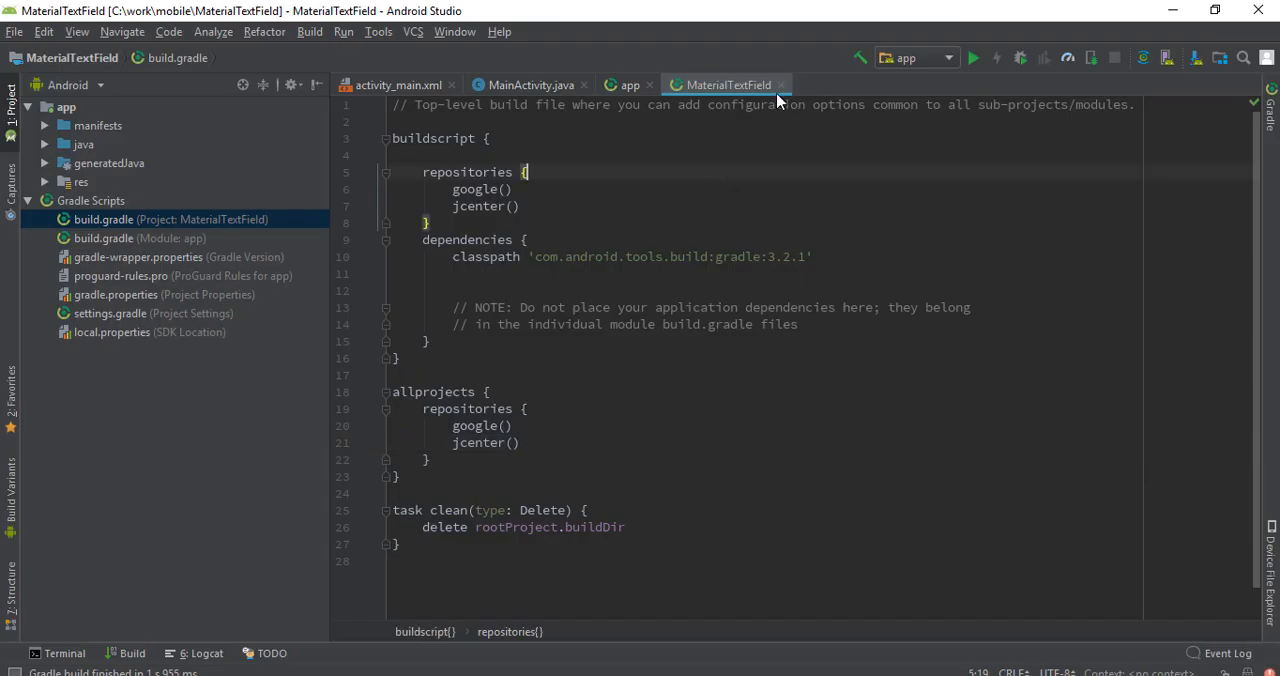
click(628, 85)
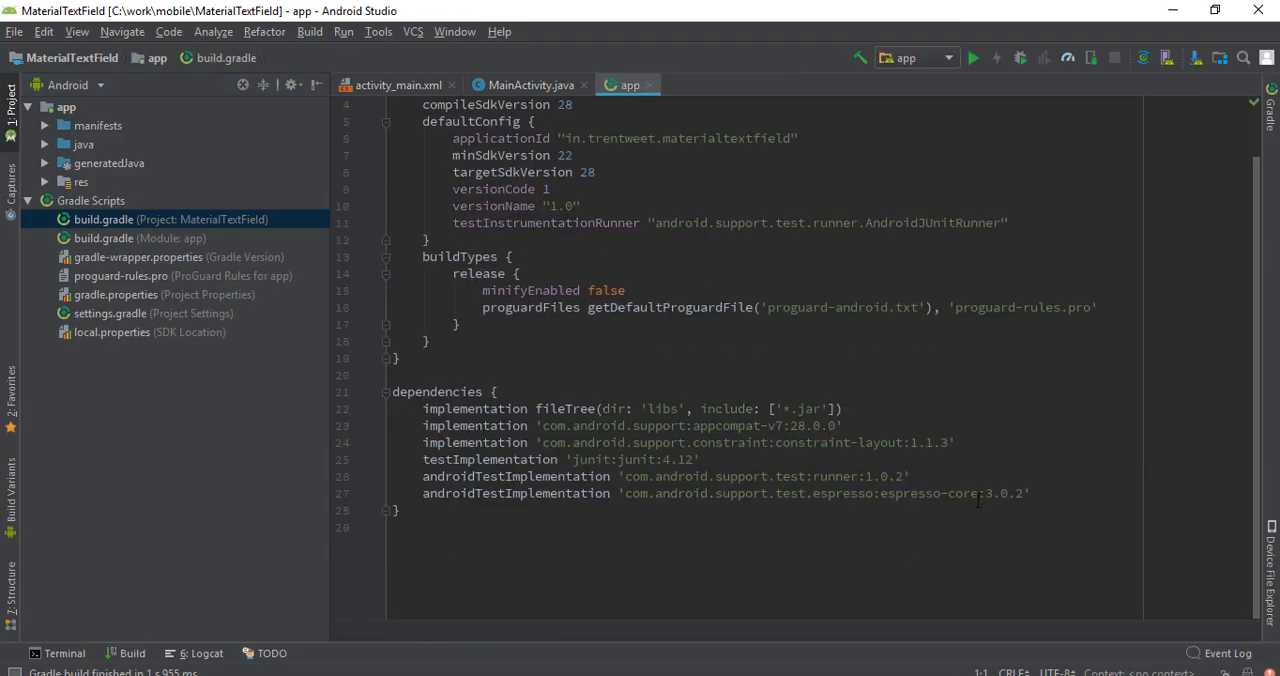
key(Return)
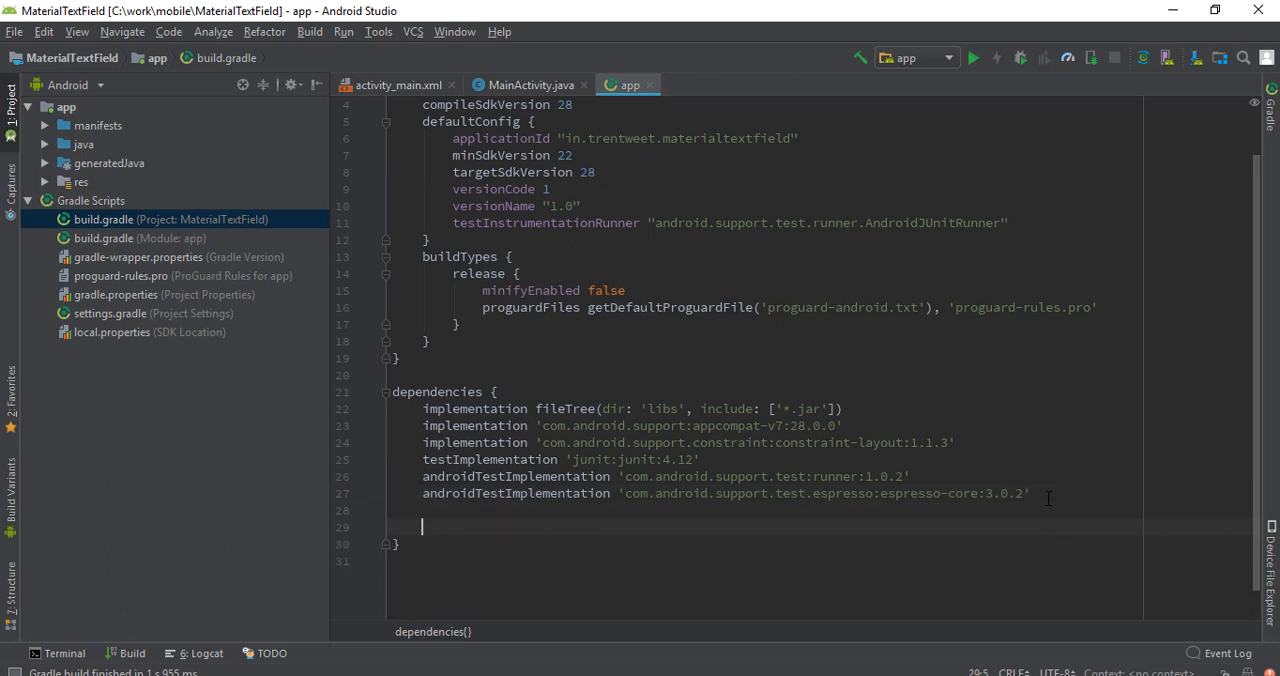
text(implementation 'com.google.android.material:material:1.0.0')
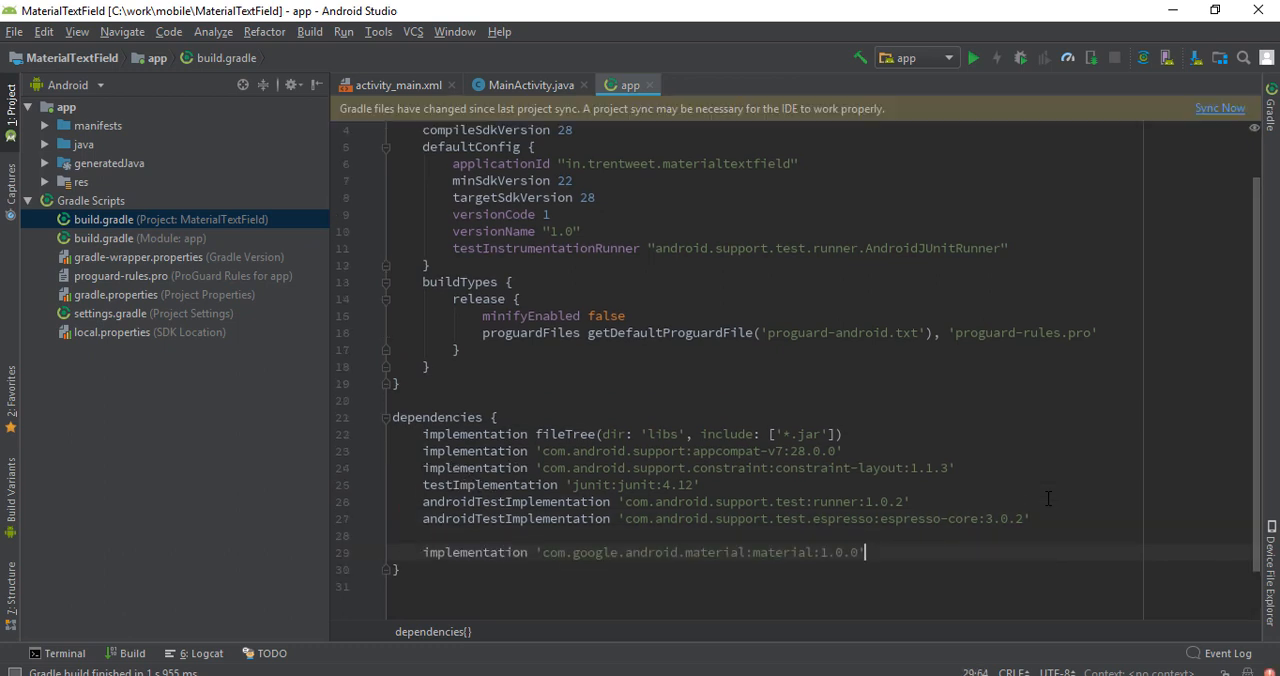
click(1219, 108)
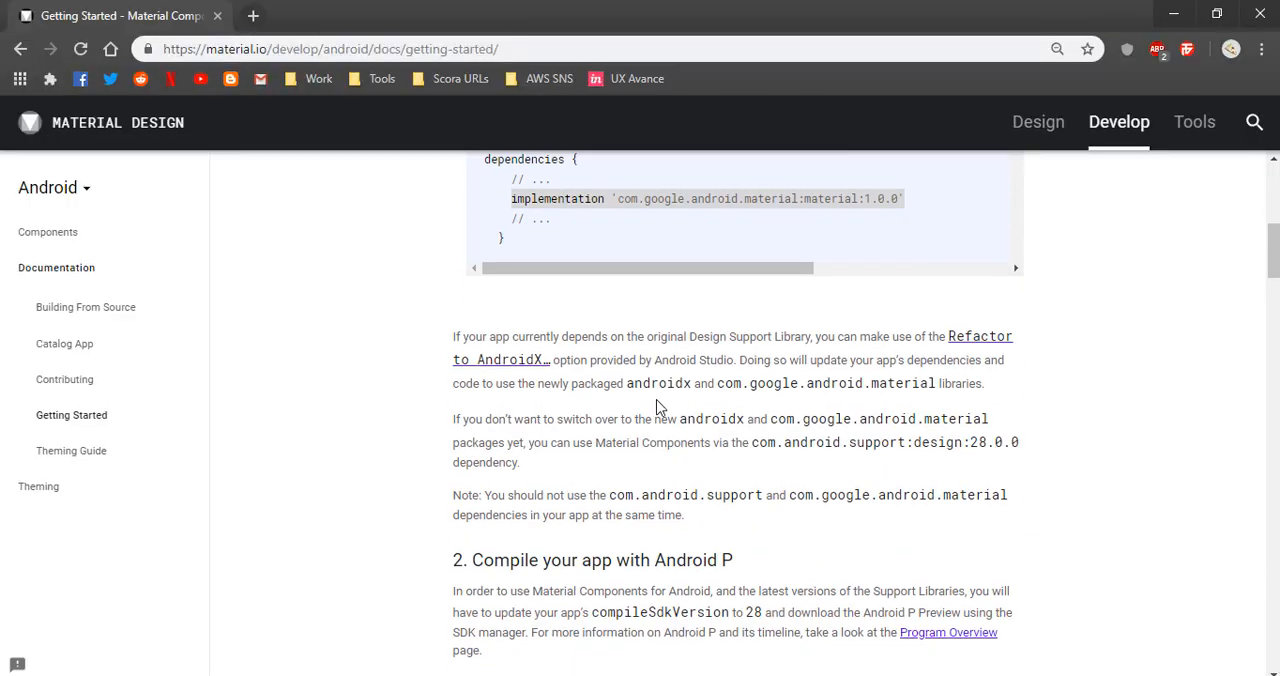
mouse_move(970, 358)
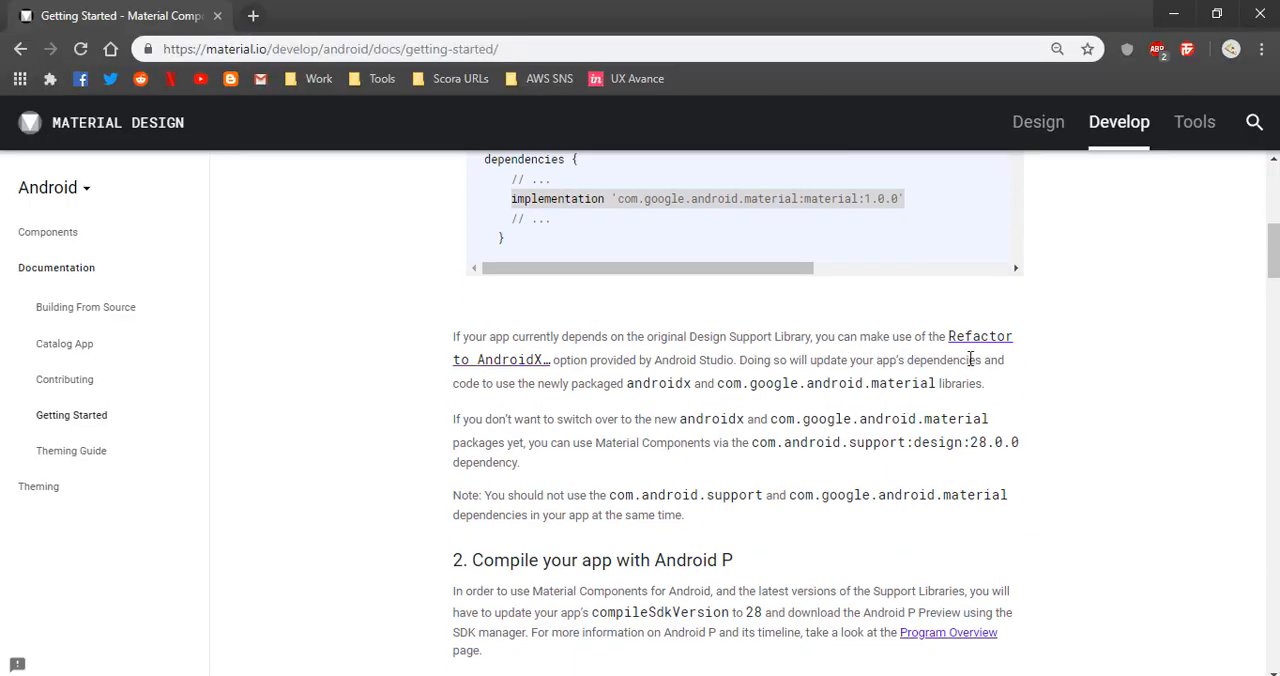
mouse_move(533, 380)
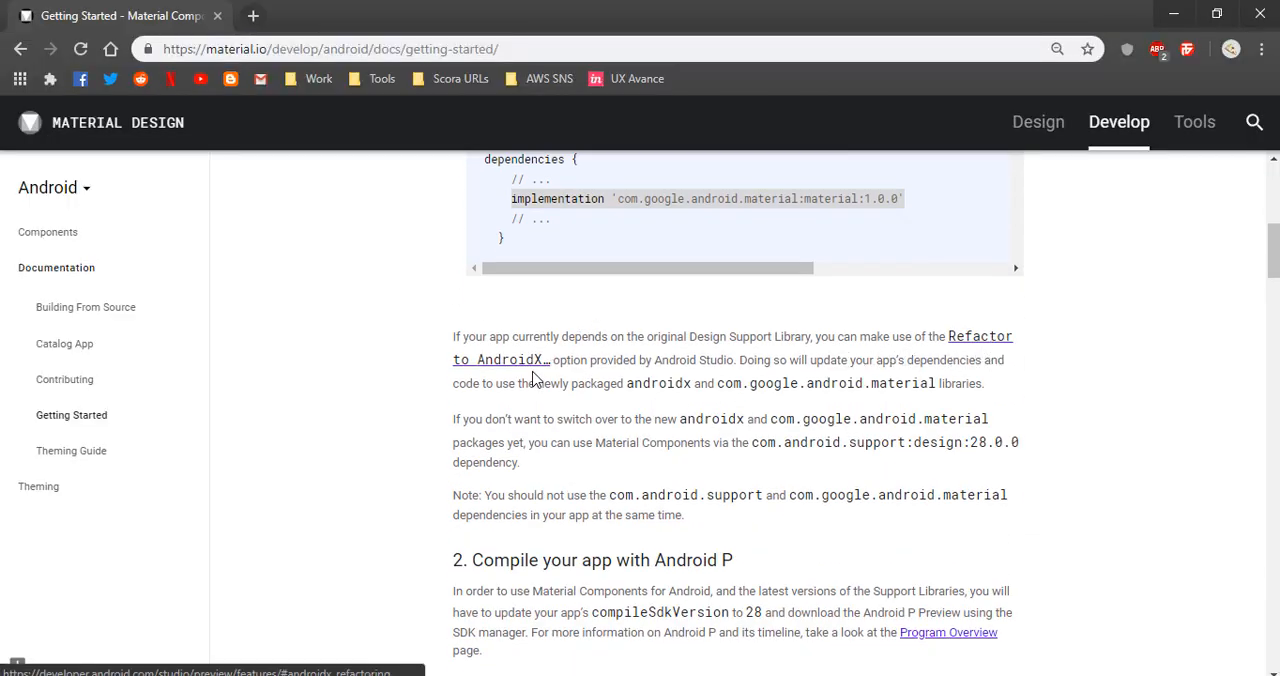
mouse_move(865, 400)
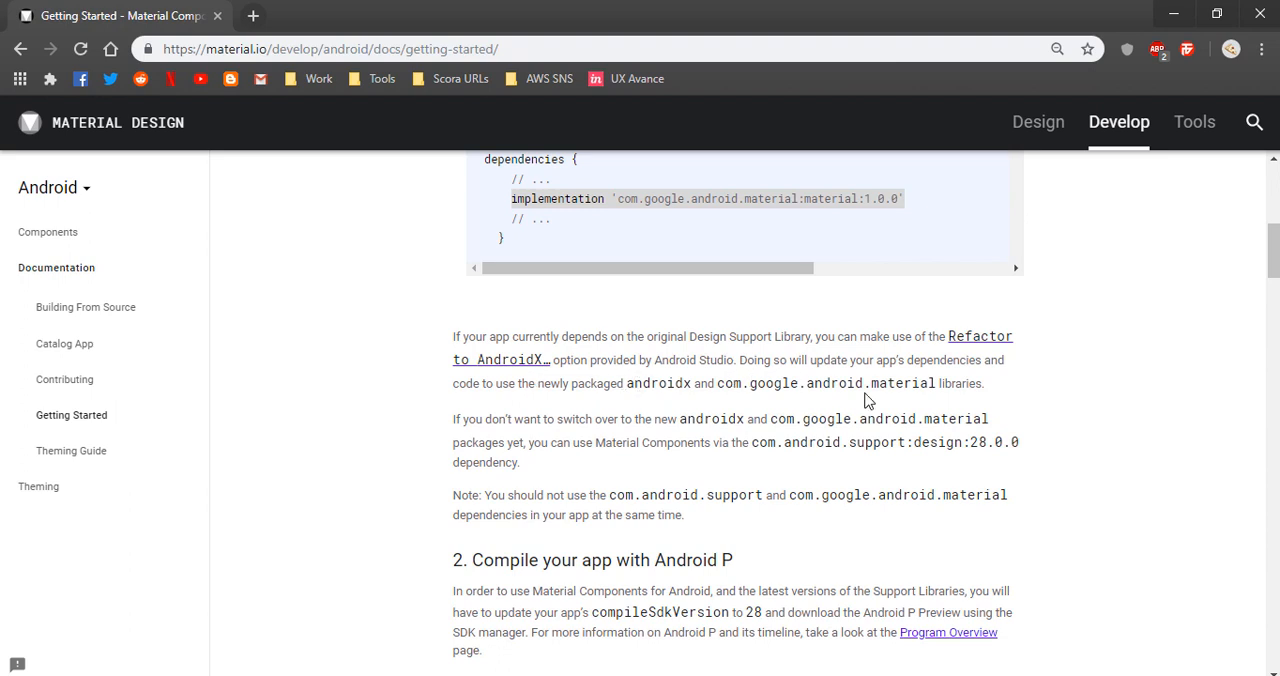
mouse_move(846, 390)
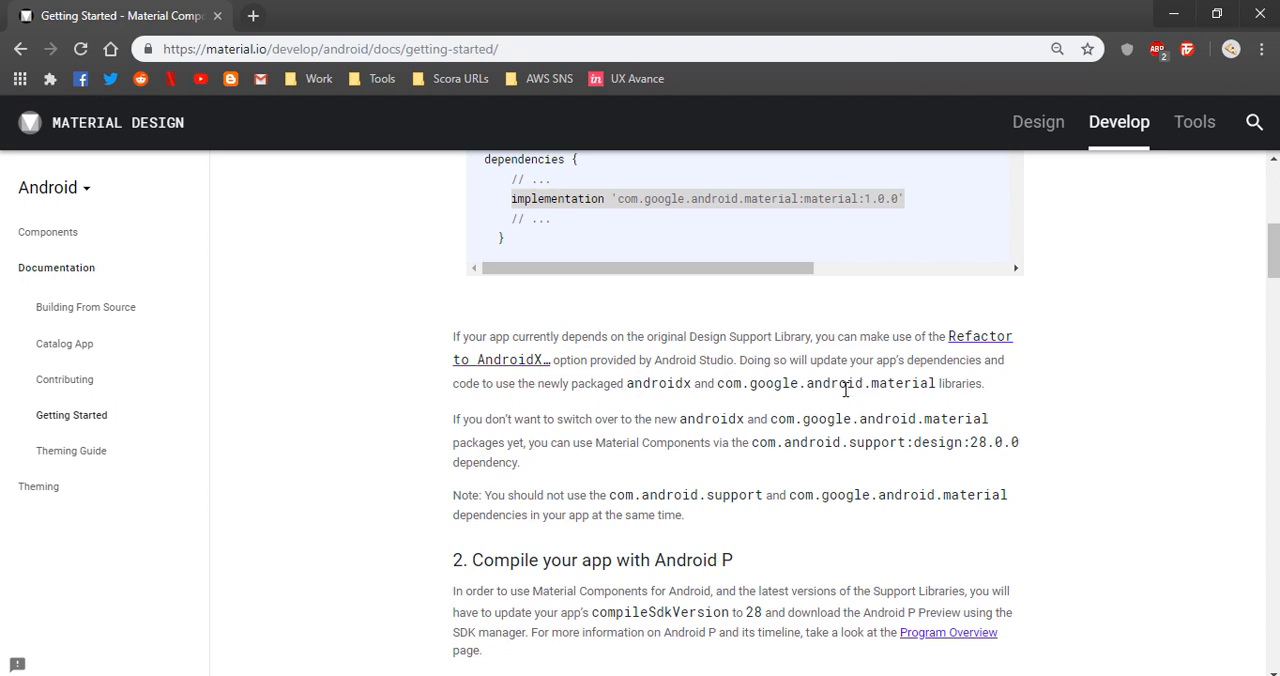
scroll(down, 3)
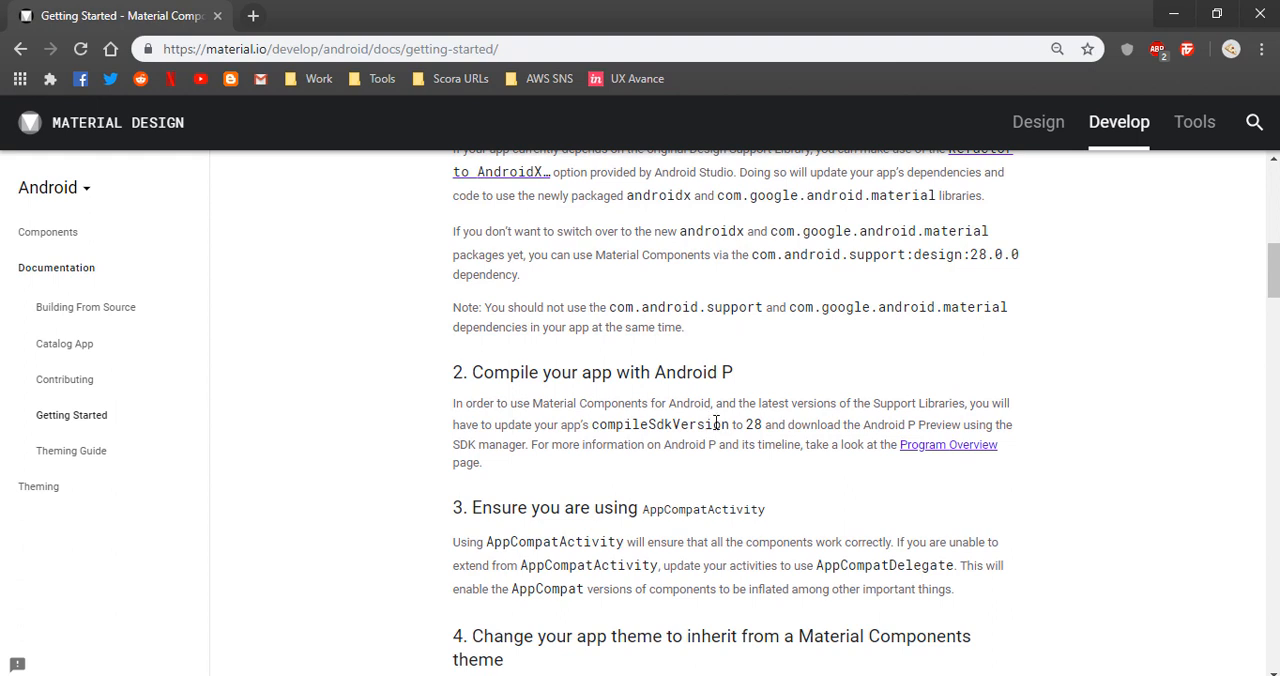
double_click(754, 424)
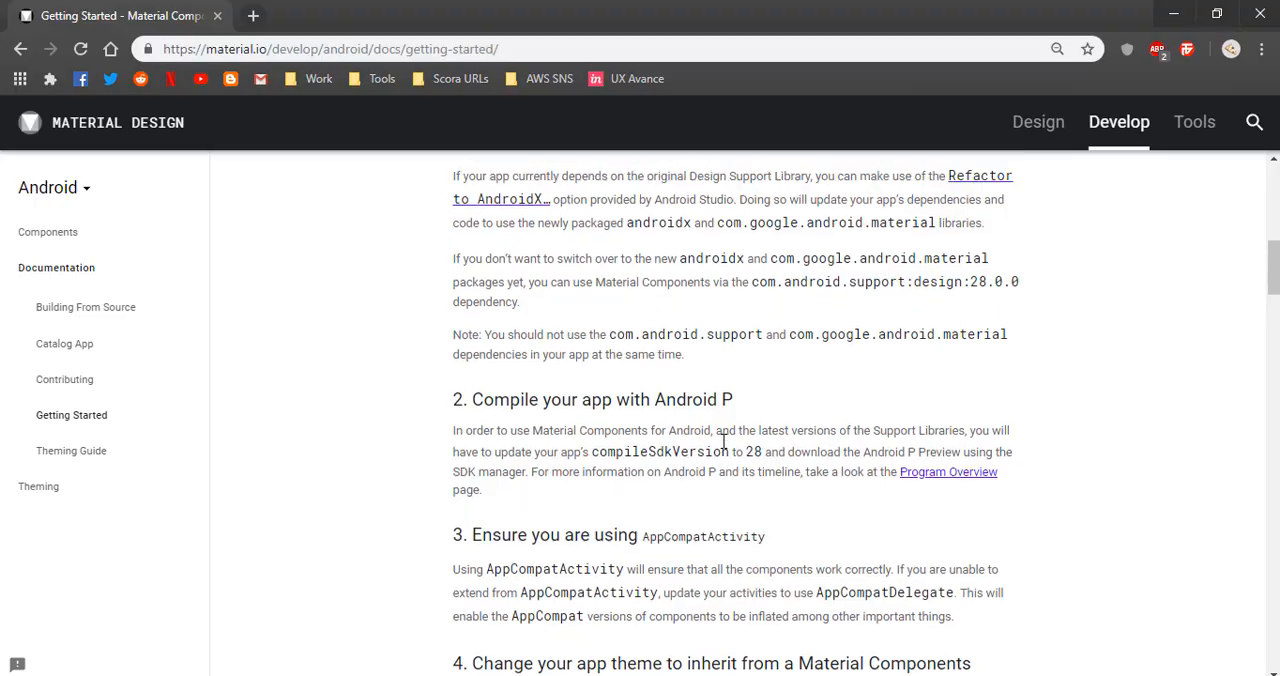
- Add android:appComponentFactory with tools:replace to the manifest's application tag
key(alt+tab)
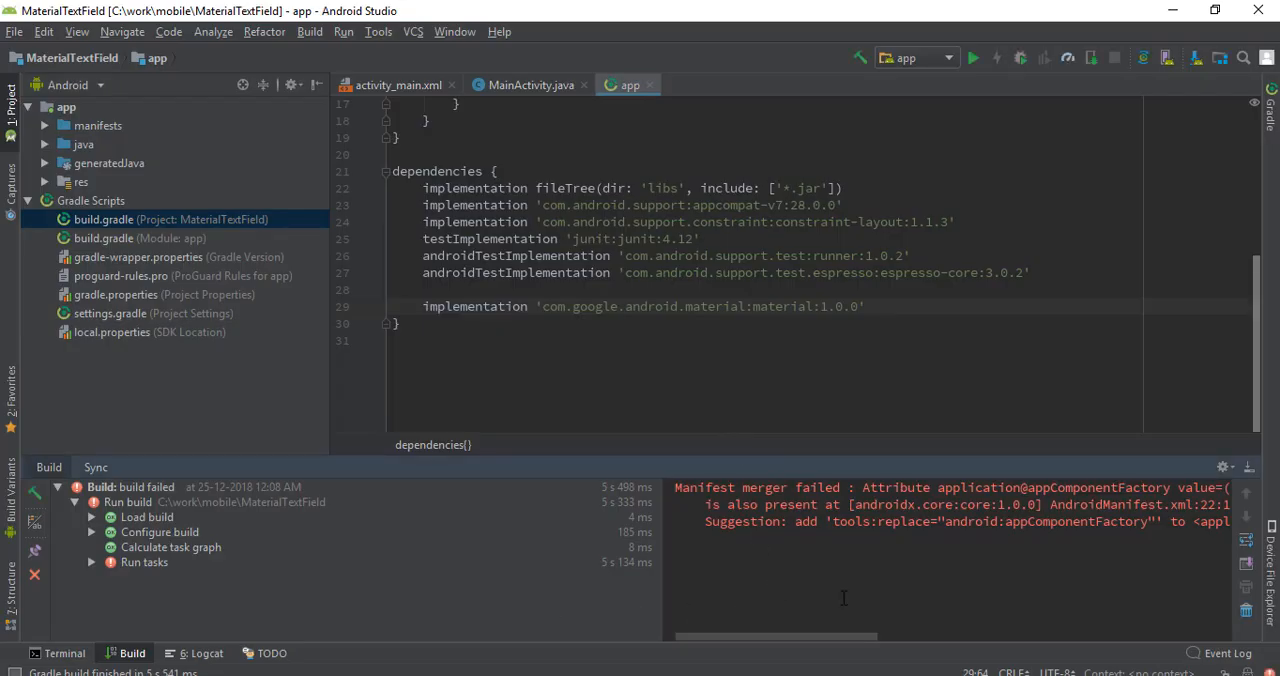
scroll(right, 3)
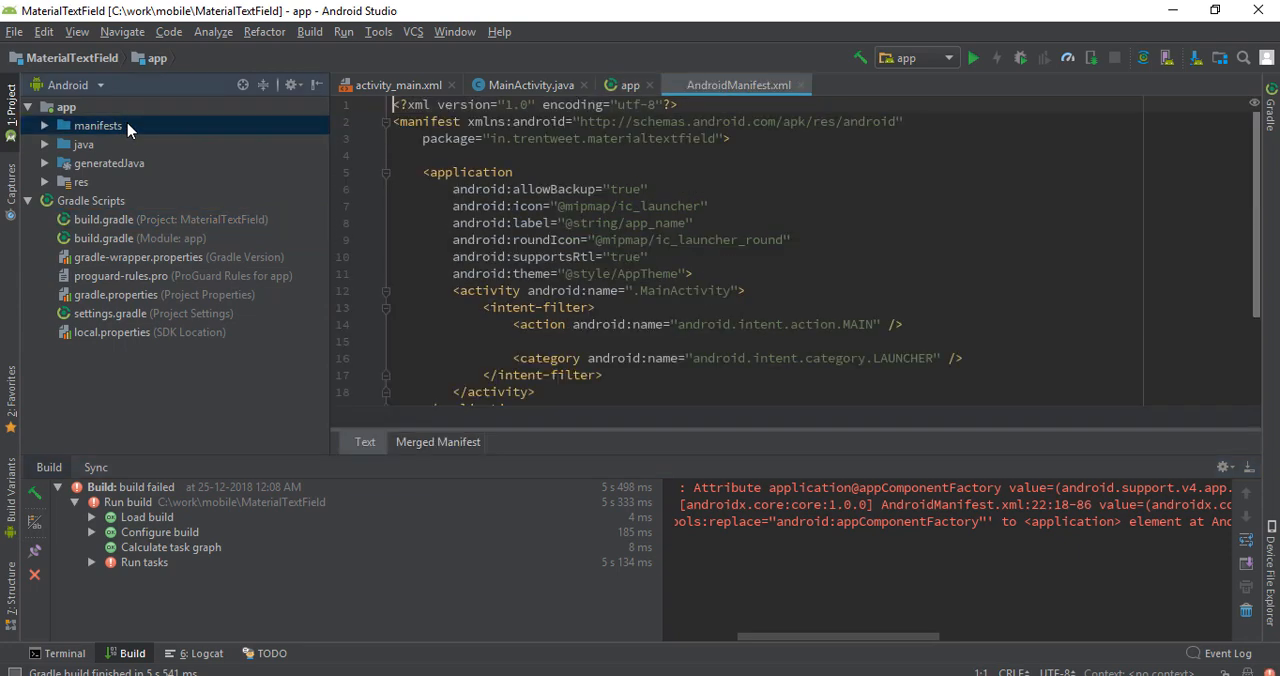
click(438, 441)
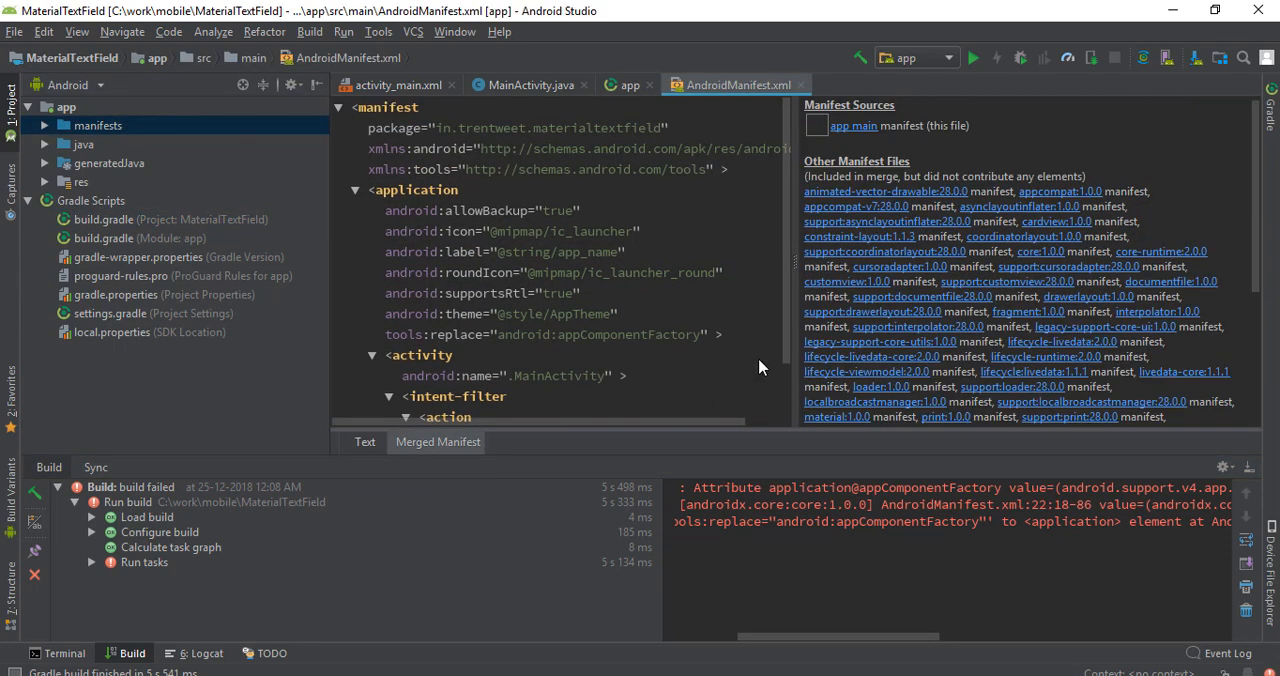
click(365, 441)
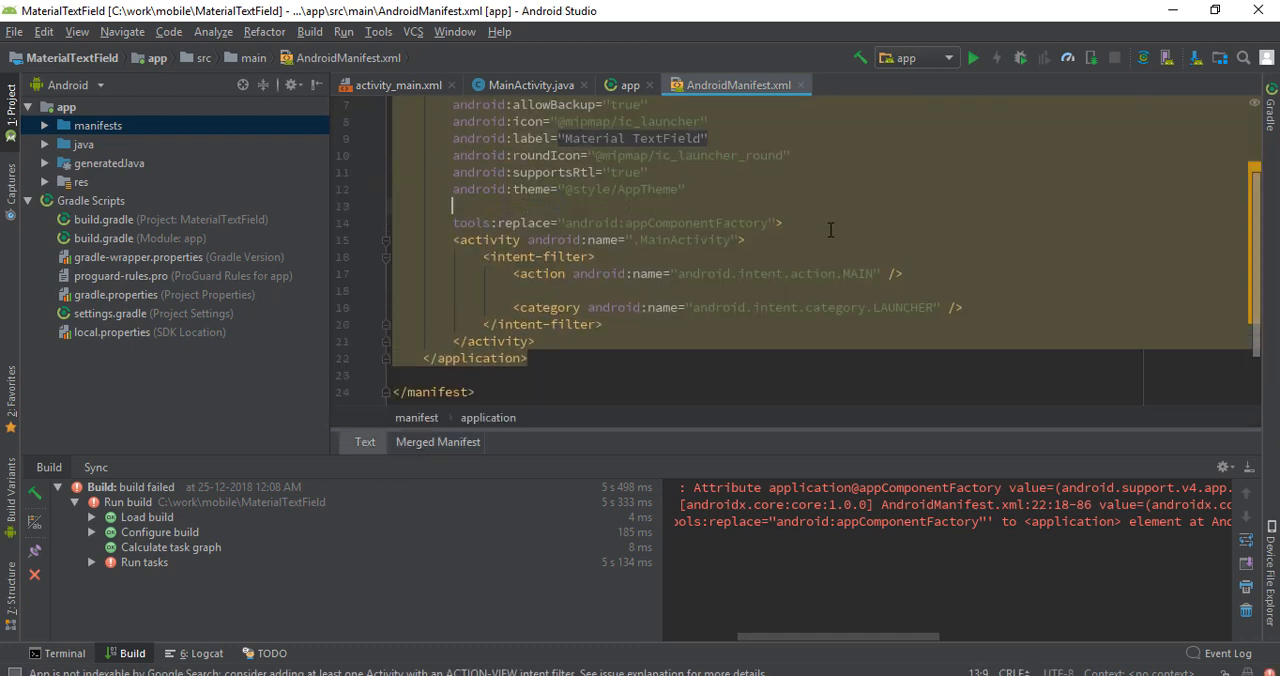
text(android:appComponentFactory=")
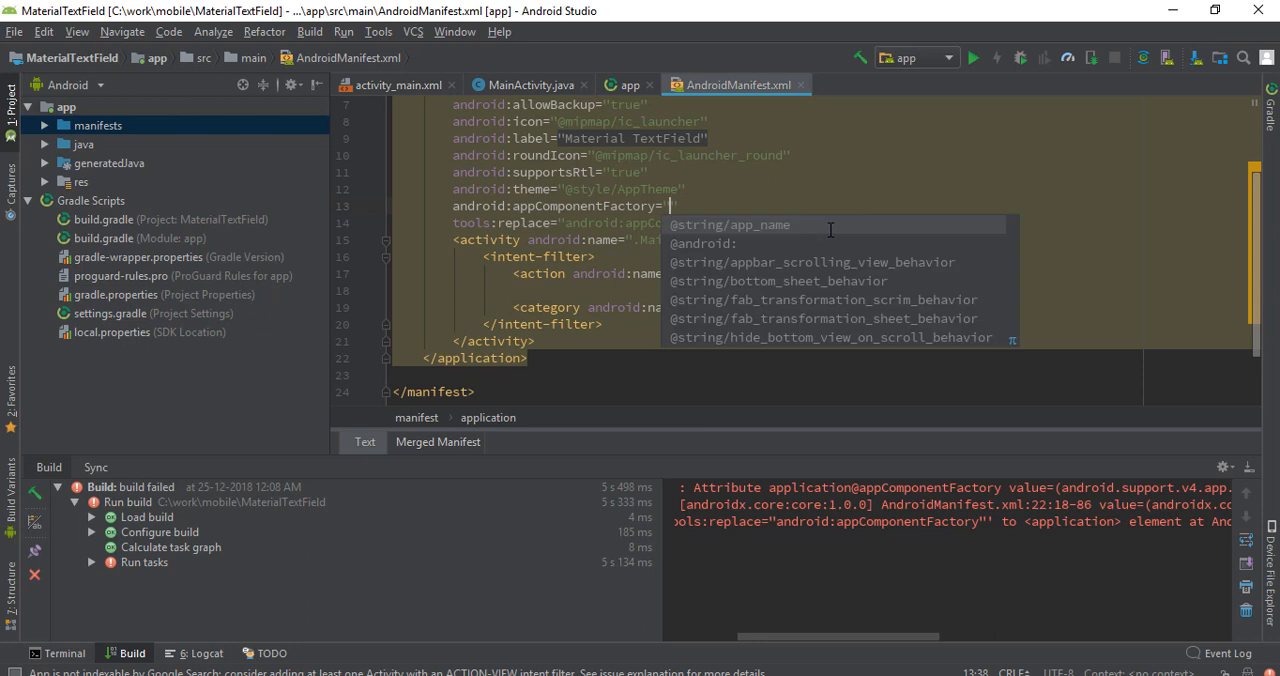
click(759, 224)
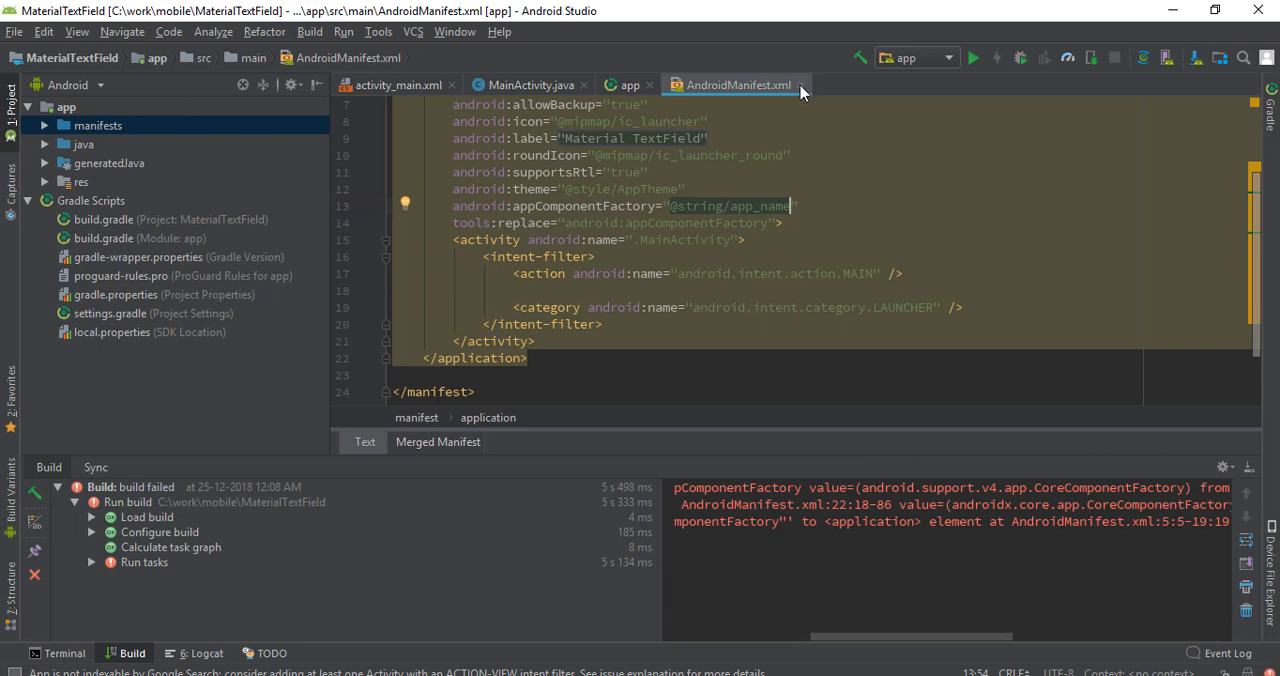
- Close the manifest, rebuild the project, and read the androidx 'Program type already present' error
click(310, 31)
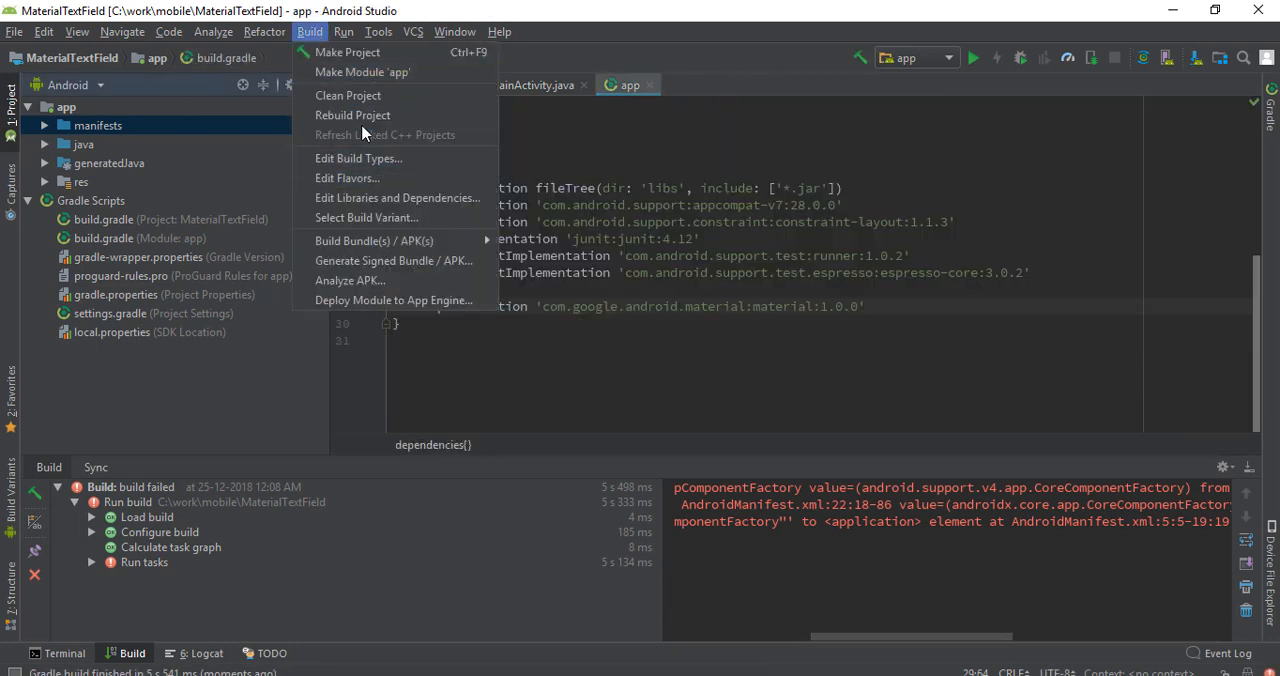
click(348, 51)
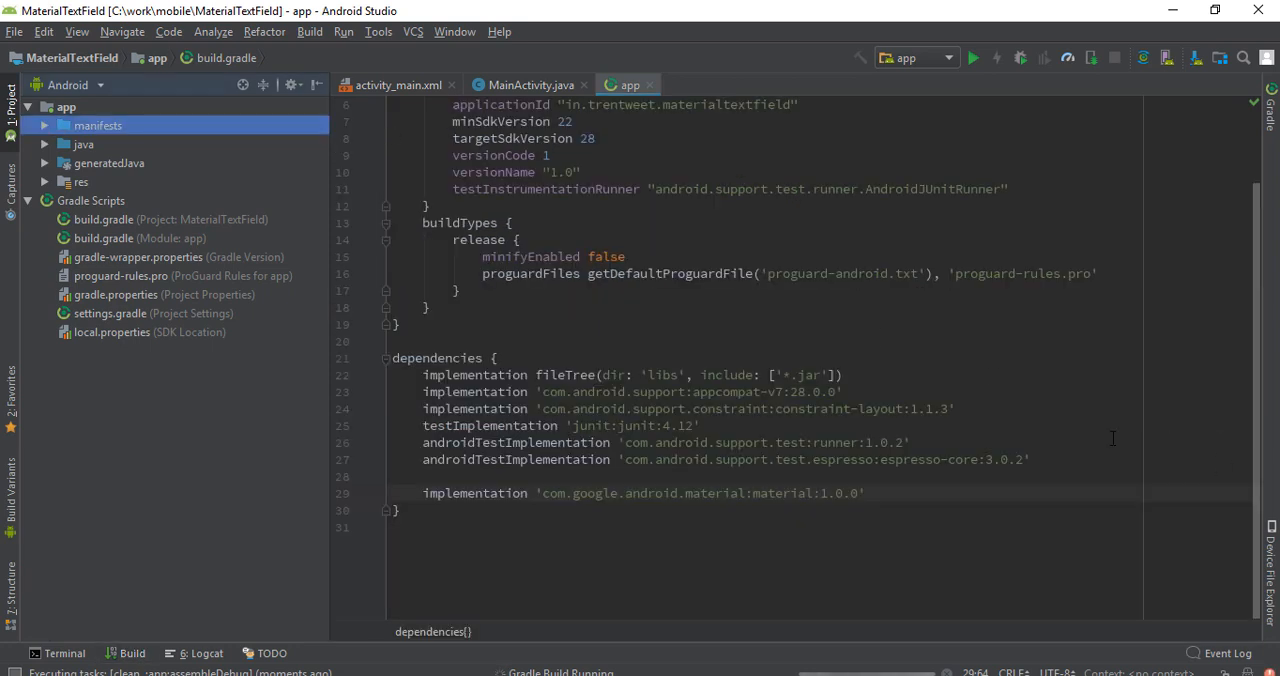
mouse_move(1008, 371)
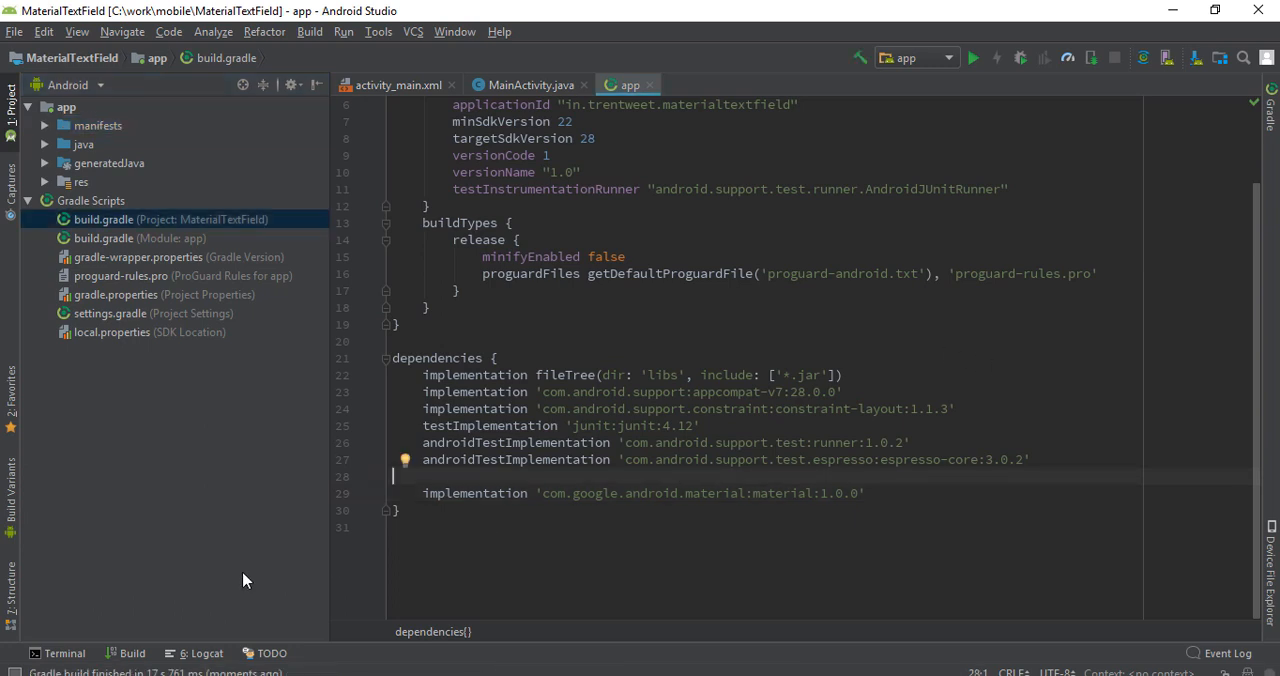
click(131, 653)
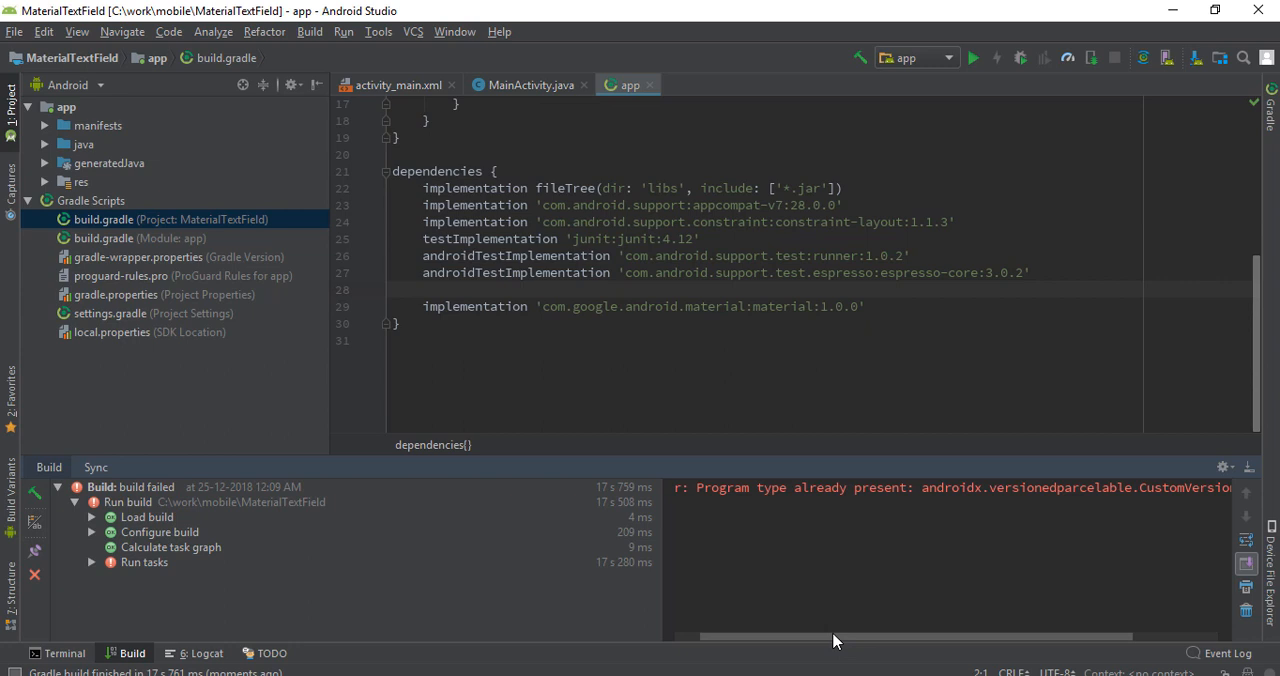
scroll(right, 3)
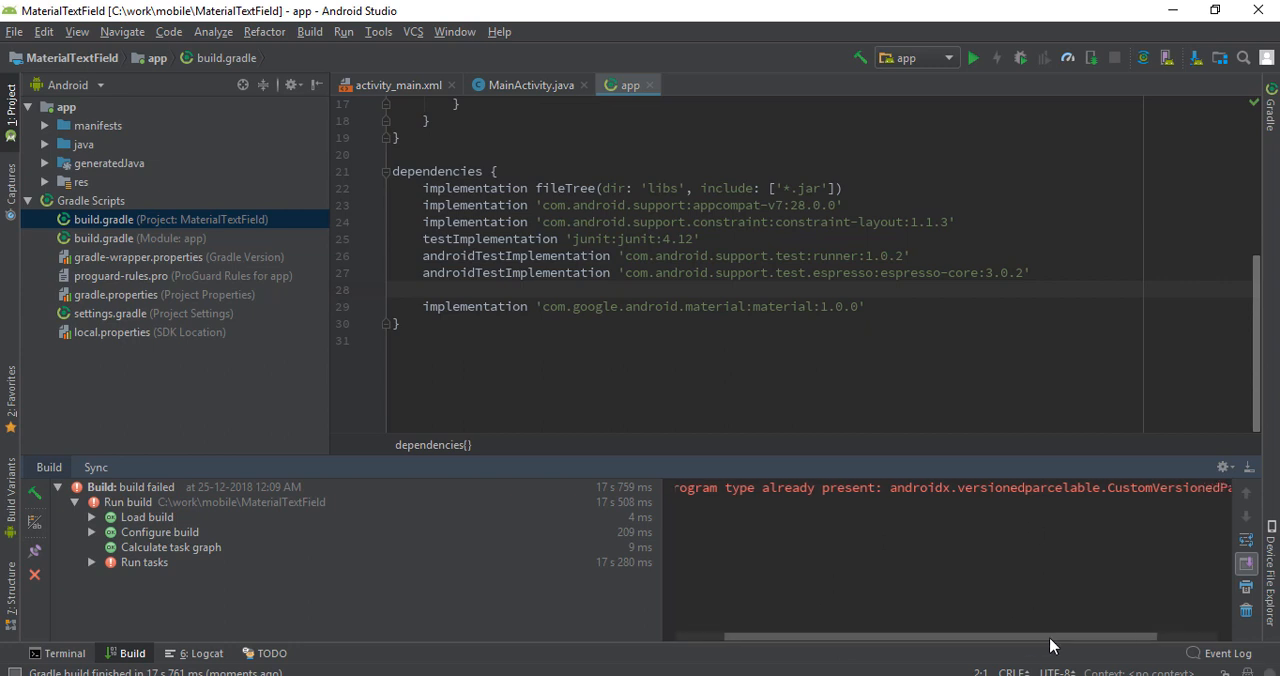
scroll(up, 3)
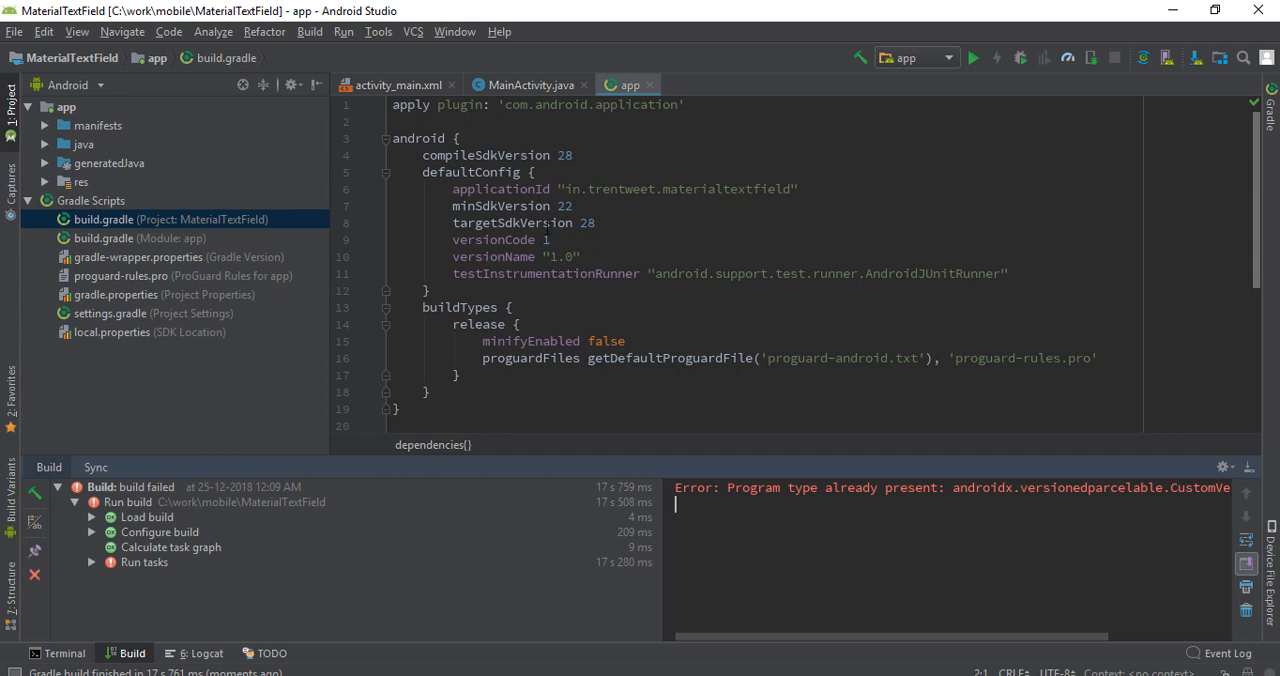
click(588, 222)
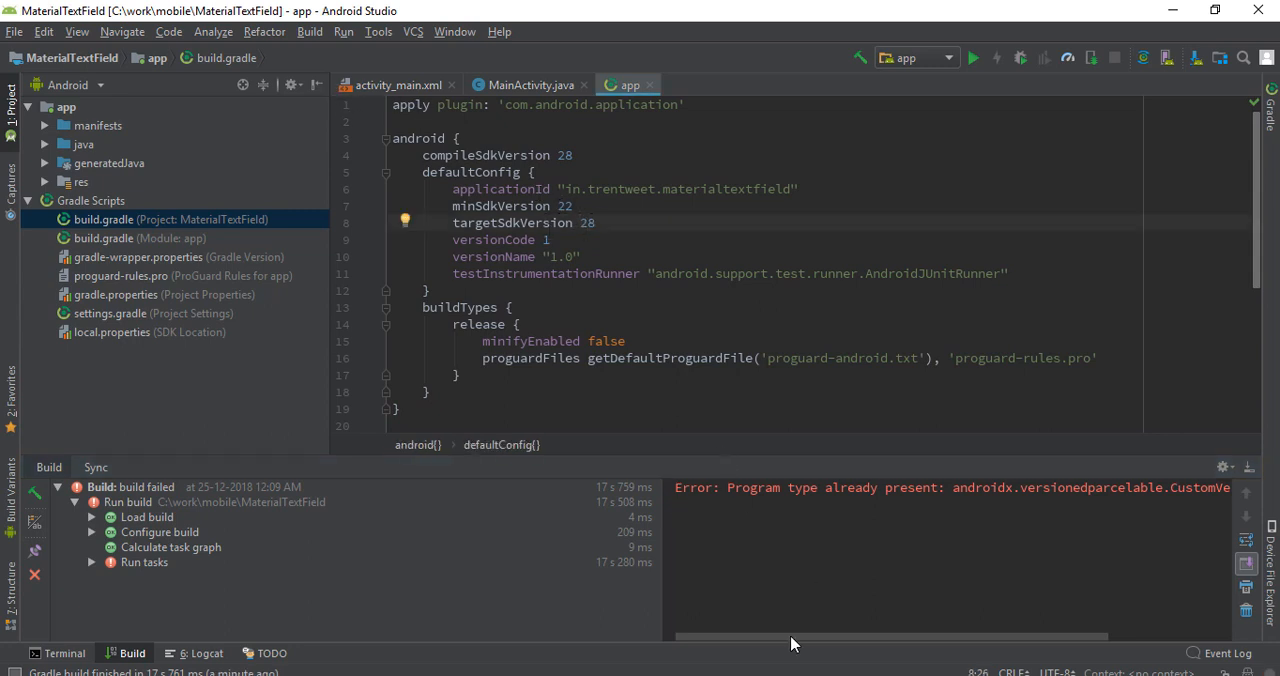
mouse_move(280, 117)
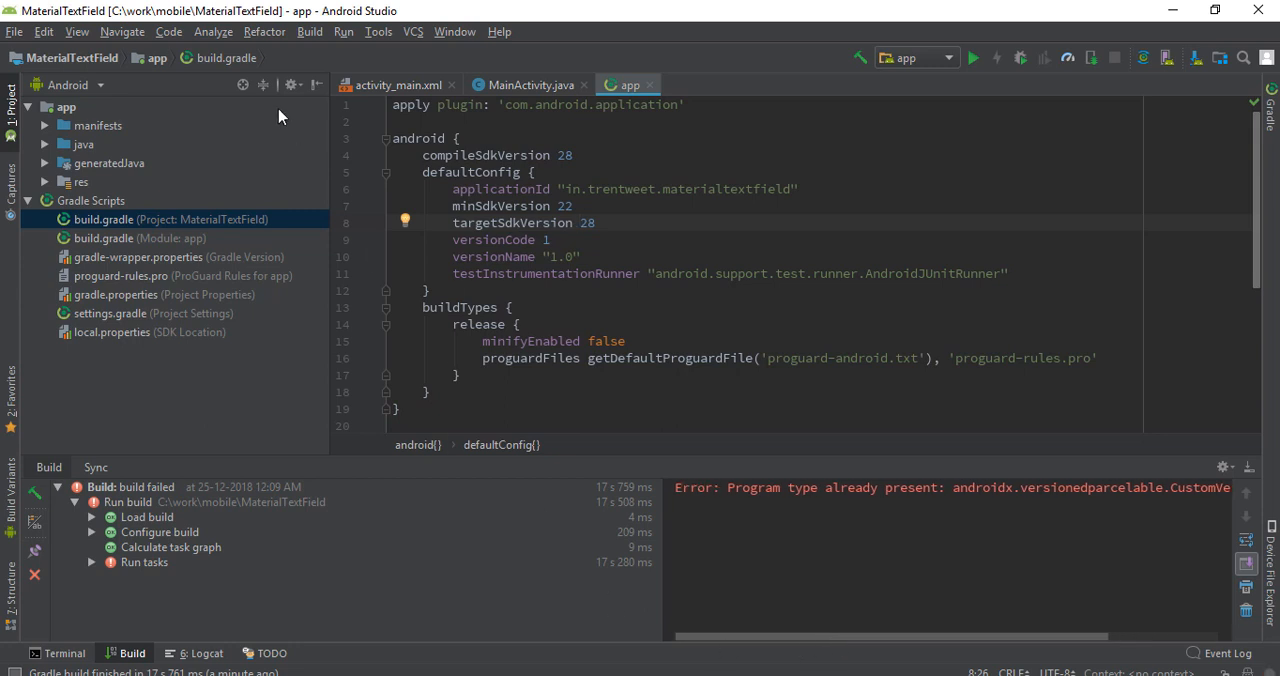
- Run Refactor > Migrate to AndroidX and apply the previewed refactoring
click(265, 31)
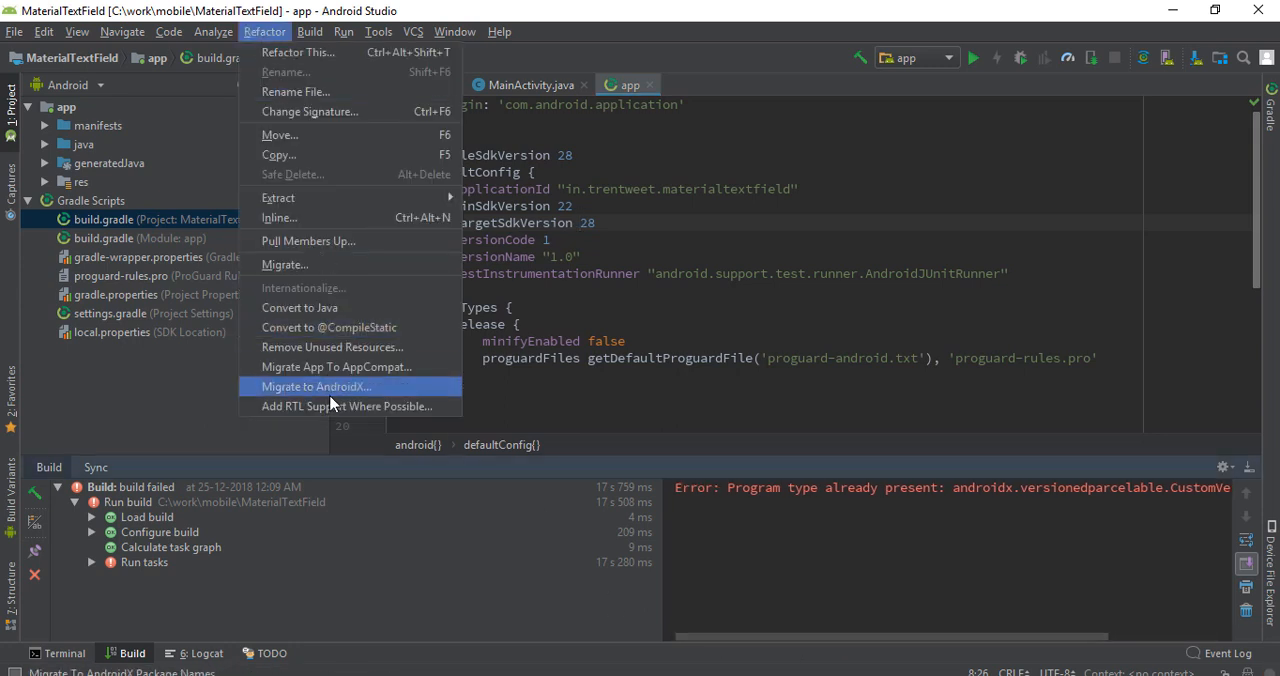
mouse_move(343, 402)
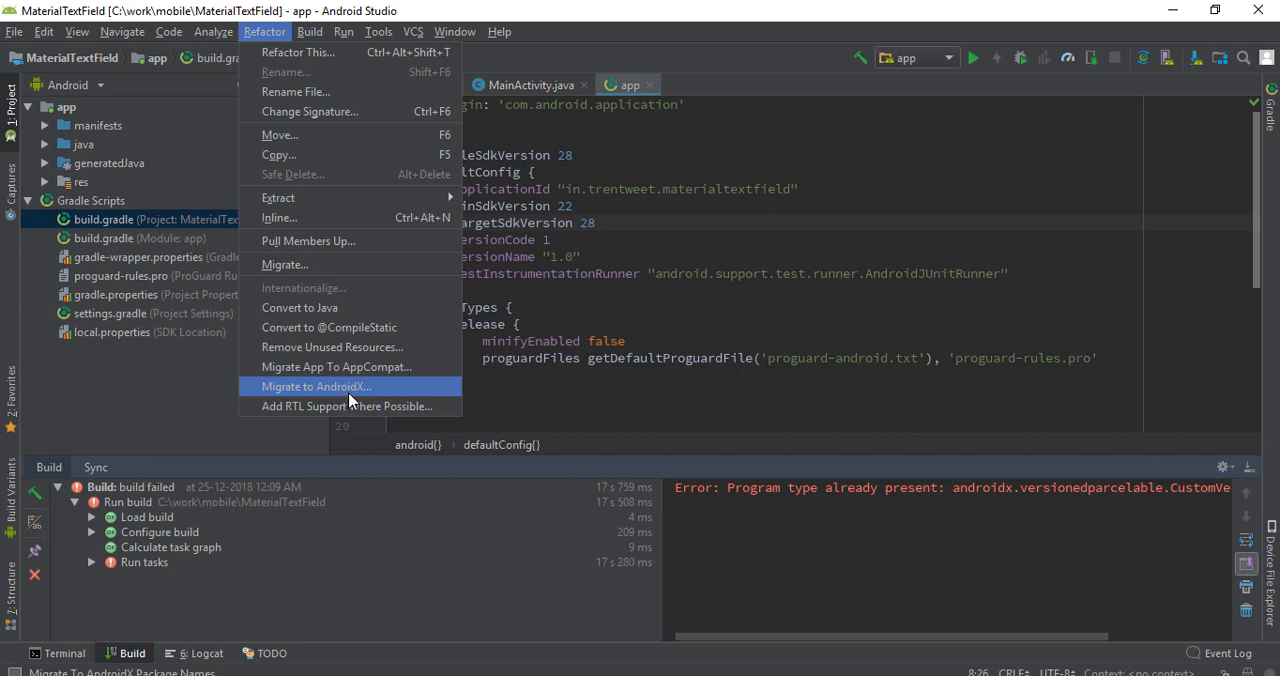
click(316, 386)
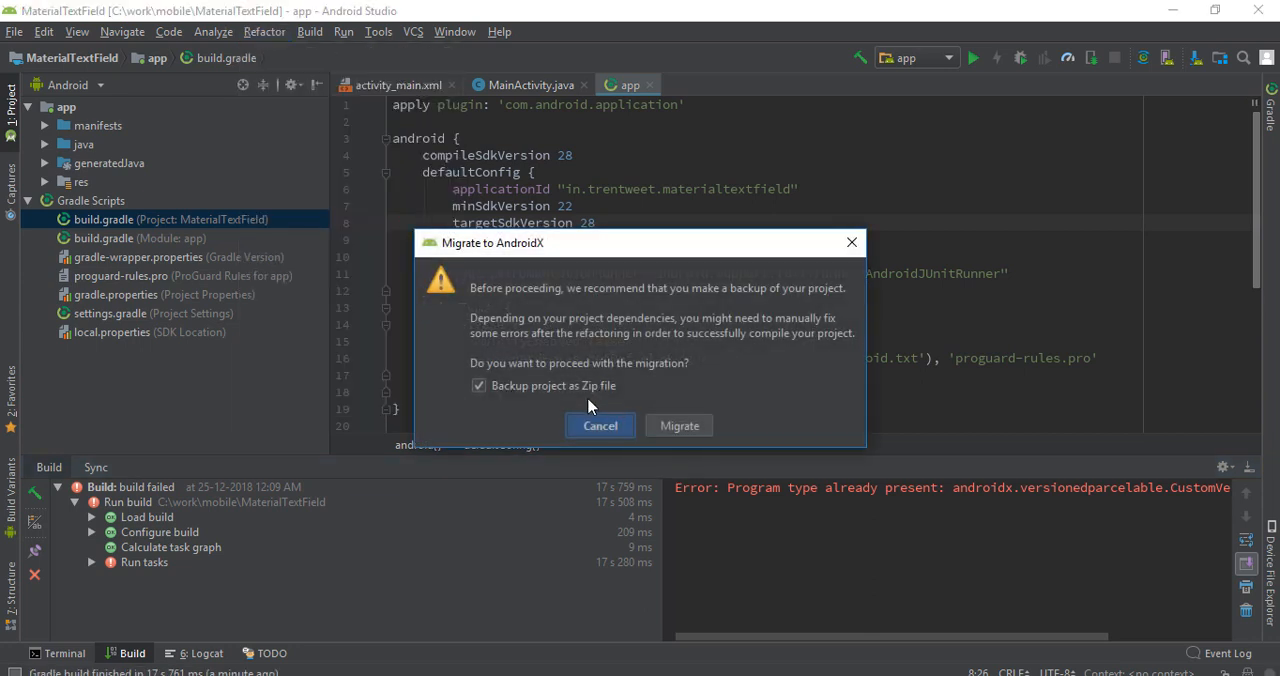
mouse_move(530, 392)
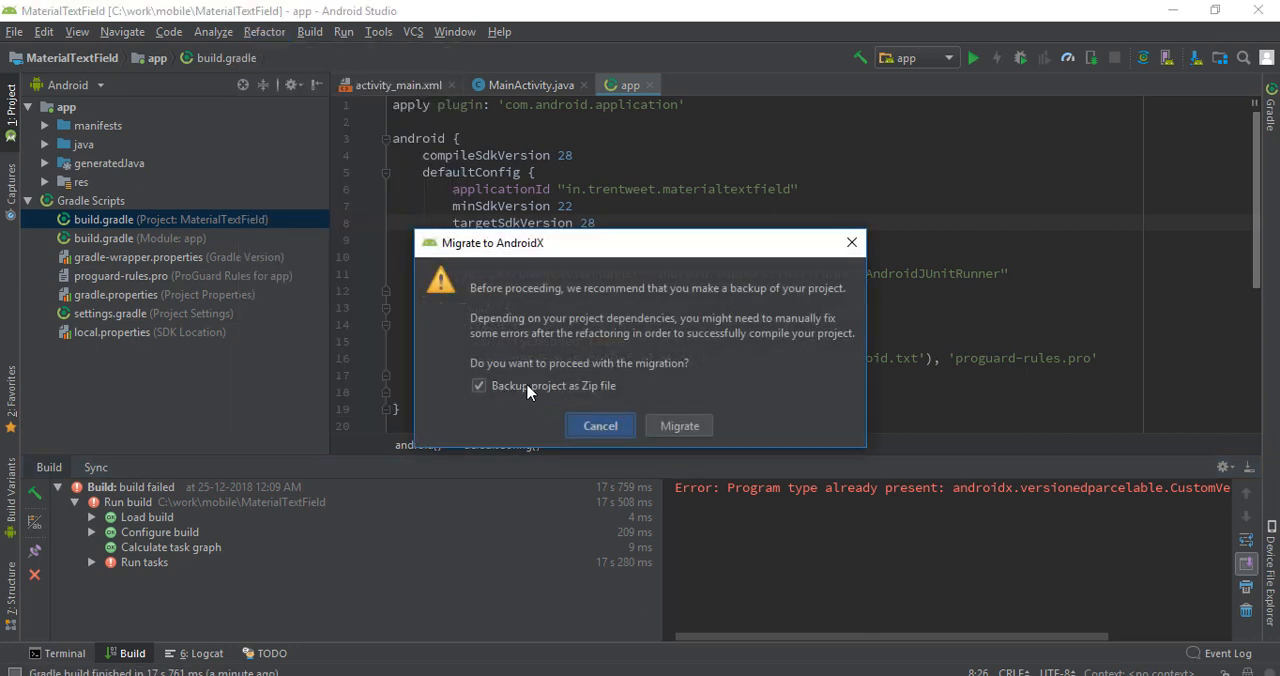
click(599, 425)
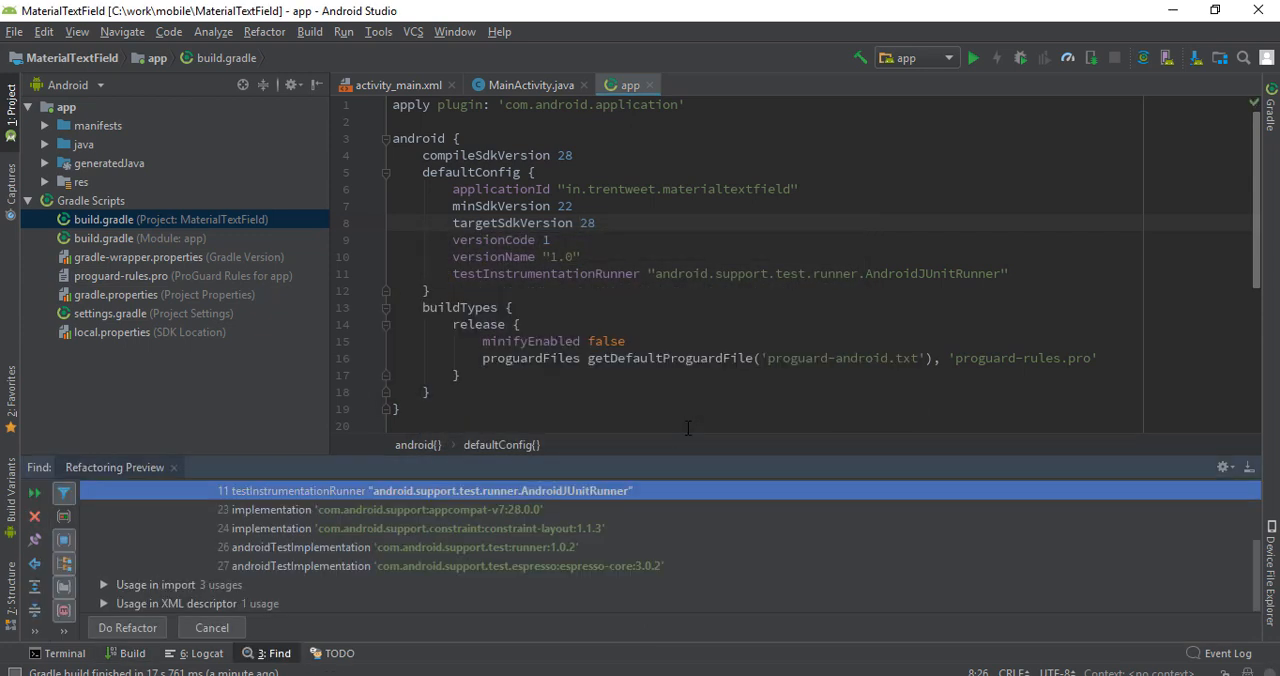
mouse_move(483, 505)
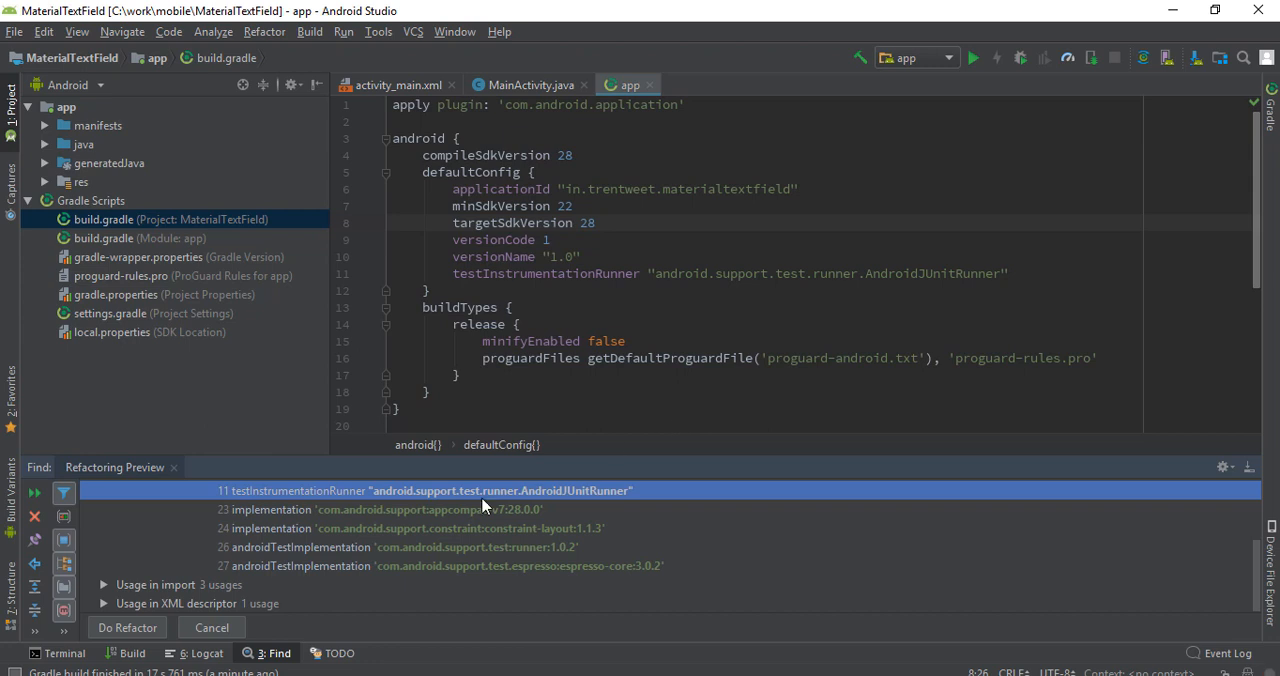
mouse_move(128, 637)
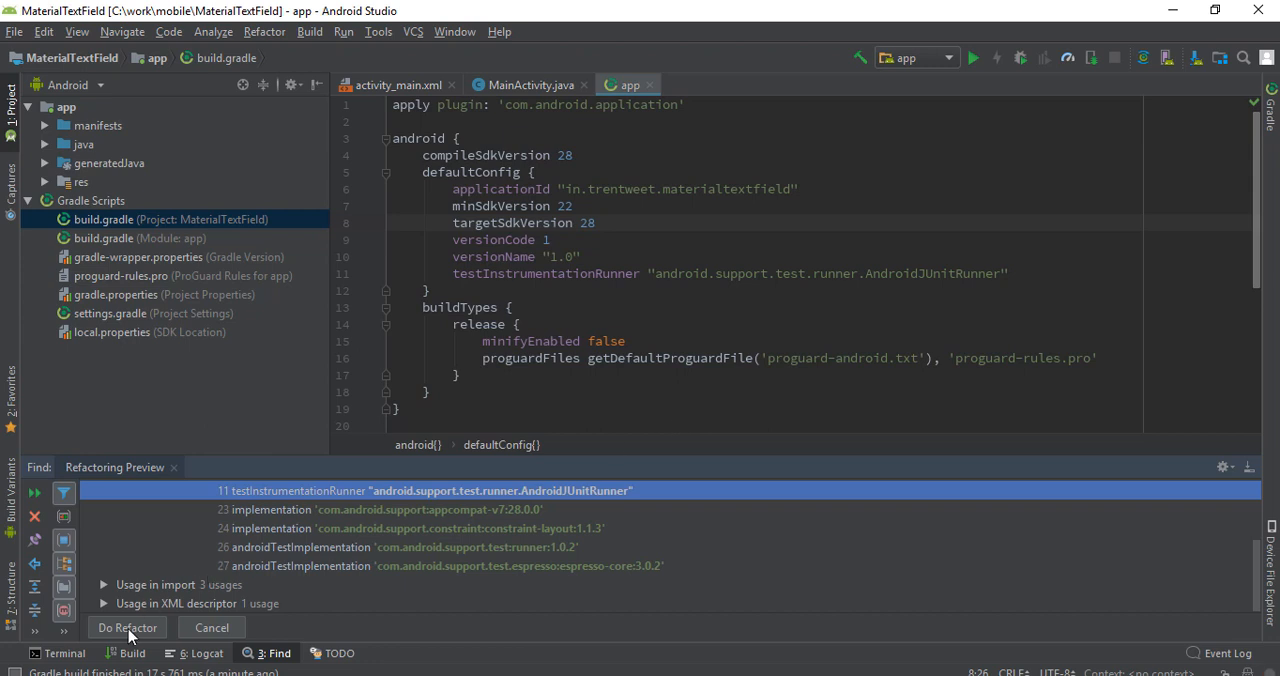
click(127, 627)
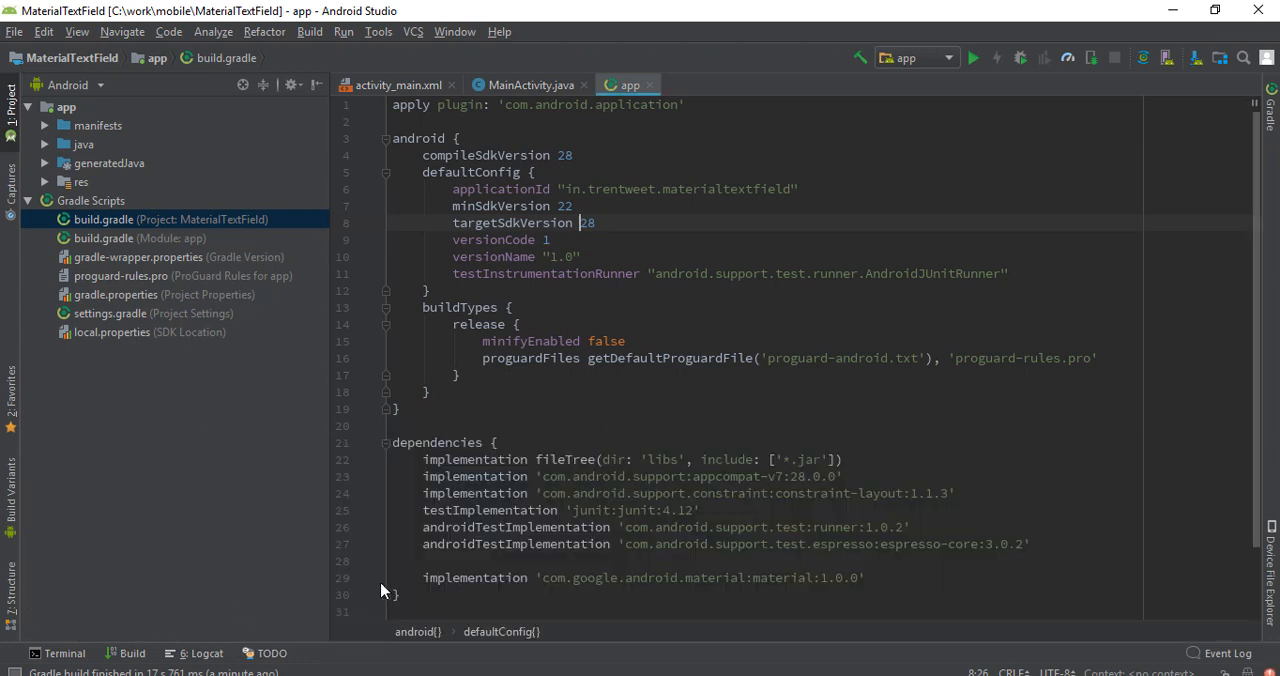
mouse_move(378, 573)
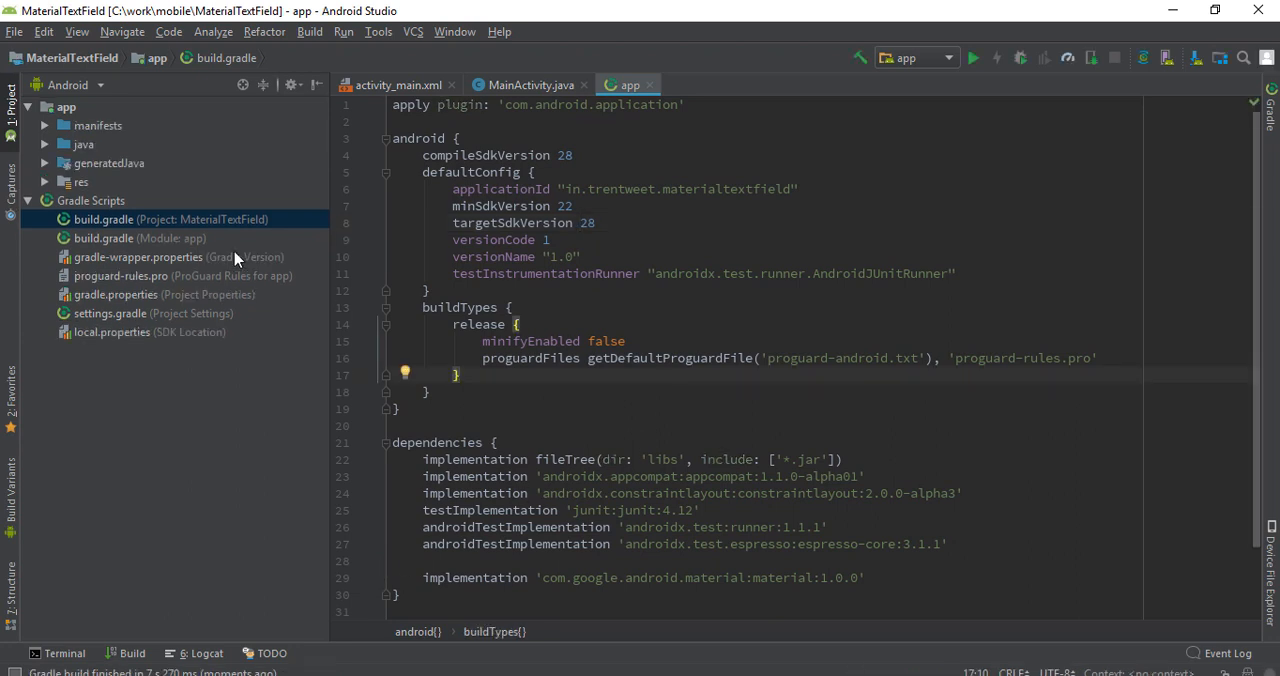
- Check the androidx dependencies in the app build.gradle, then open activity_main.xml
click(103, 238)
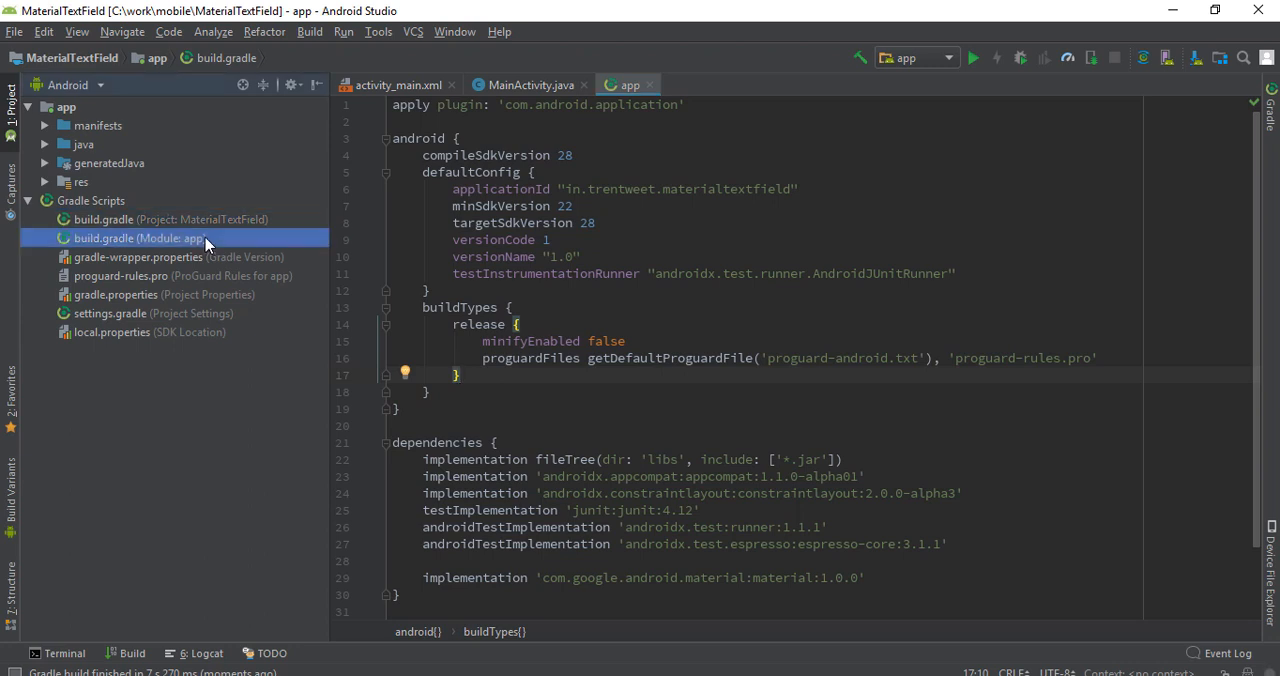
scroll(down, 3)
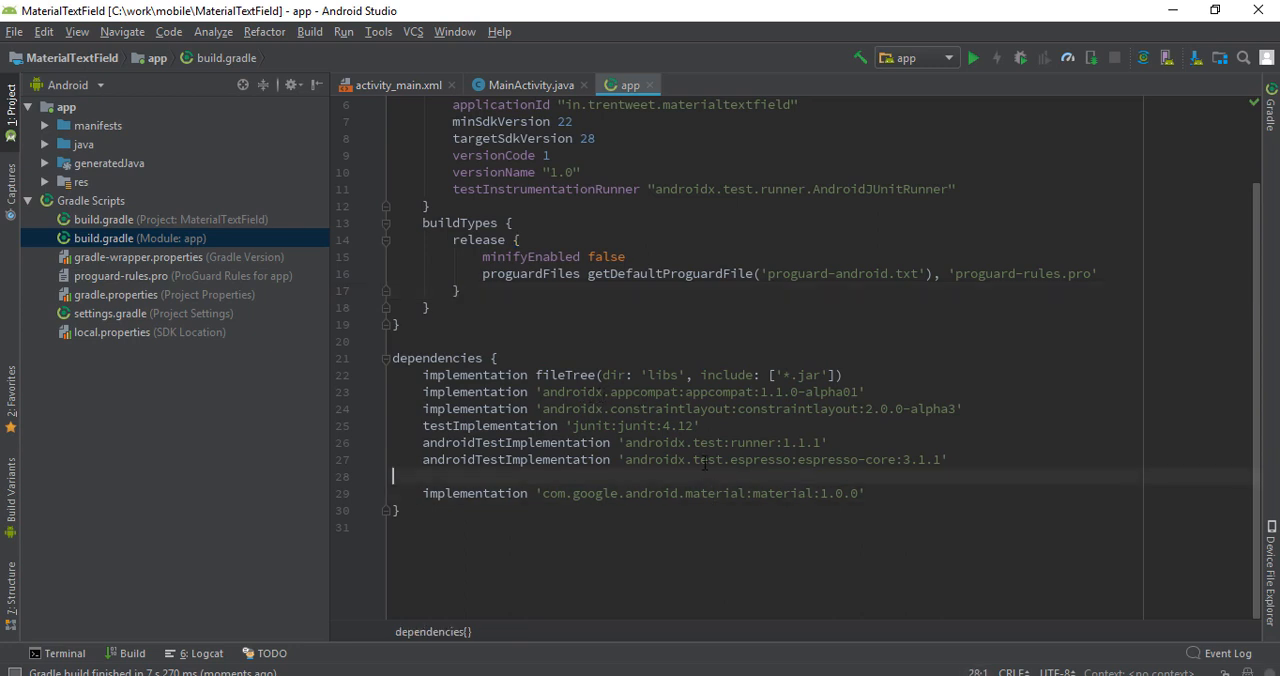
click(530, 85)
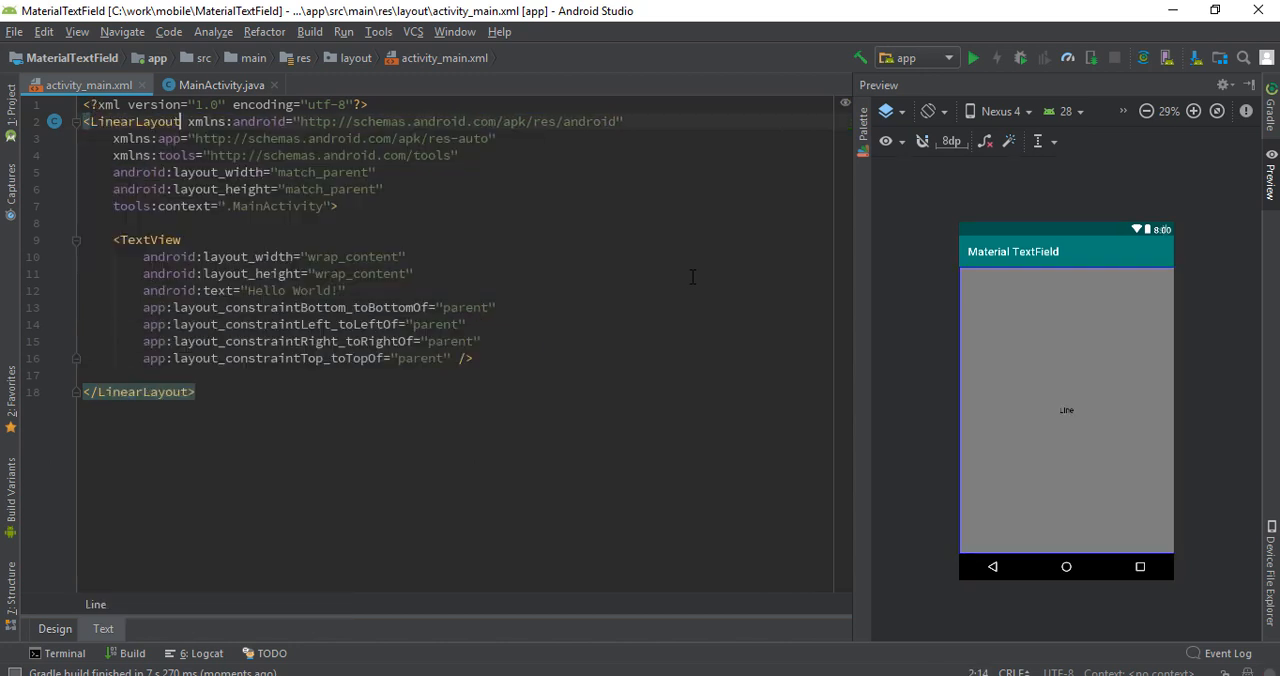
- Delete the Hello World TextView from activity_main.xml
click(146, 239)
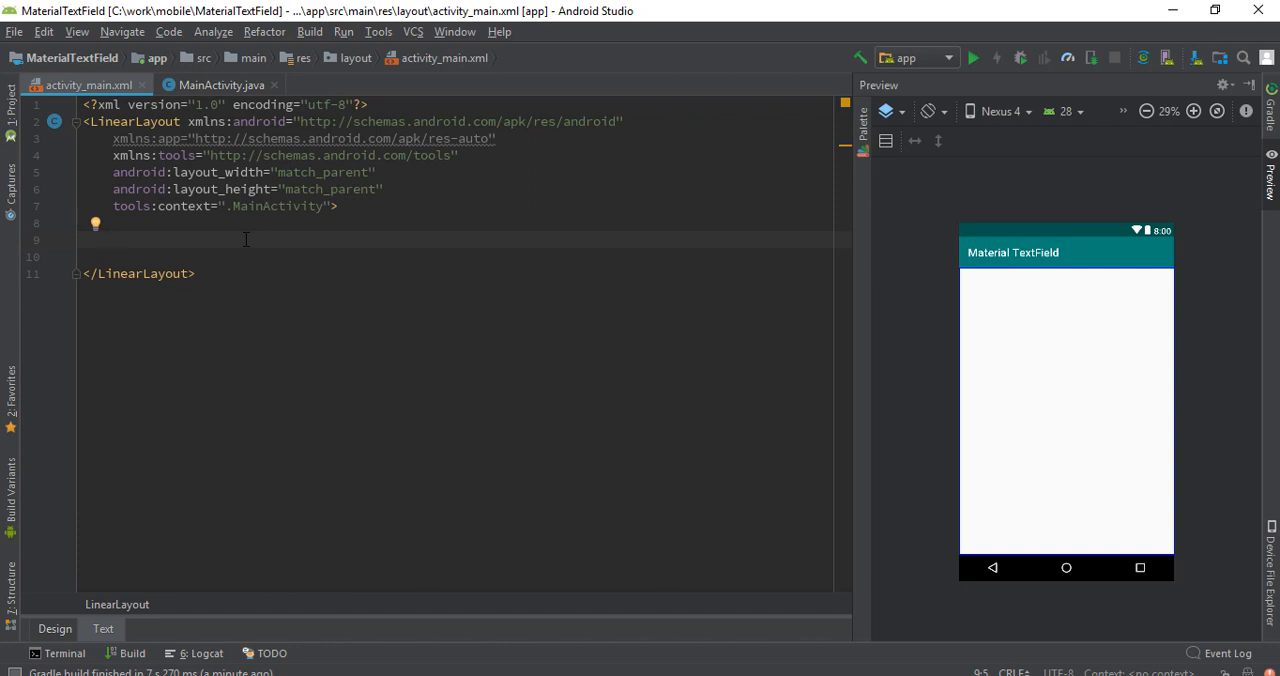
- Insert a TextInputLayout with wrap_content height into the LinearLayout
text(<TextInpu)
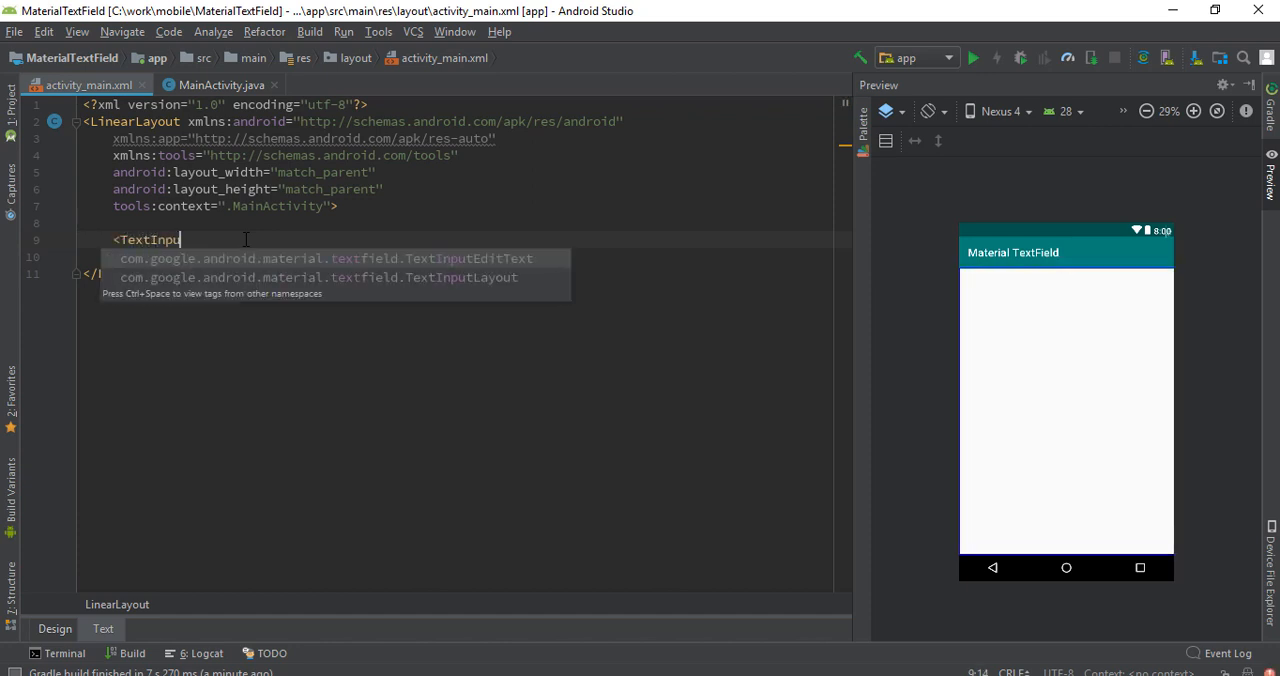
click(344, 277)
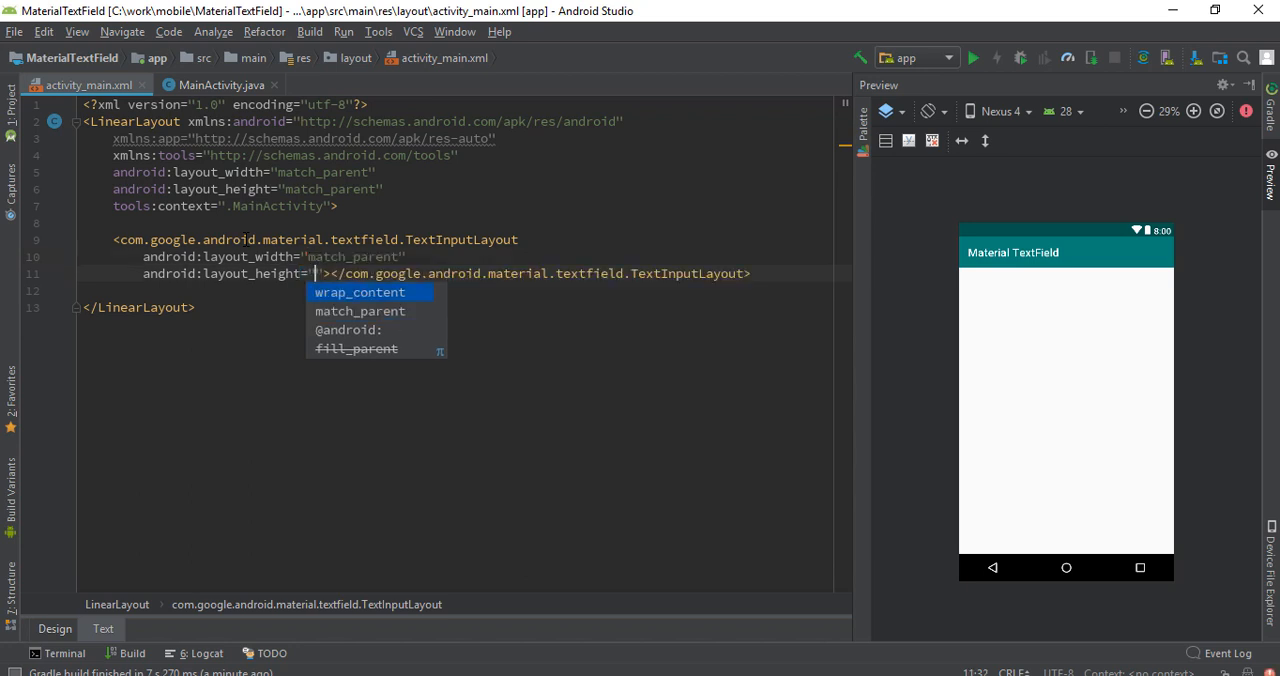
click(359, 292)
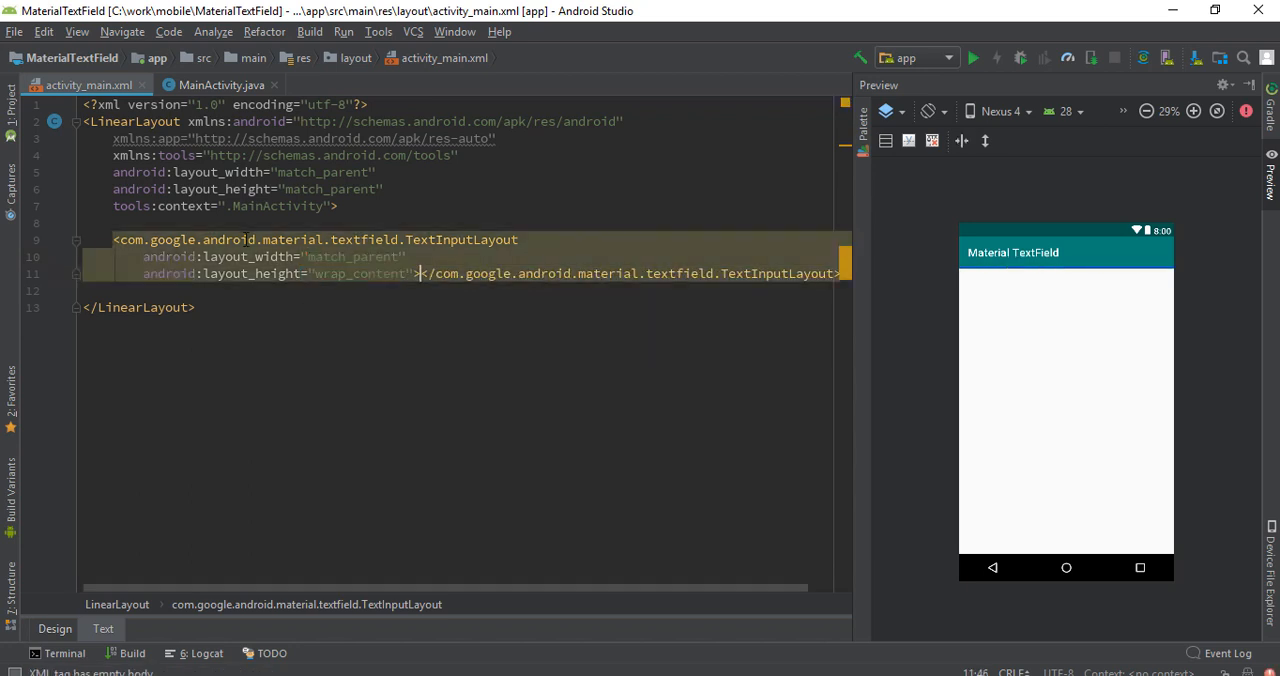
key(Return)
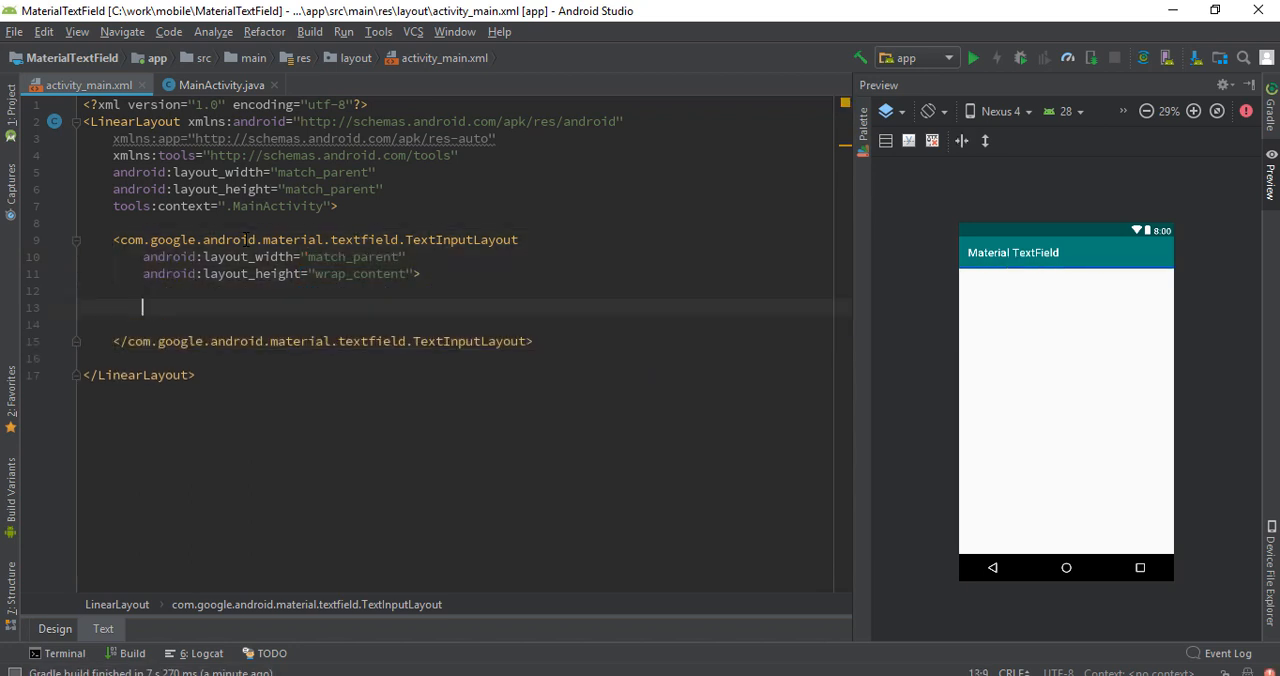
- Nest a match_parent TextInputEditText inside it and apply the OutlinedBox style
text(<T)
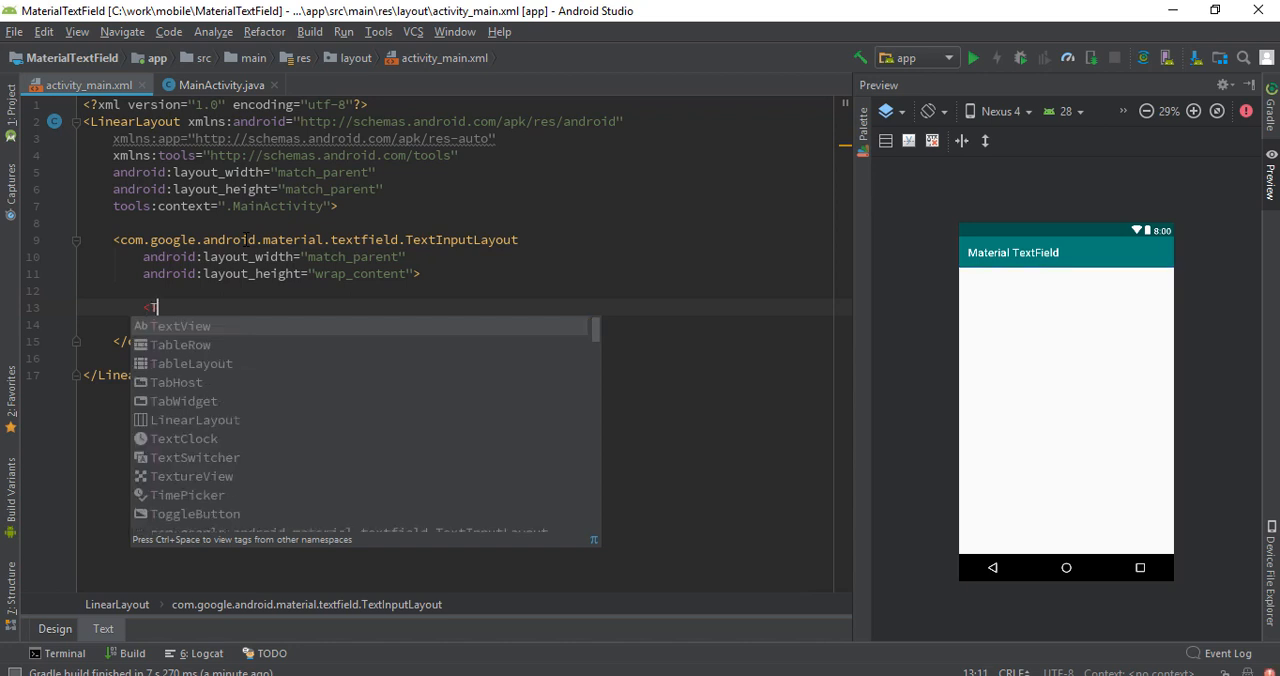
text(extInputEditText)
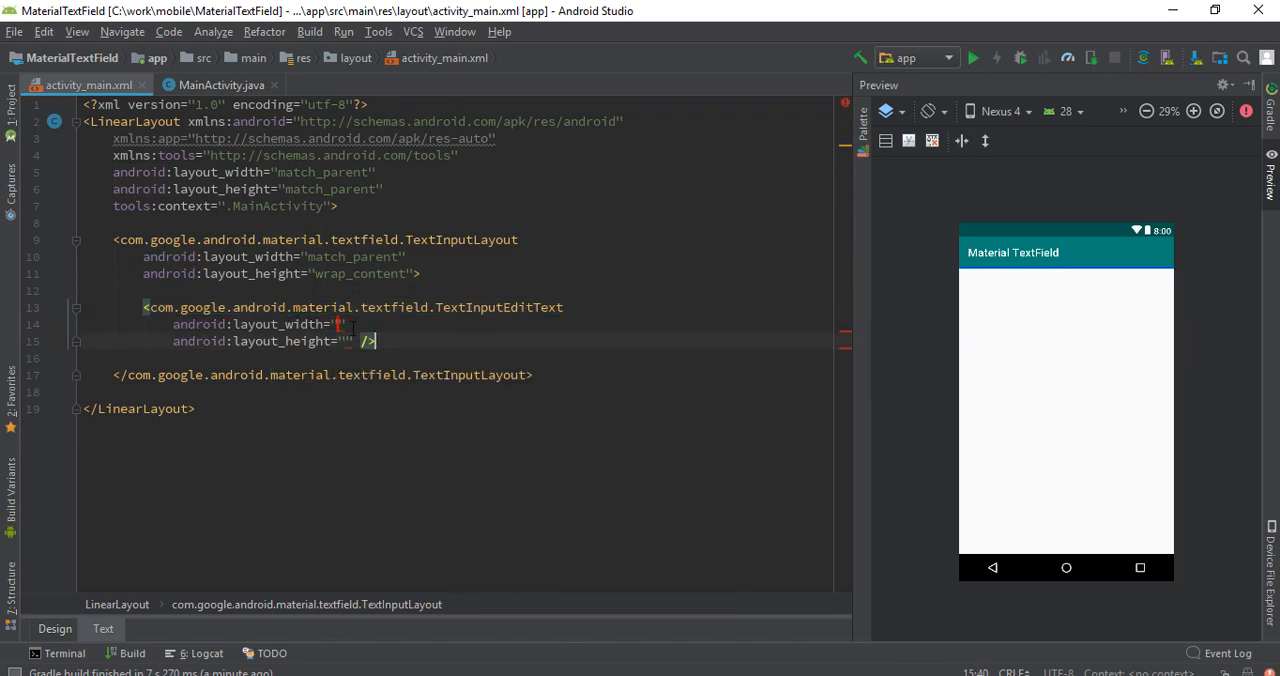
click(343, 324)
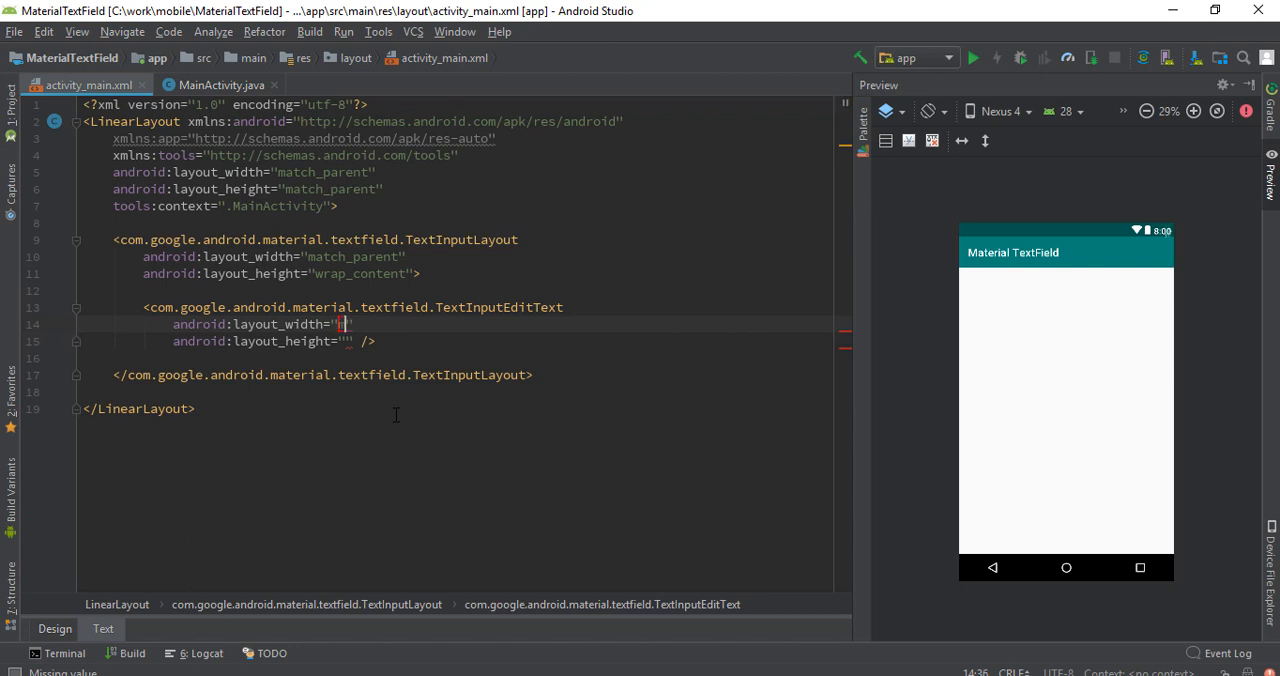
text(match_parent)
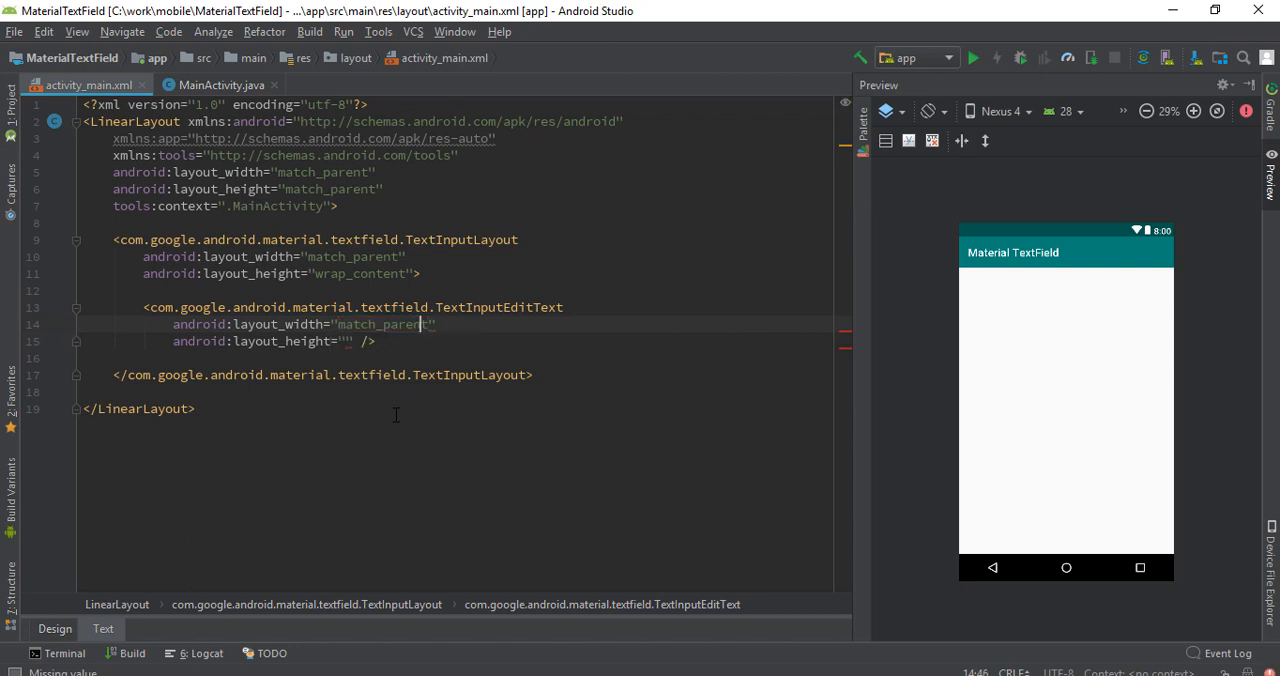
click(345, 341)
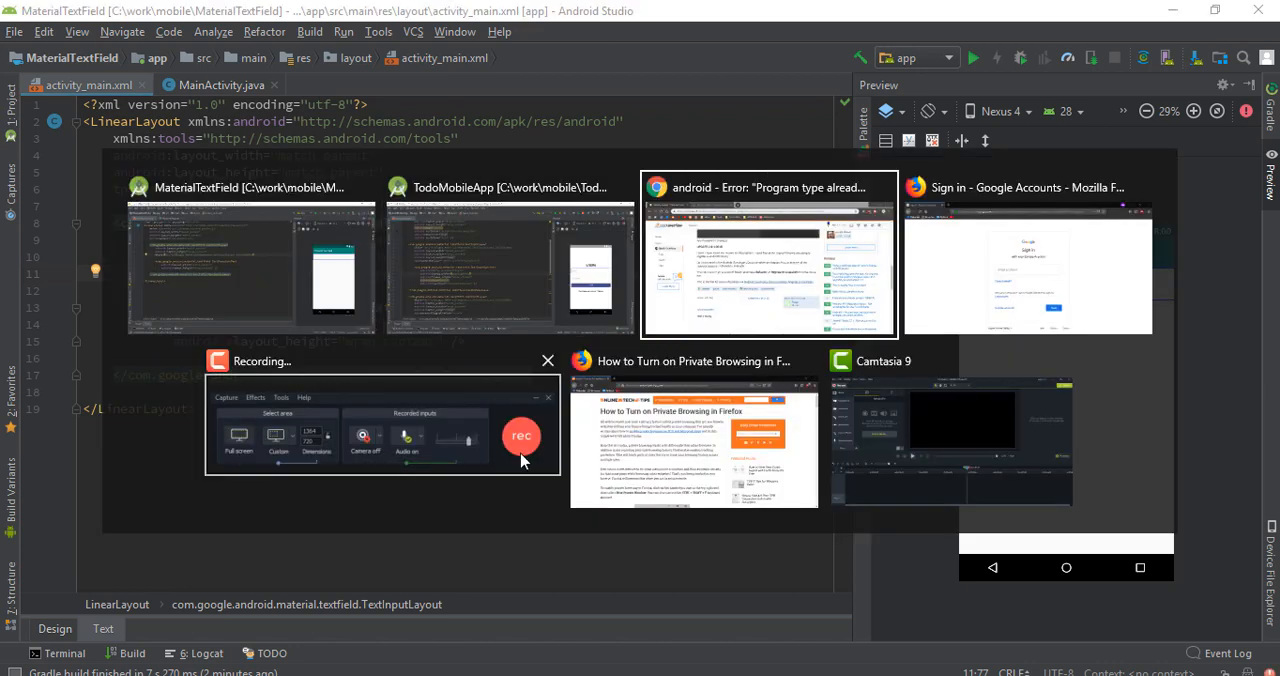
click(1028, 260)
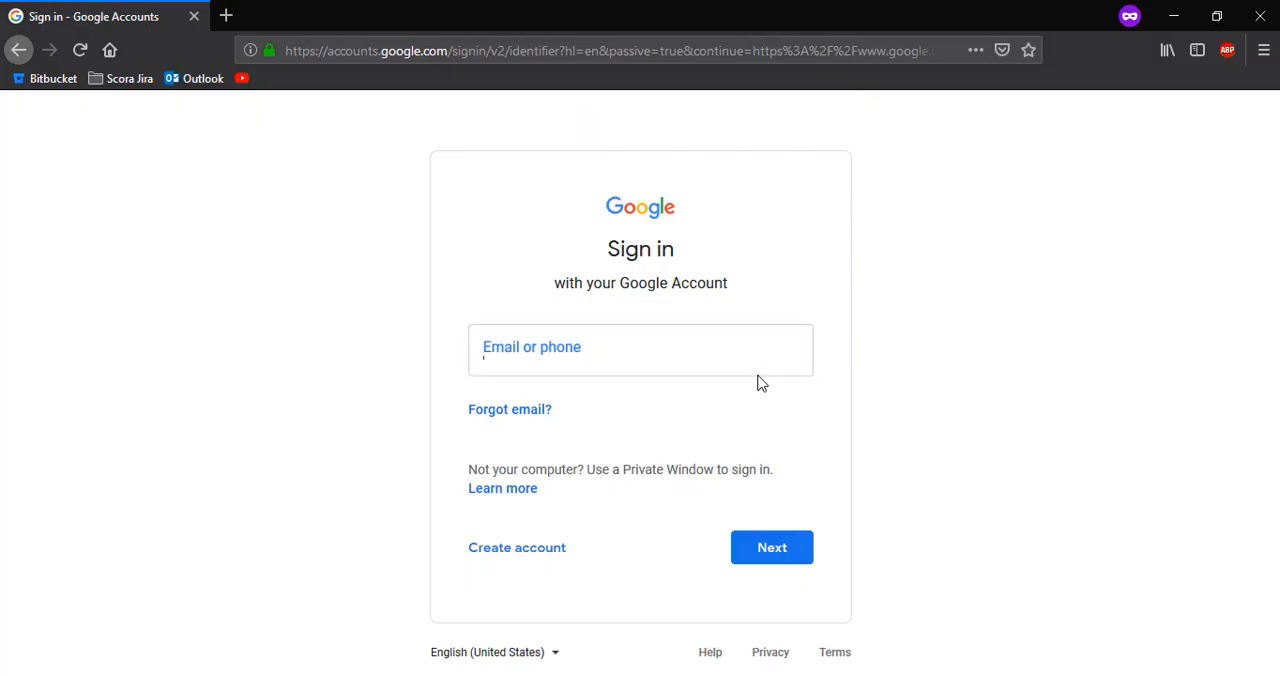
click(640, 350)
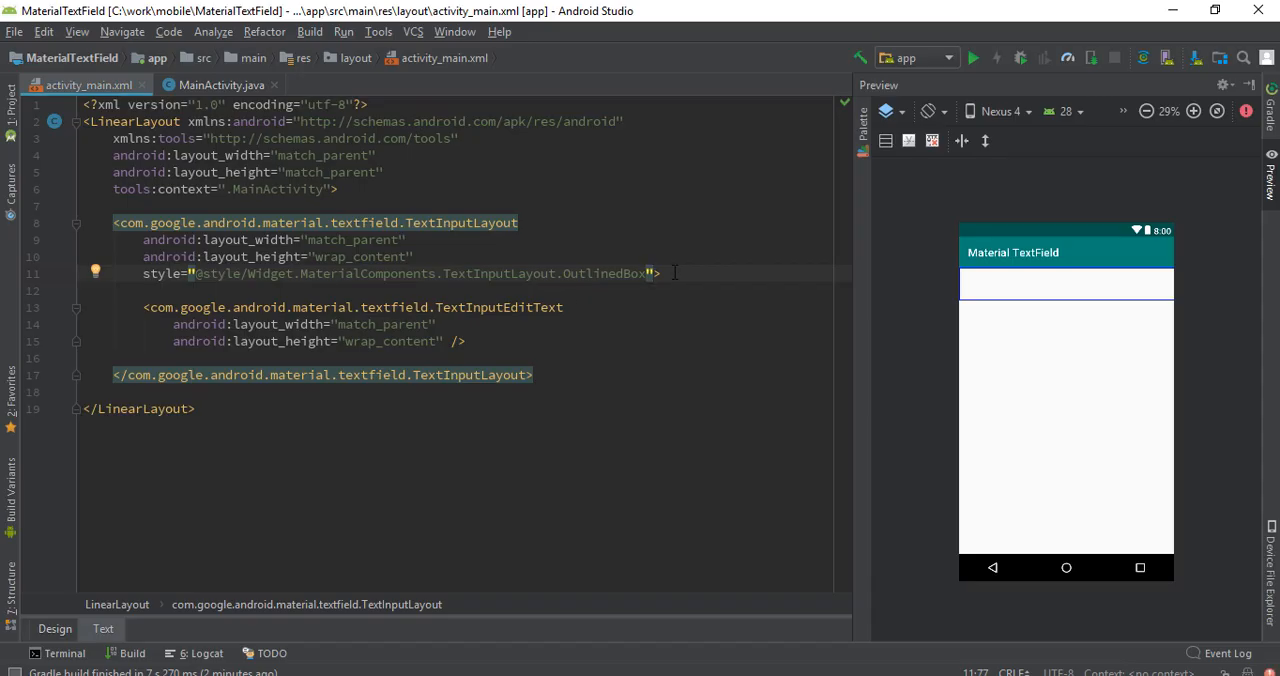
- Run the app on the ASUS phone and type 'akjad' into the outlined field
click(660, 273)
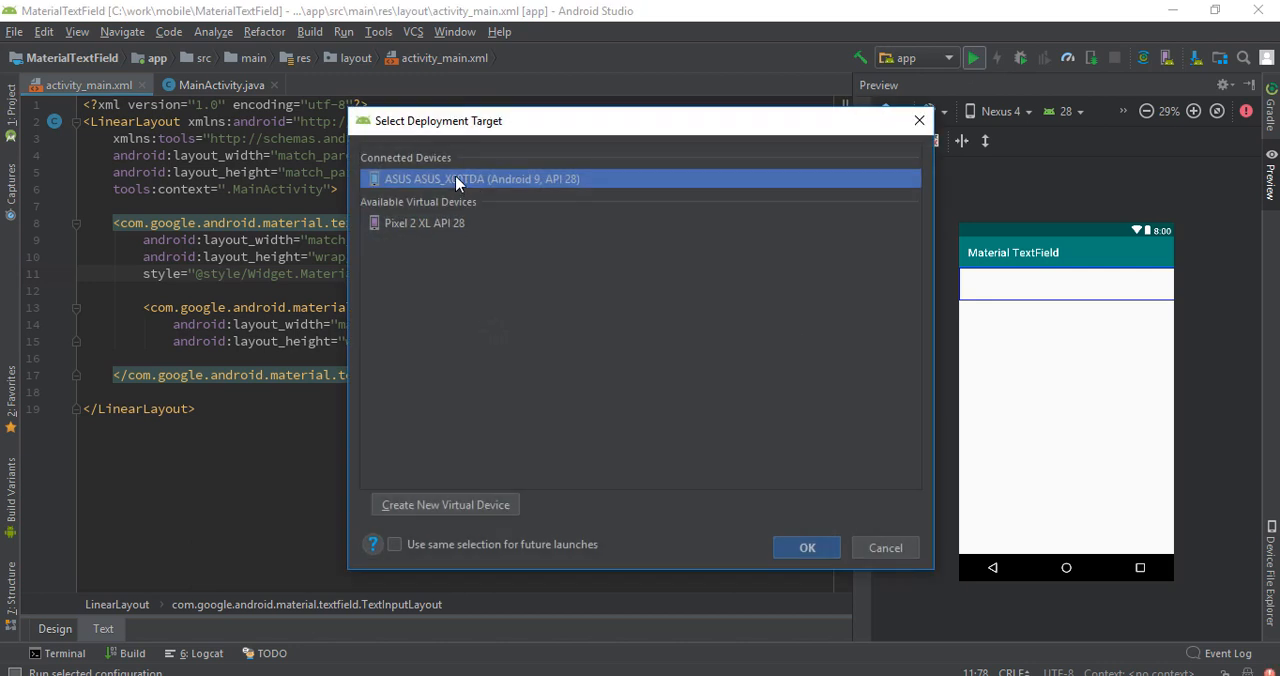
click(807, 547)
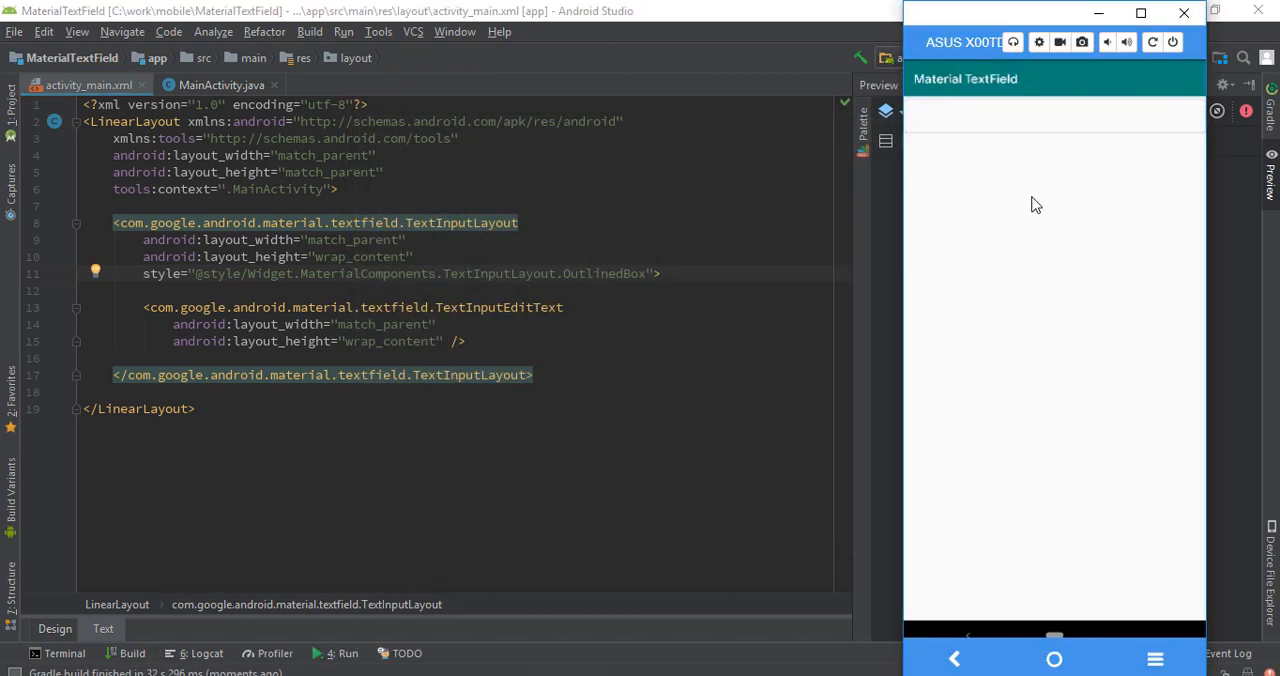
click(1053, 116)
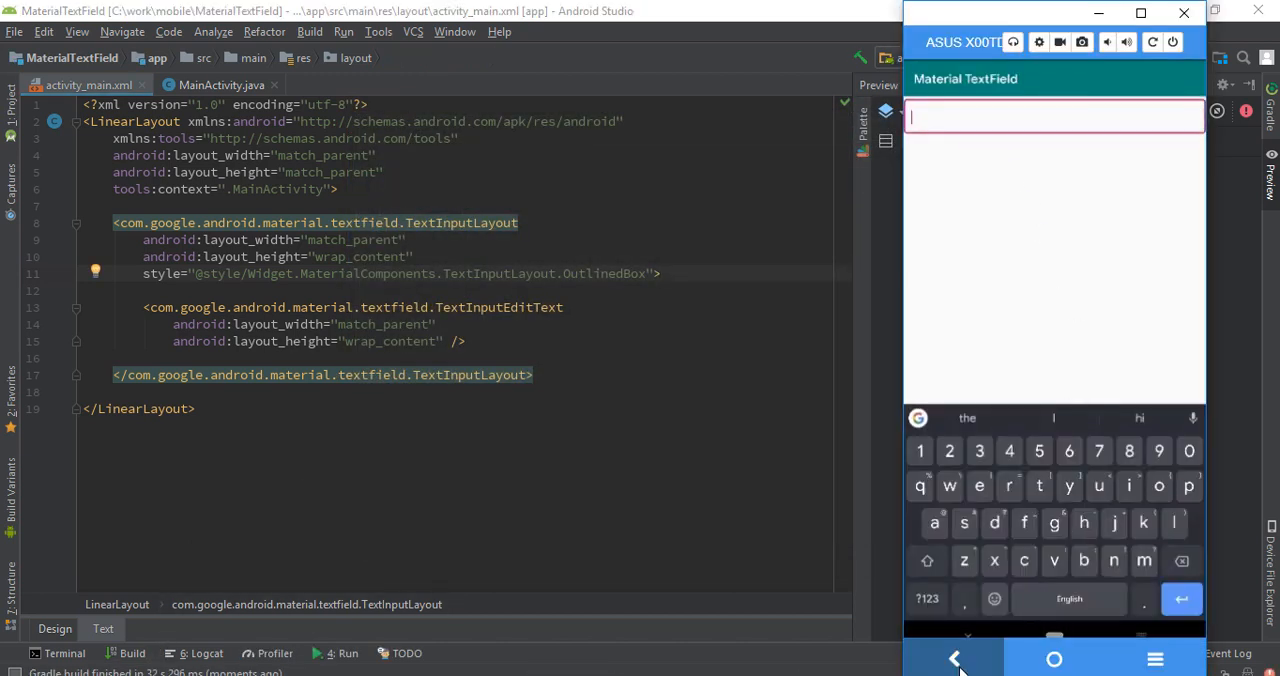
click(953, 658)
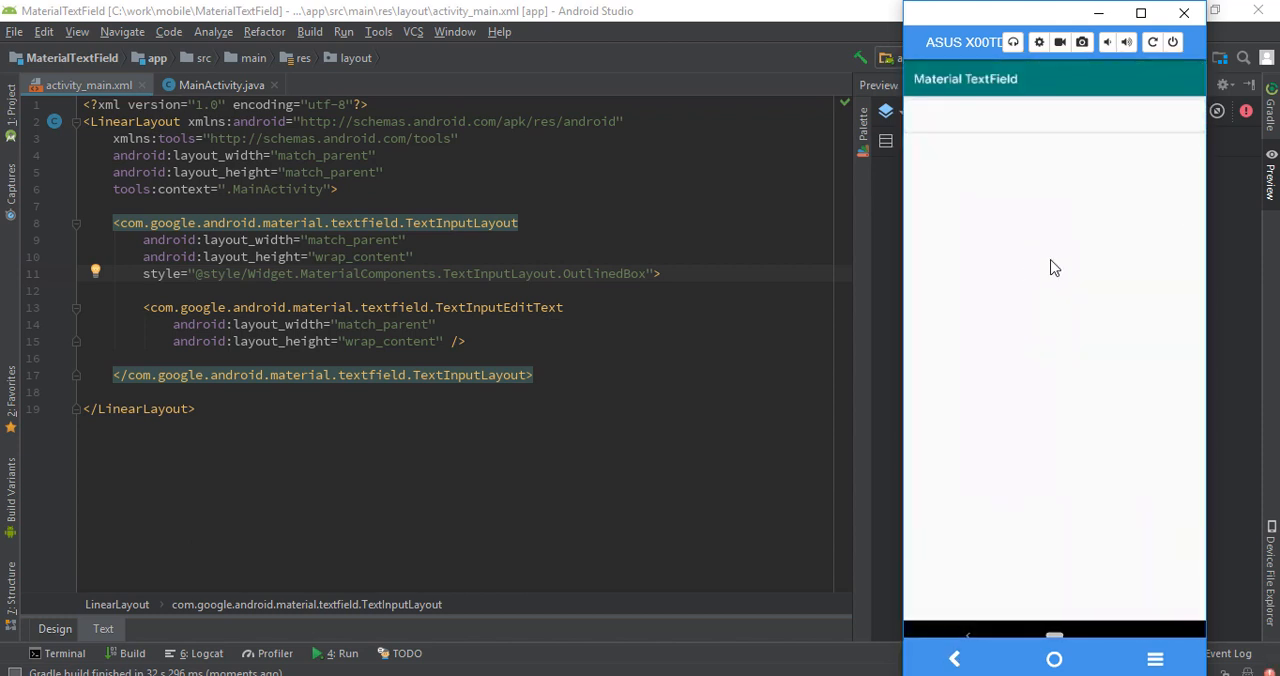
mouse_move(1045, 140)
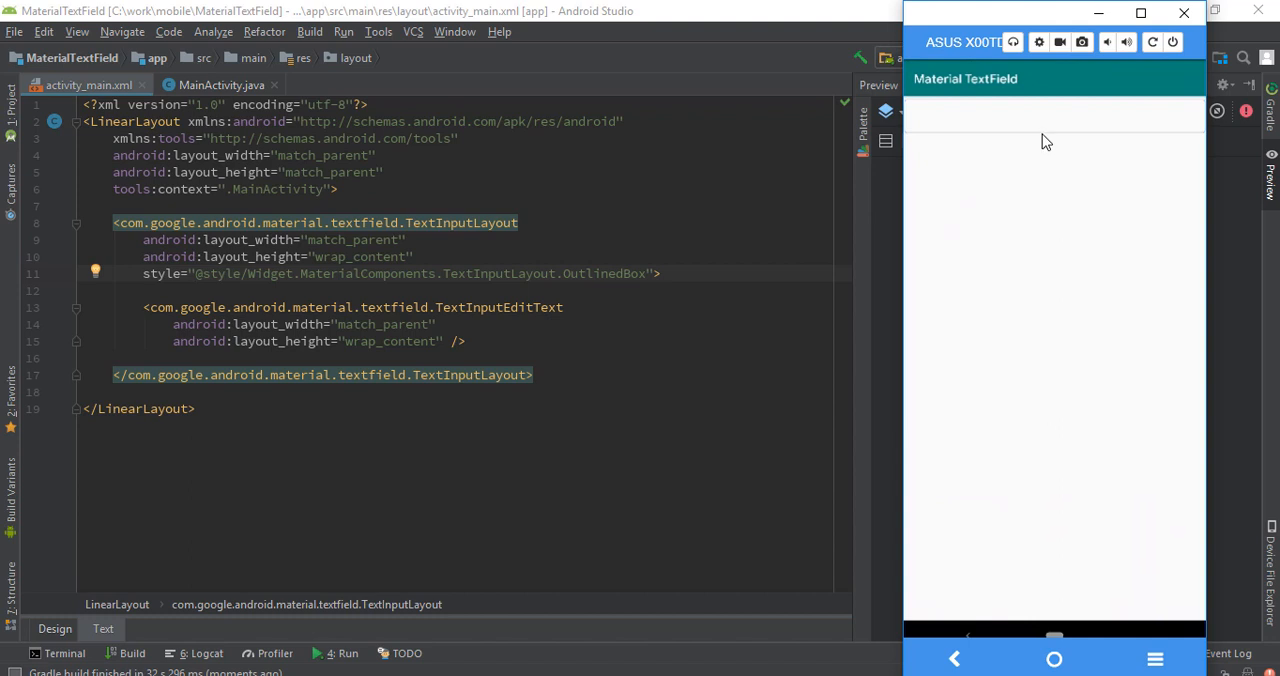
mouse_move(1044, 128)
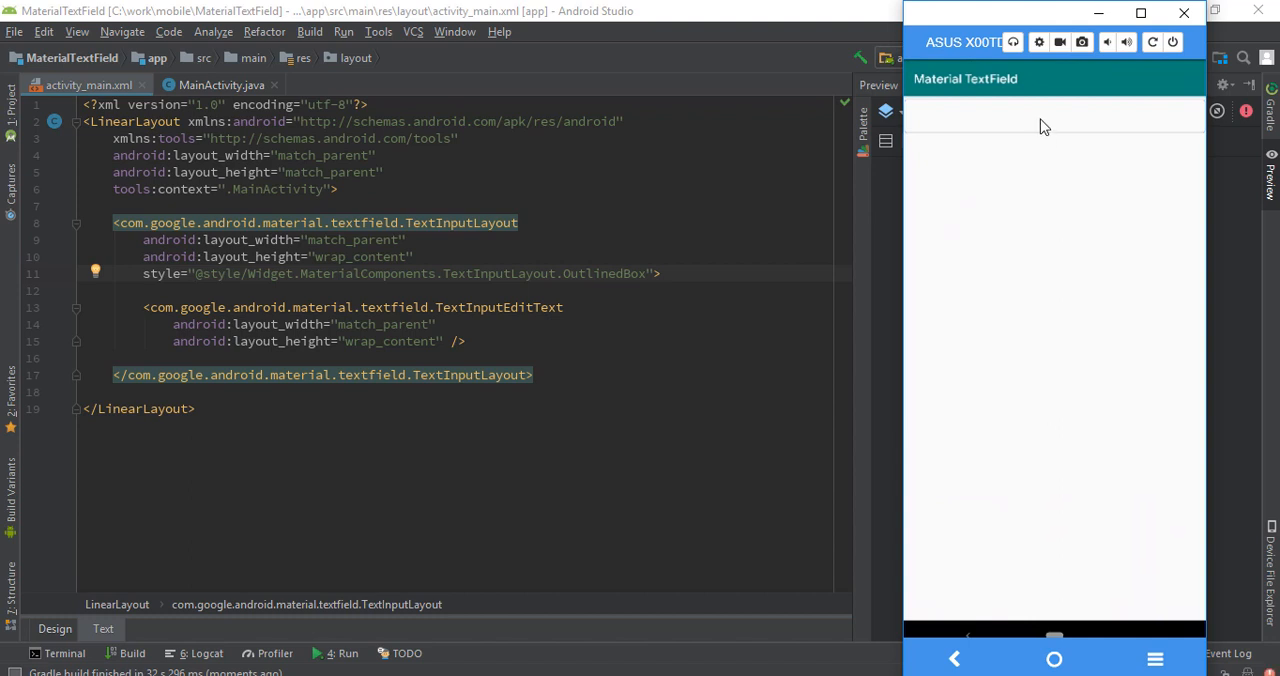
mouse_move(1020, 130)
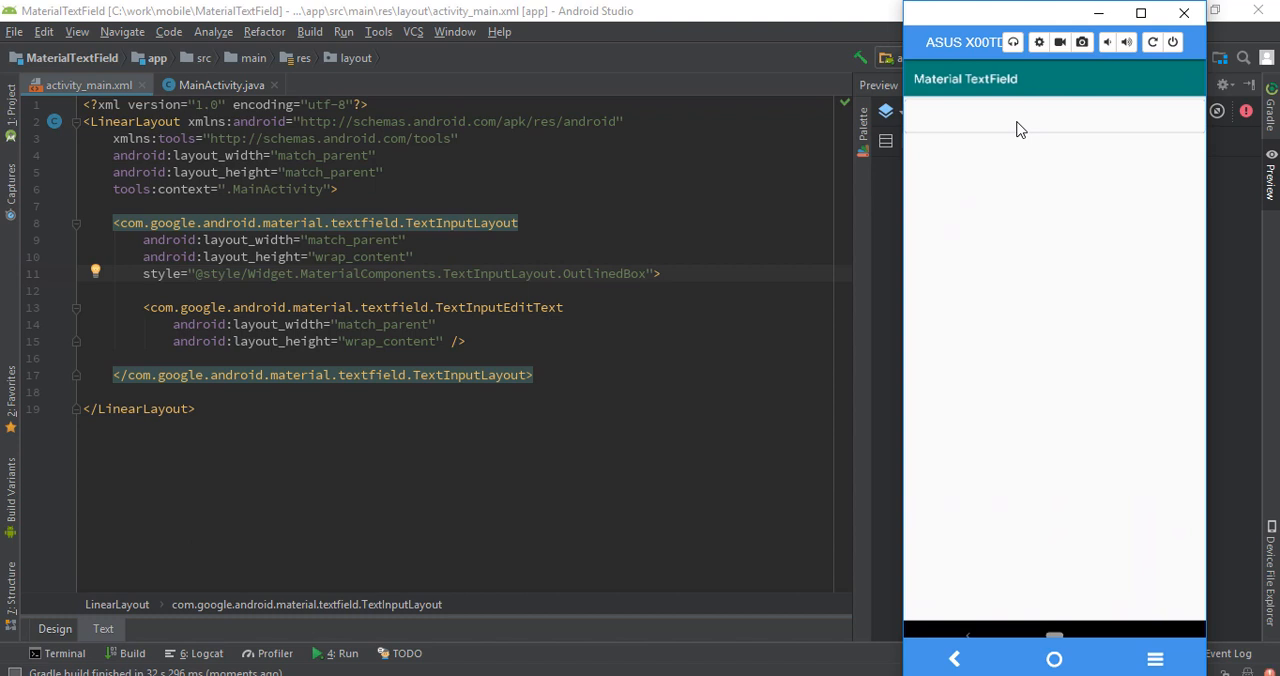
click(1053, 117)
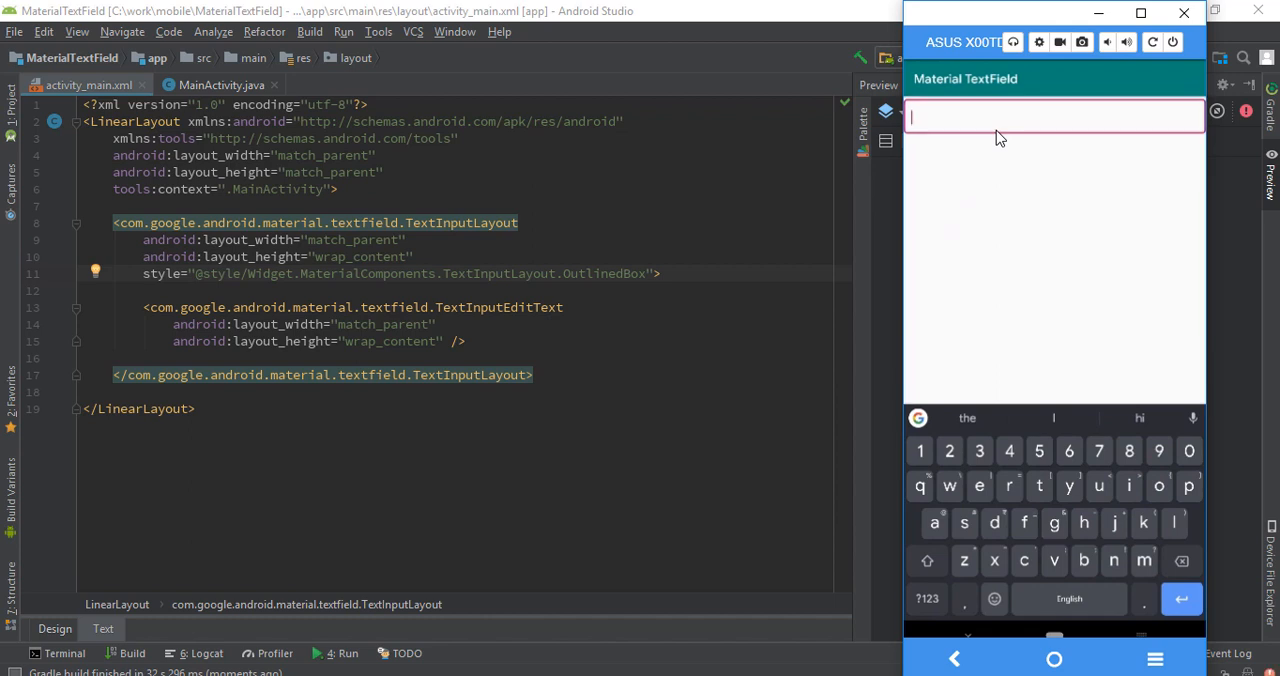
text(akjad)
text(android:hint="")
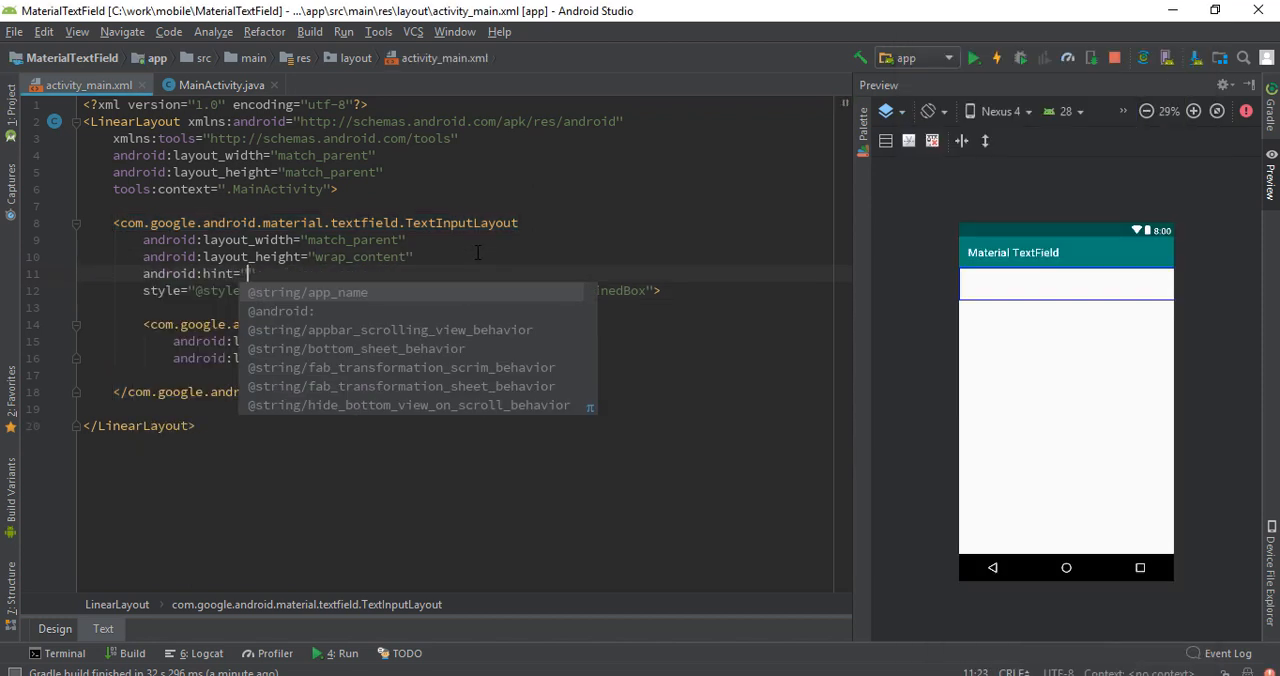
click(307, 292)
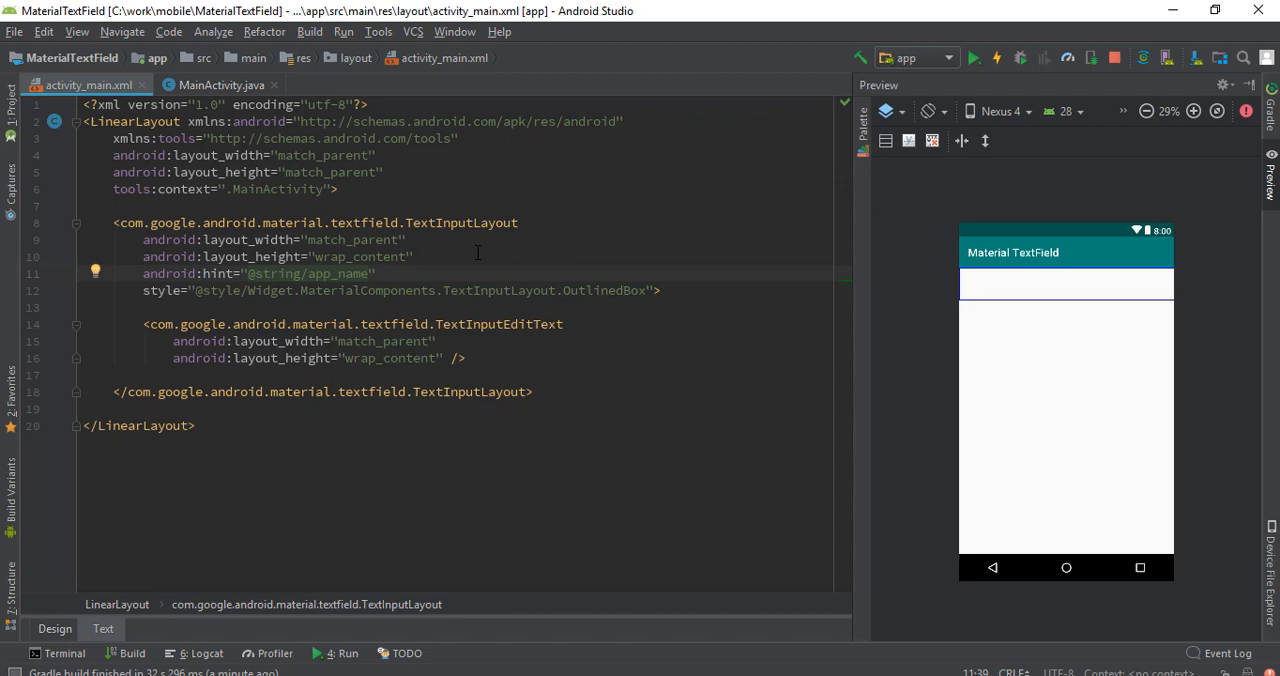
click(973, 57)
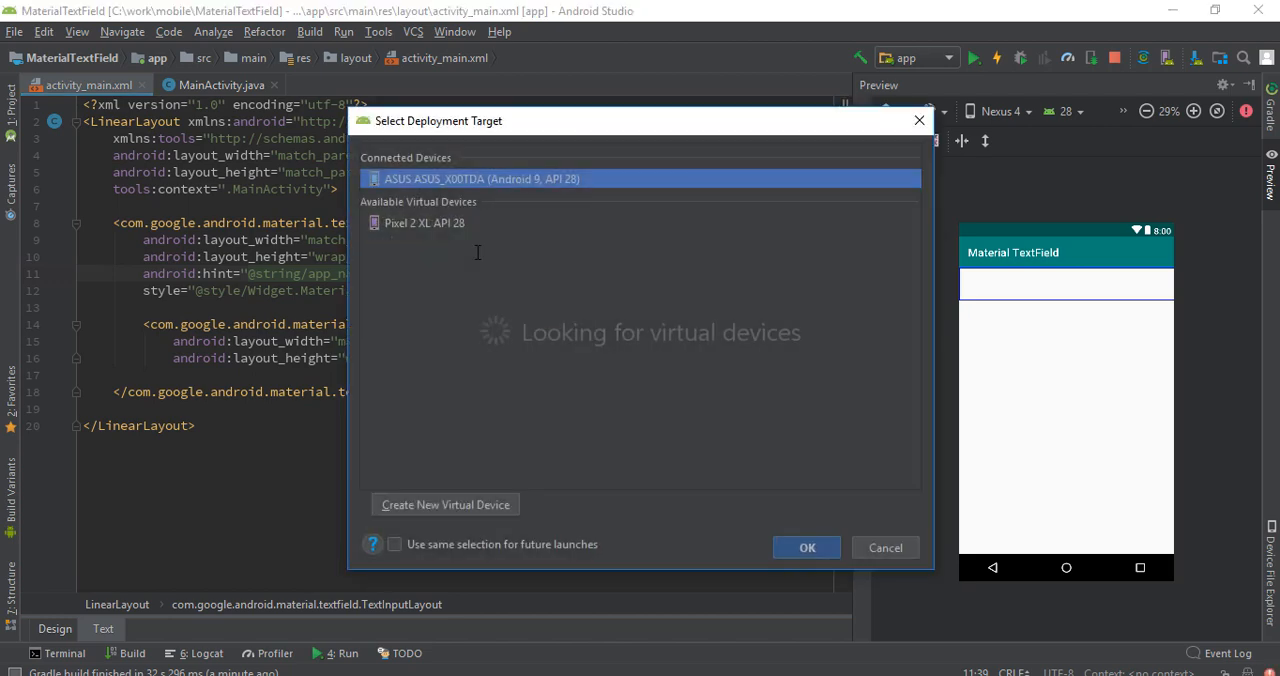
click(807, 547)
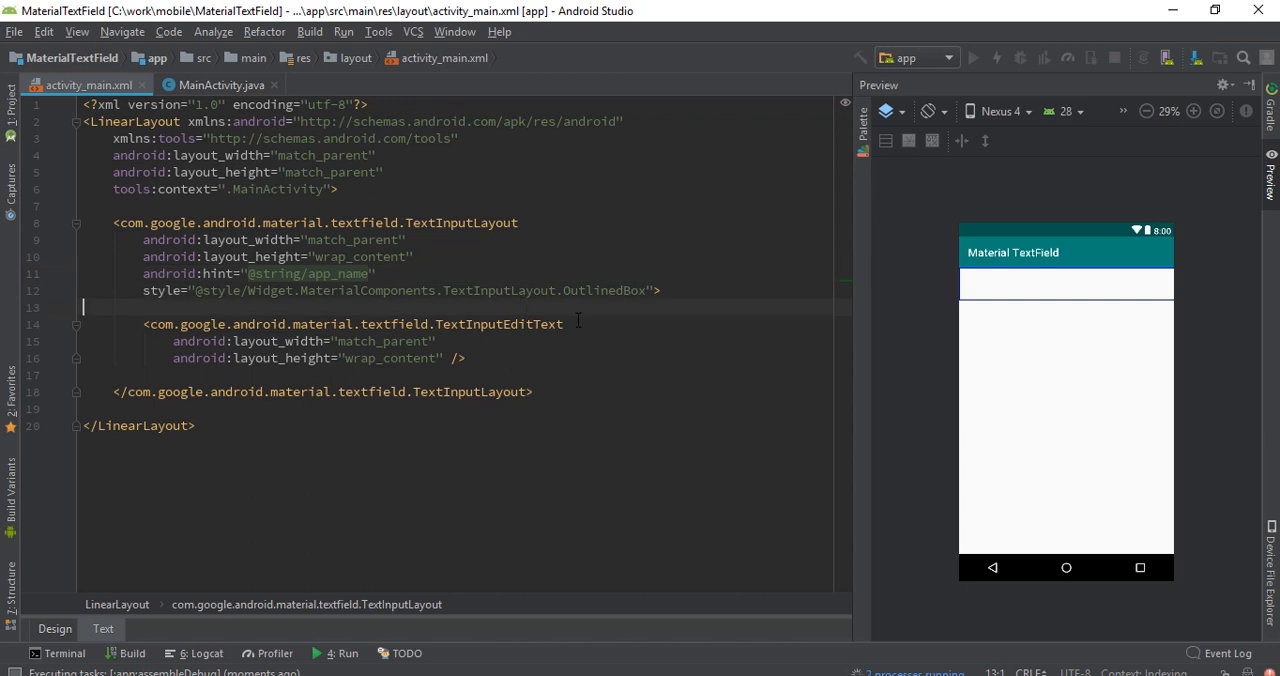
click(972, 57)
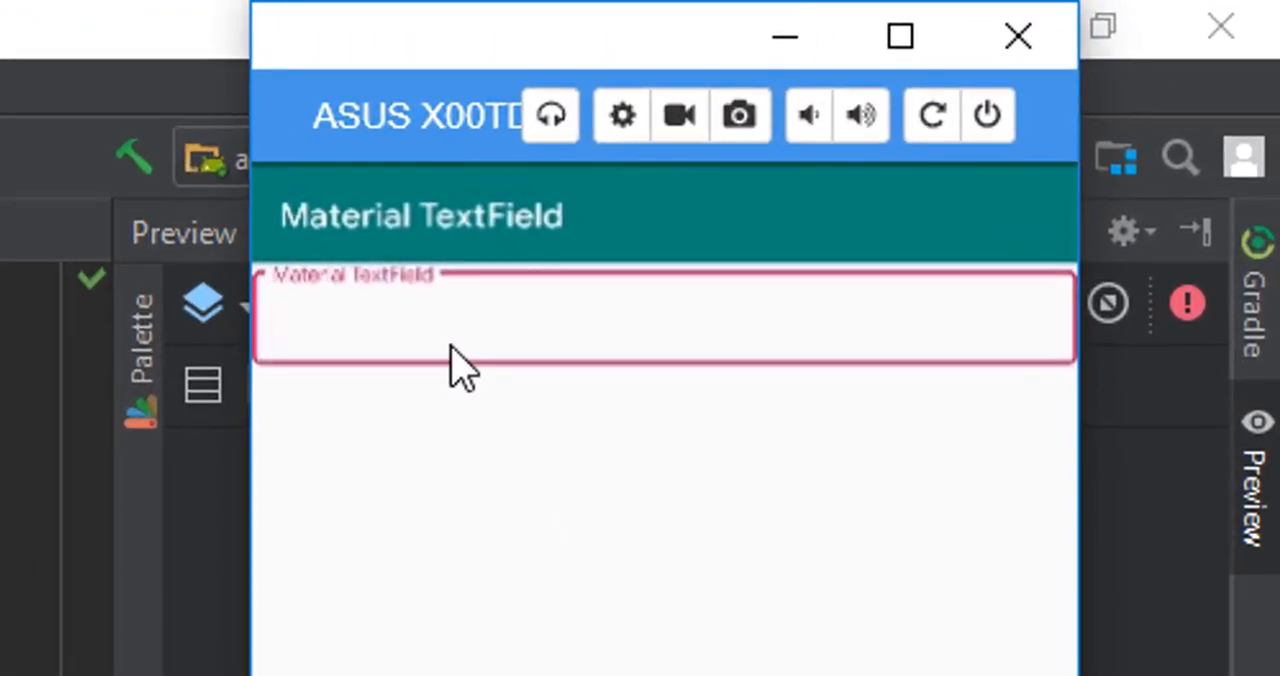
- Type 'hi' into the running app's outlined Material TextField on the phone
text(hi)
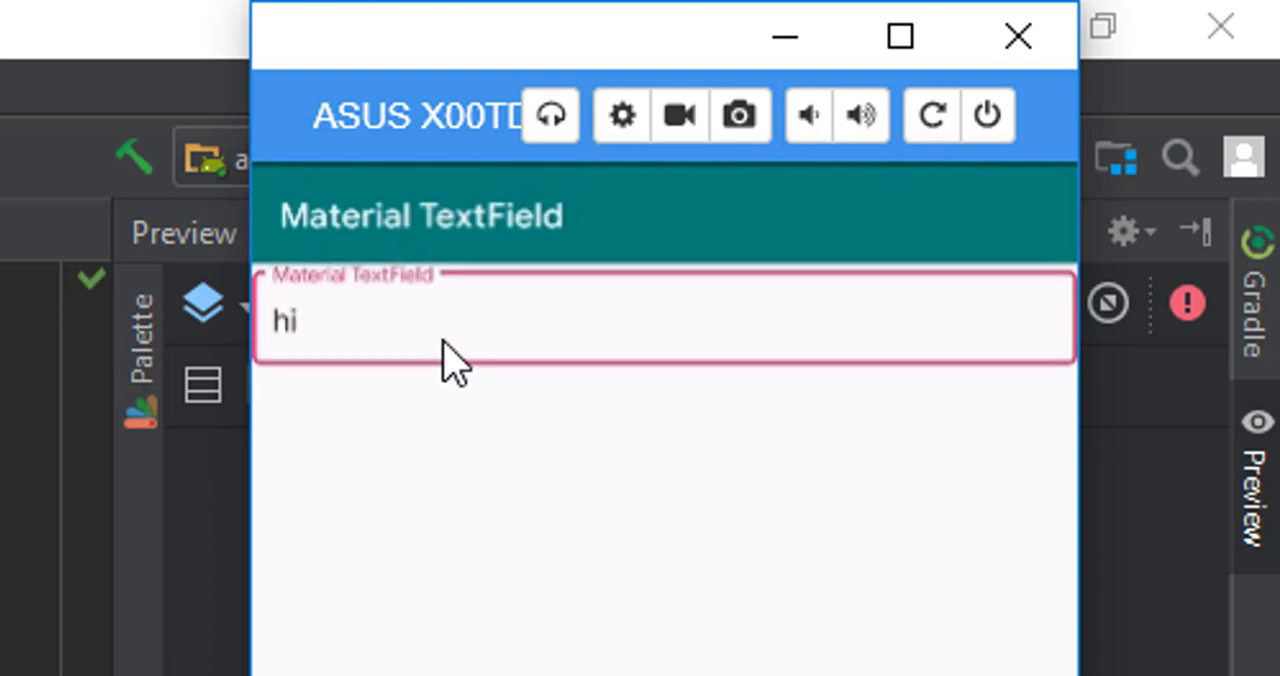
text(ther)
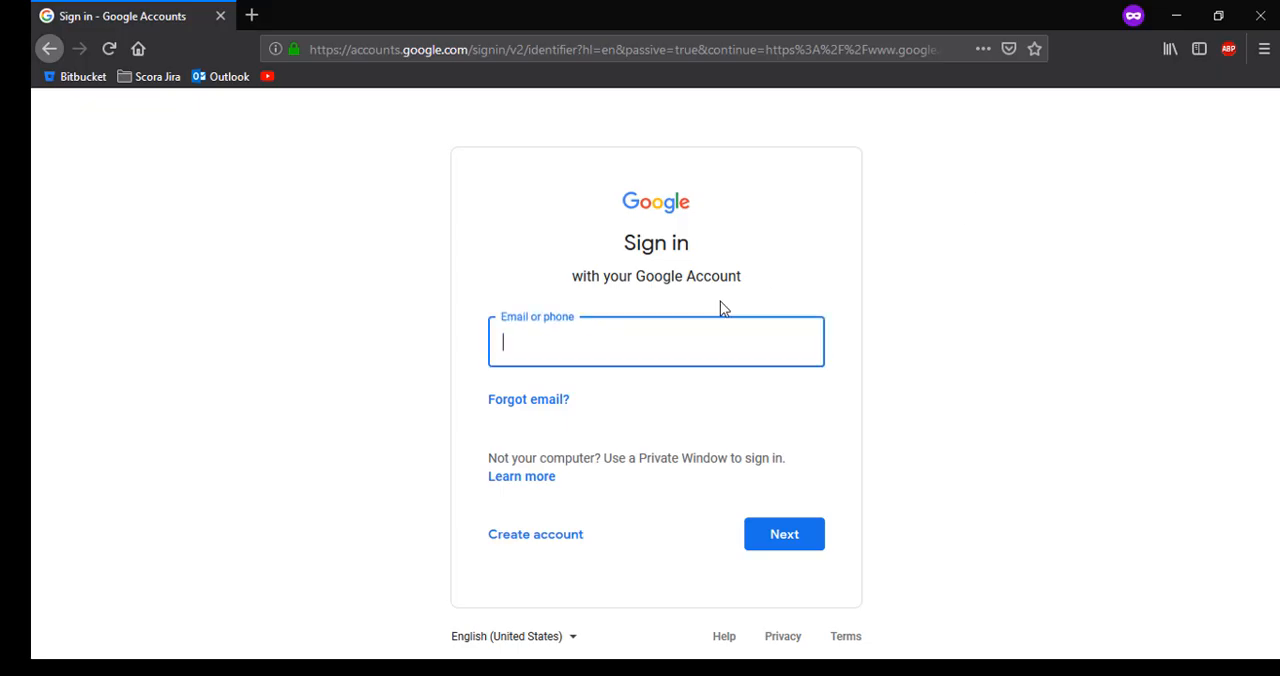
mouse_move(643, 340)
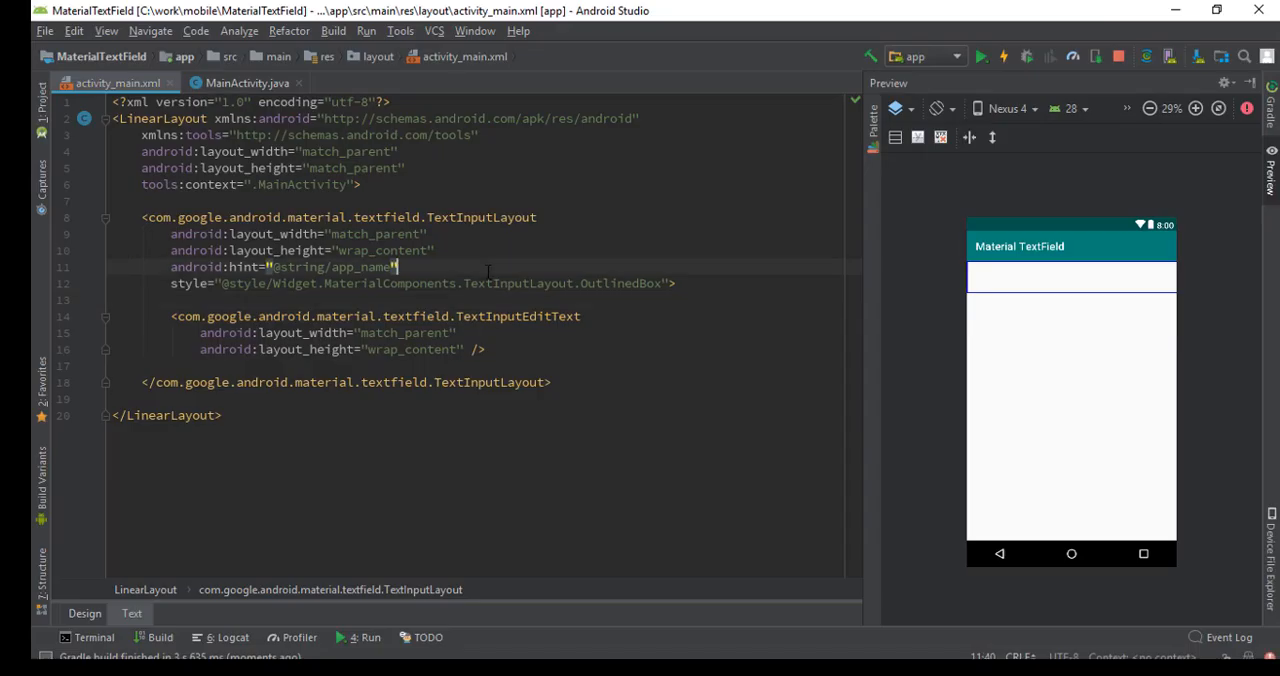
key(Return)
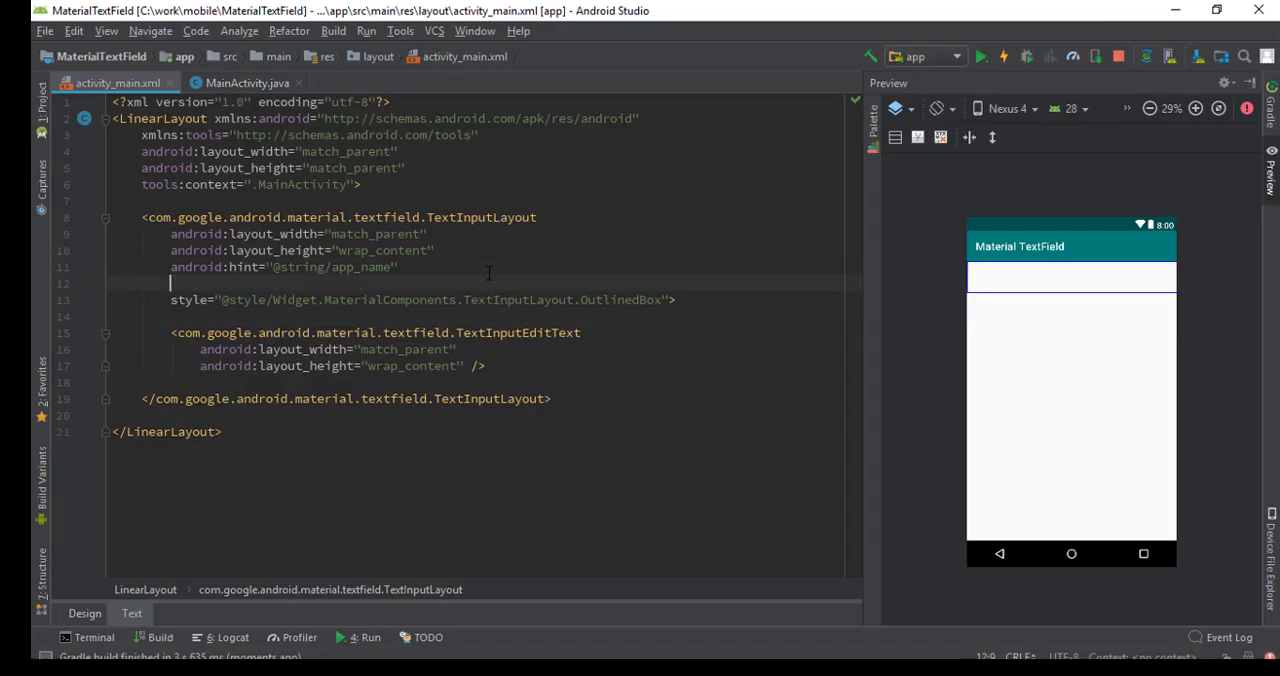
text(bo)
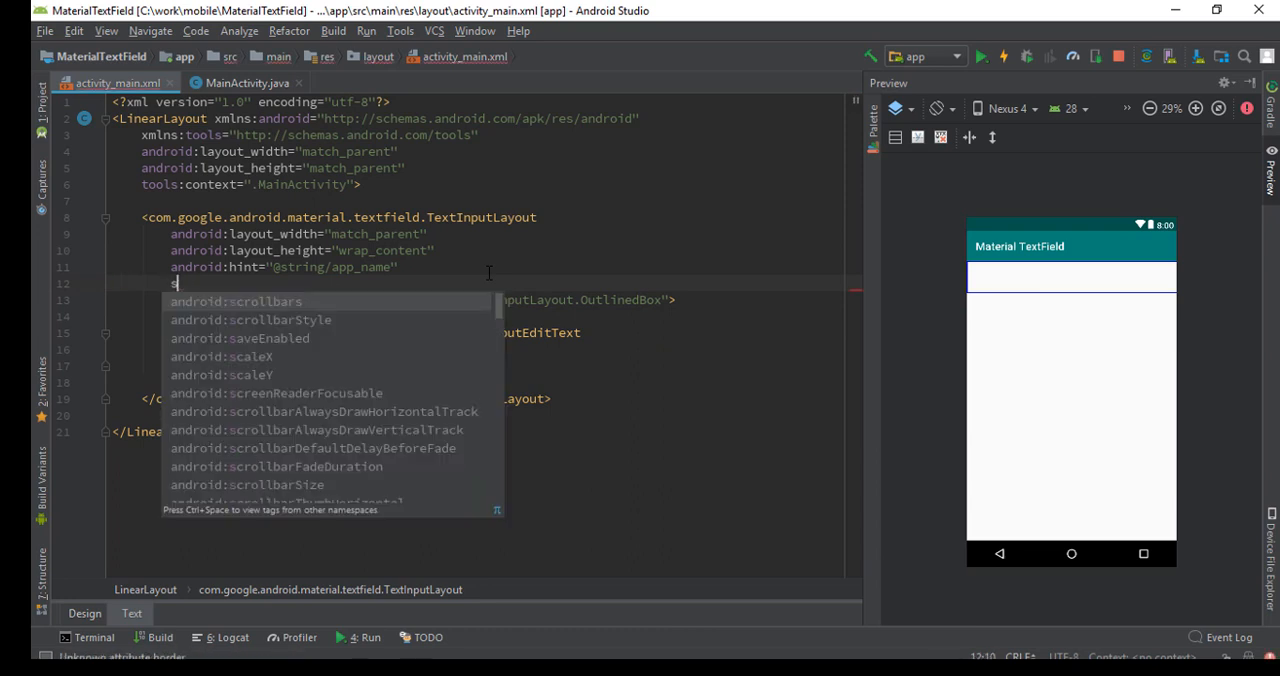
text(app:boxStrokeColor=")
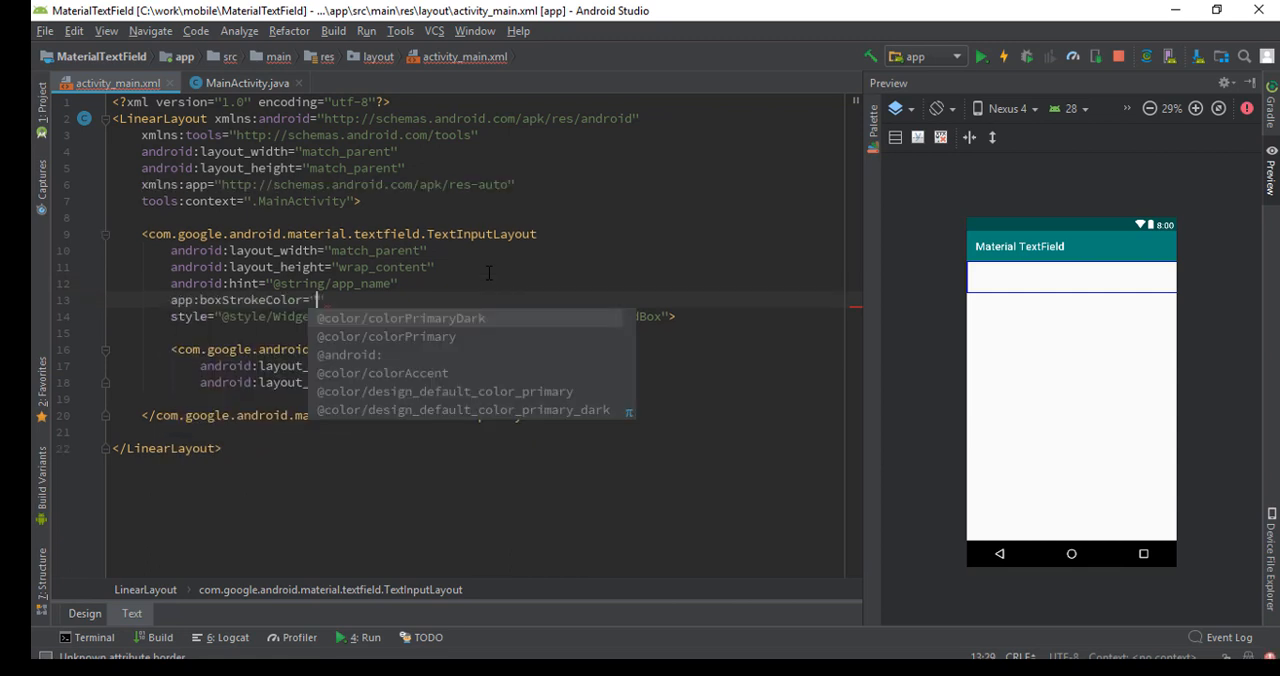
click(386, 336)
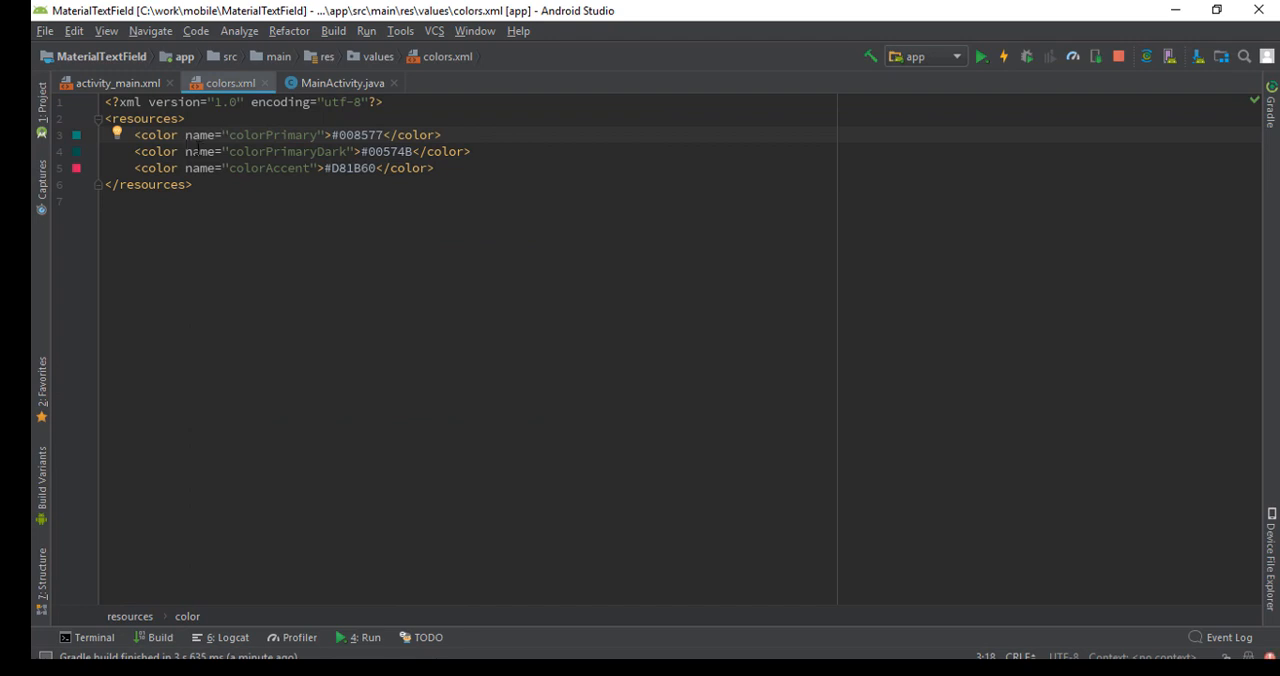
click(117, 82)
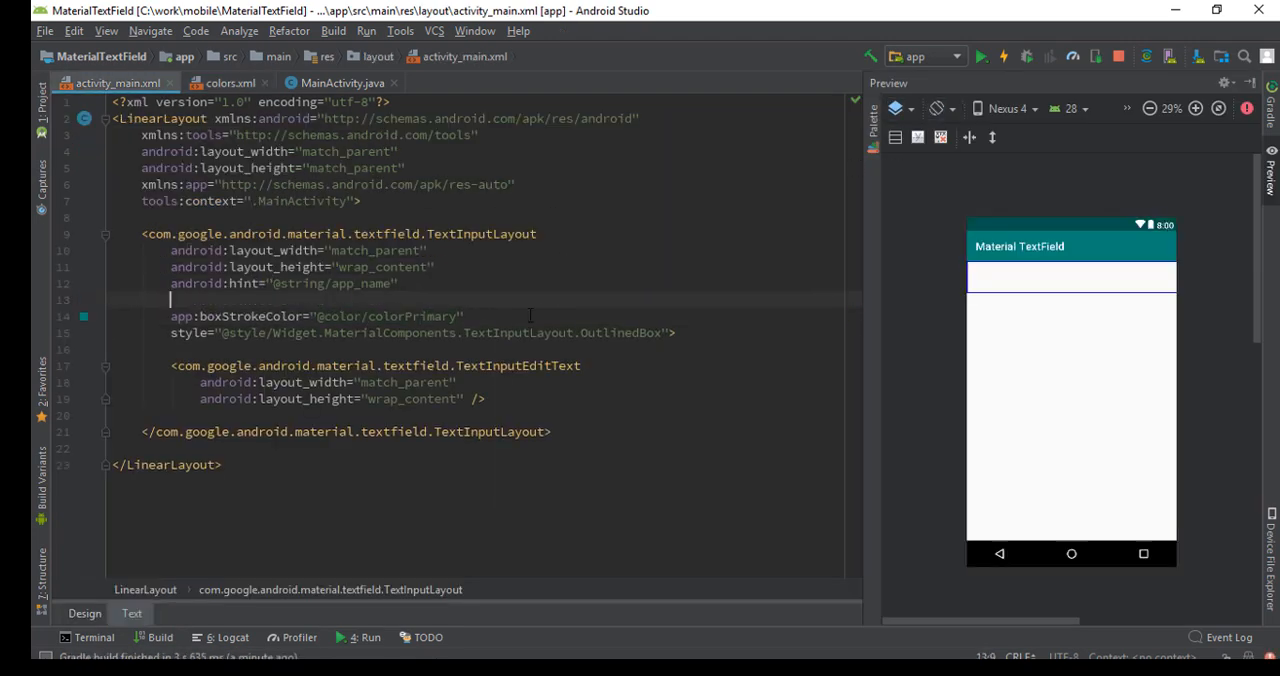
text(android:layout_margin="20dp)
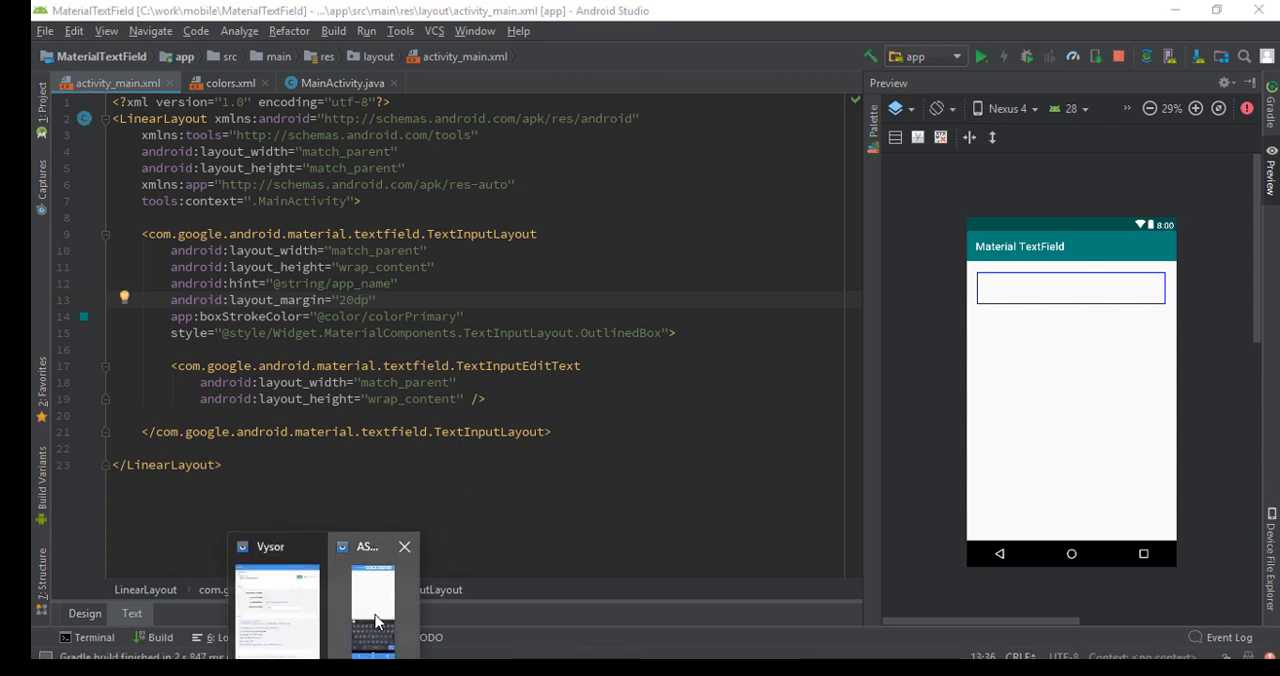
- Type test text into the inset, teal-bordered field in the Vysor phone mirror
click(373, 600)
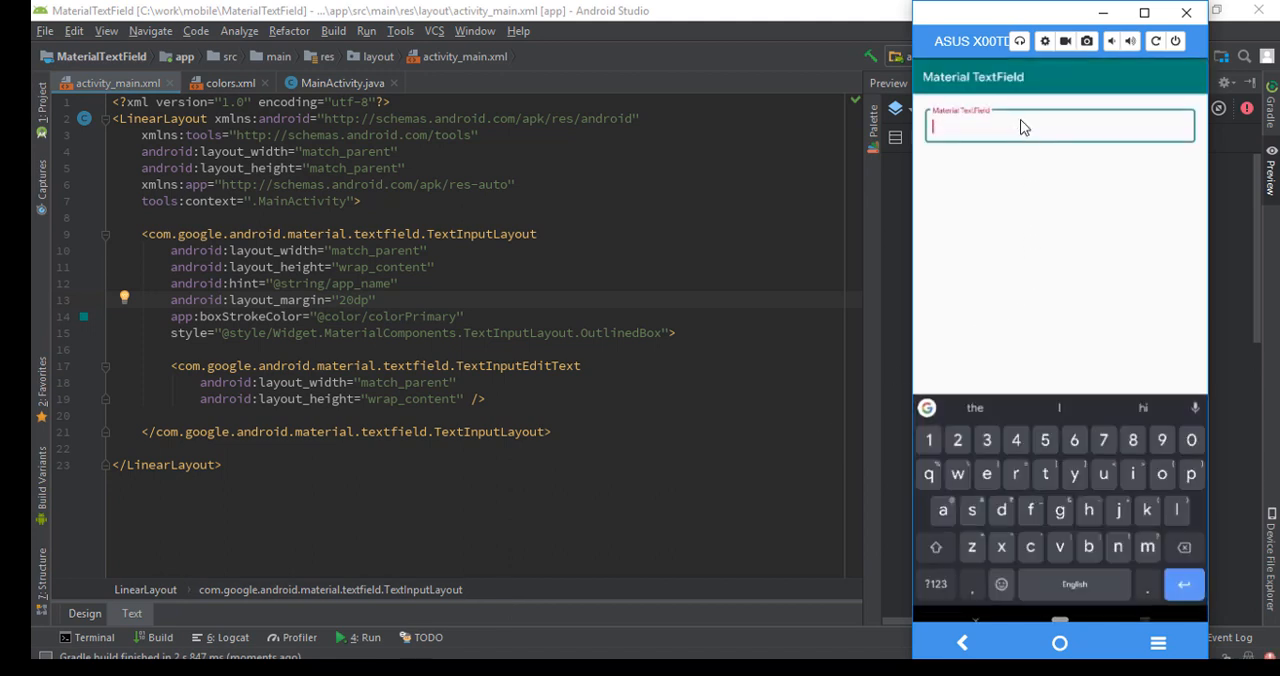
mouse_move(1043, 131)
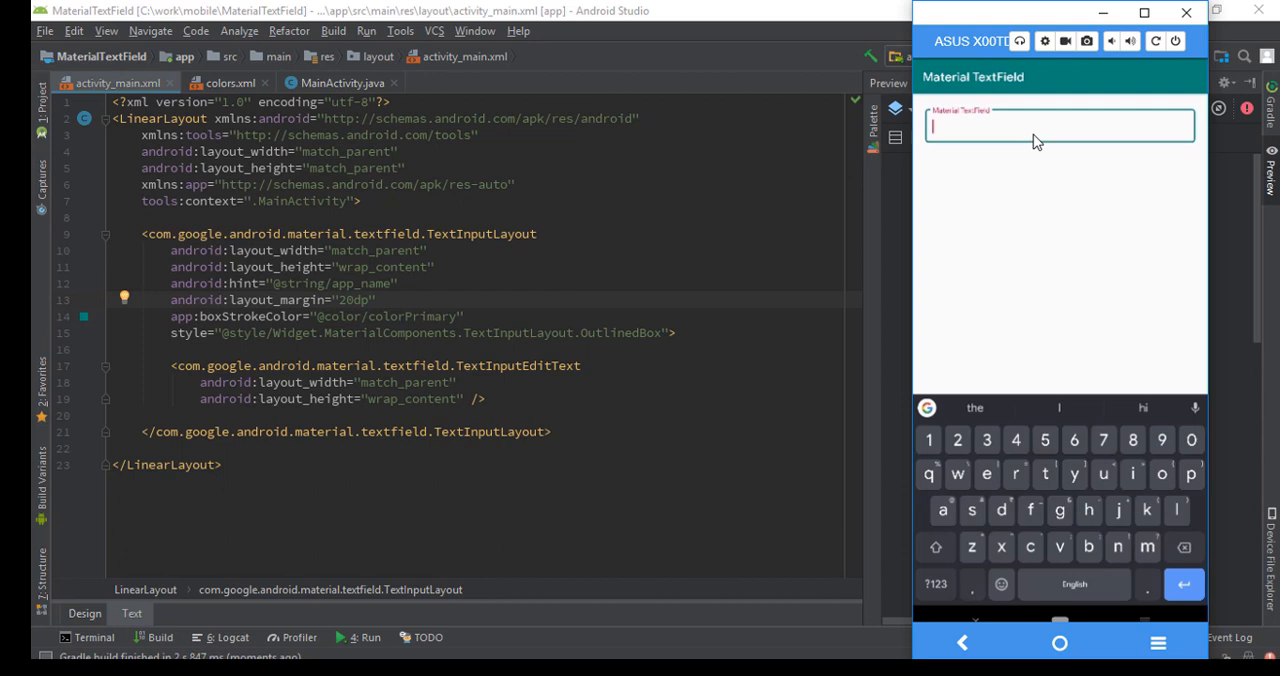
mouse_move(978, 137)
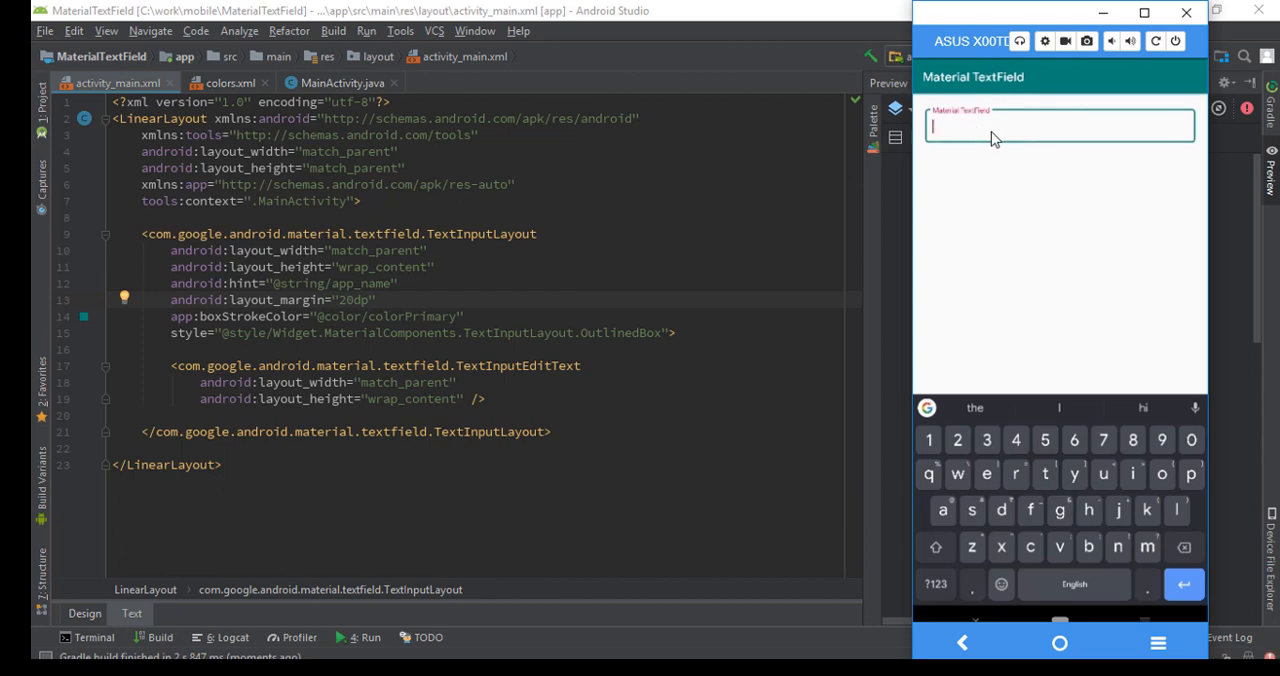
text(adasdsaddadas)
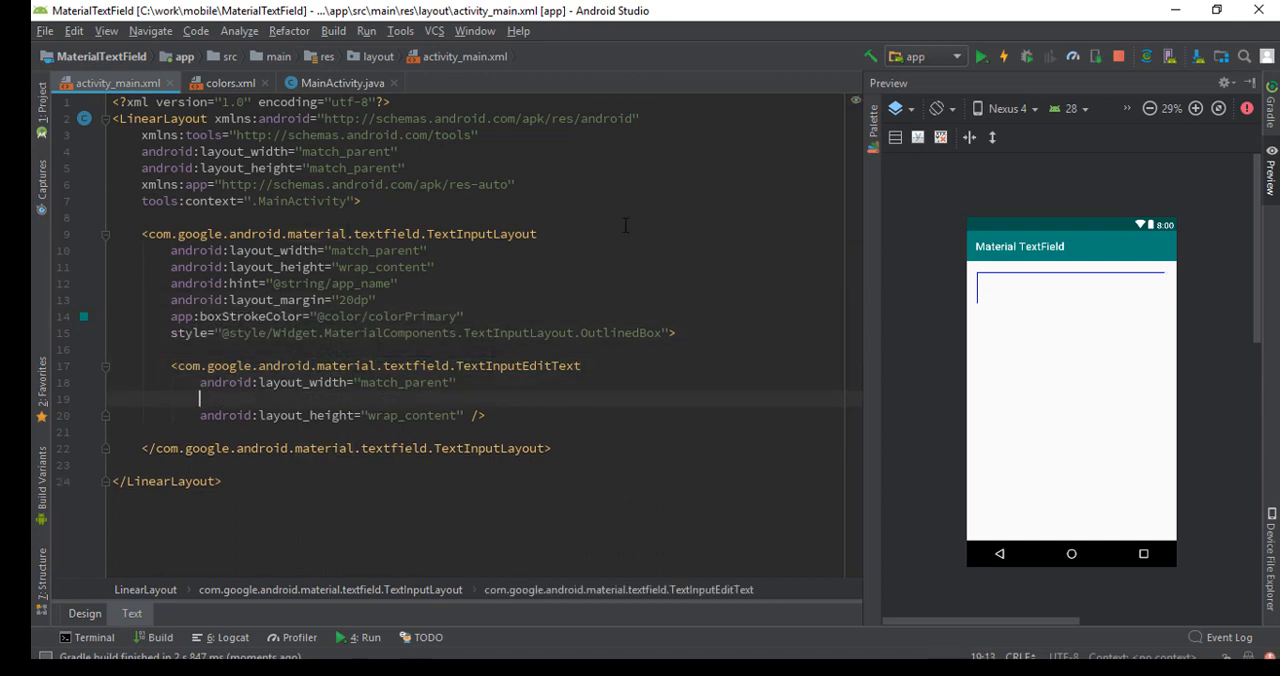
text(lab)
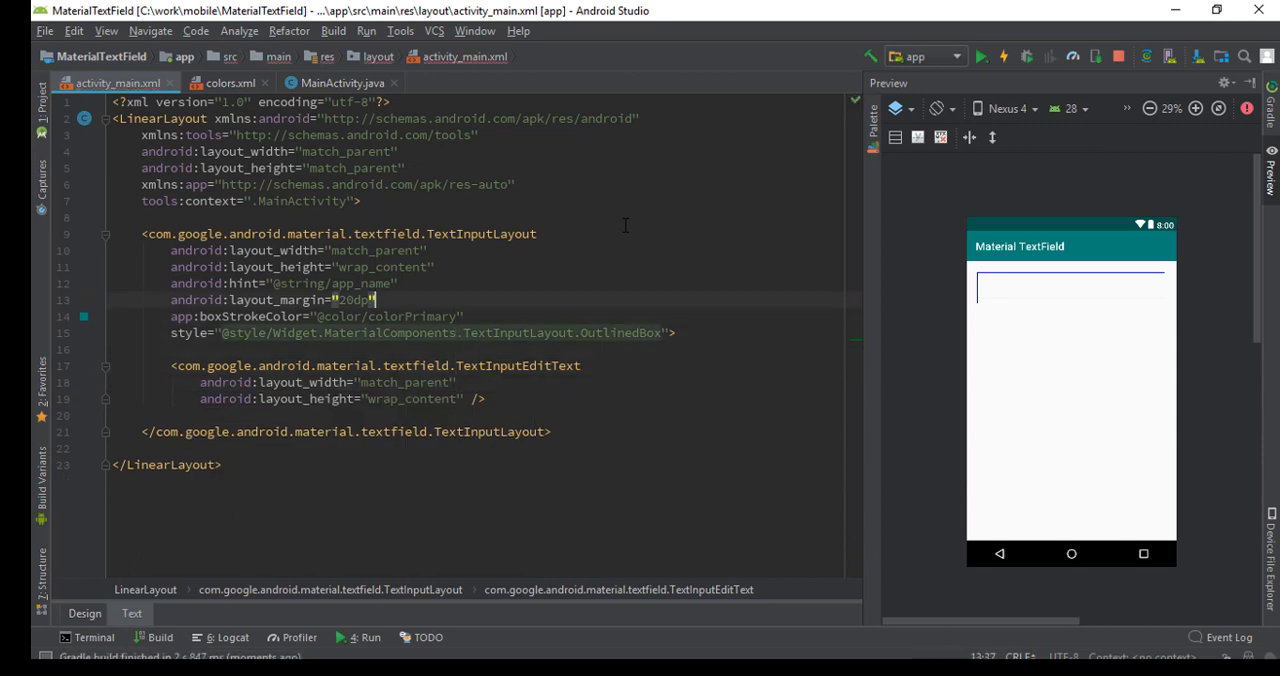
text(colorHint="@col)
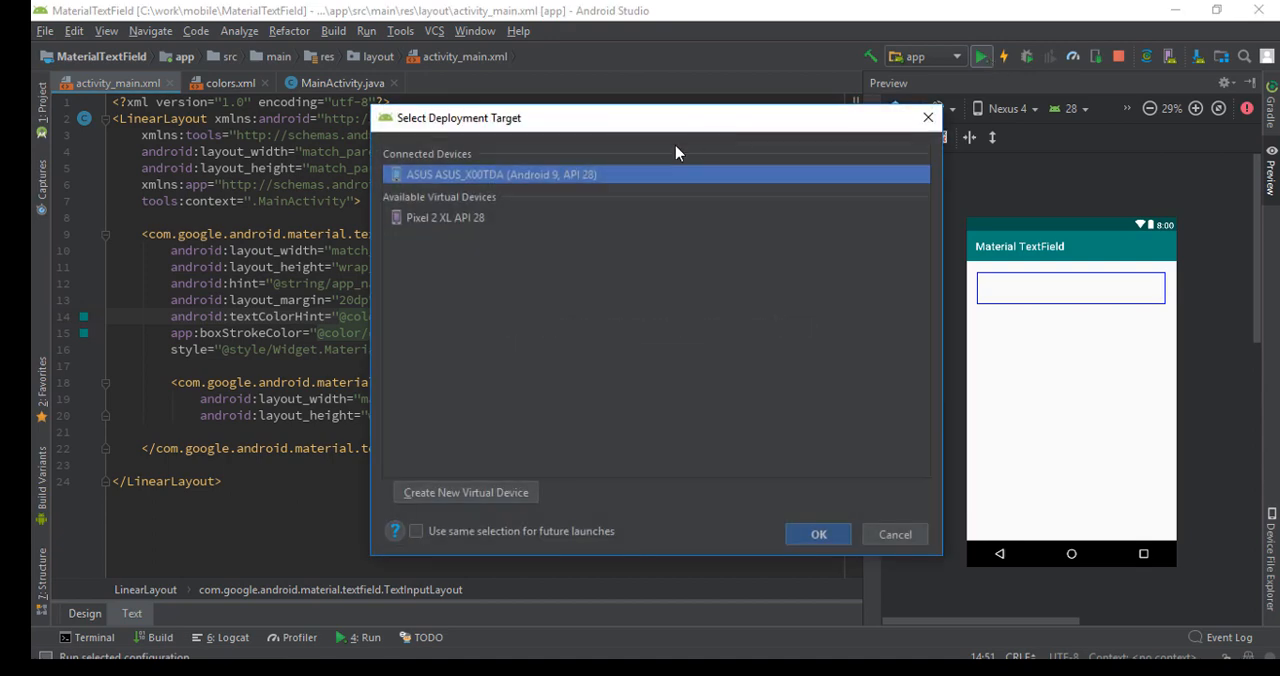
click(818, 533)
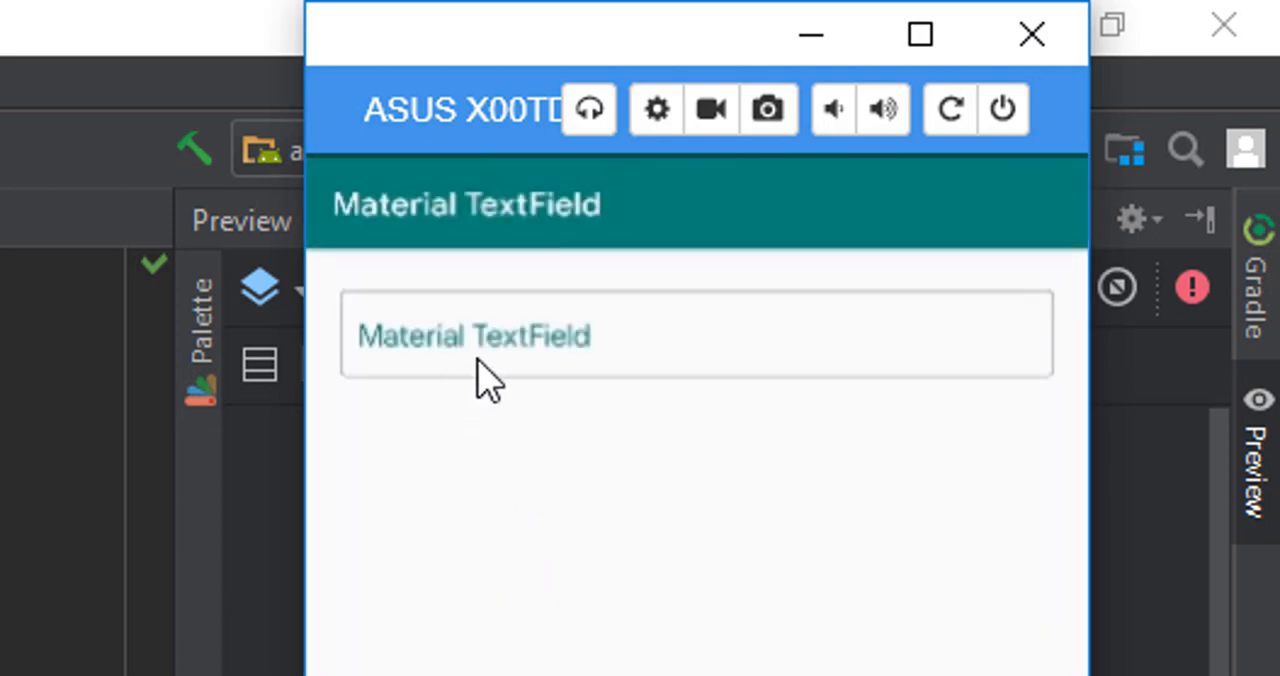
click(695, 334)
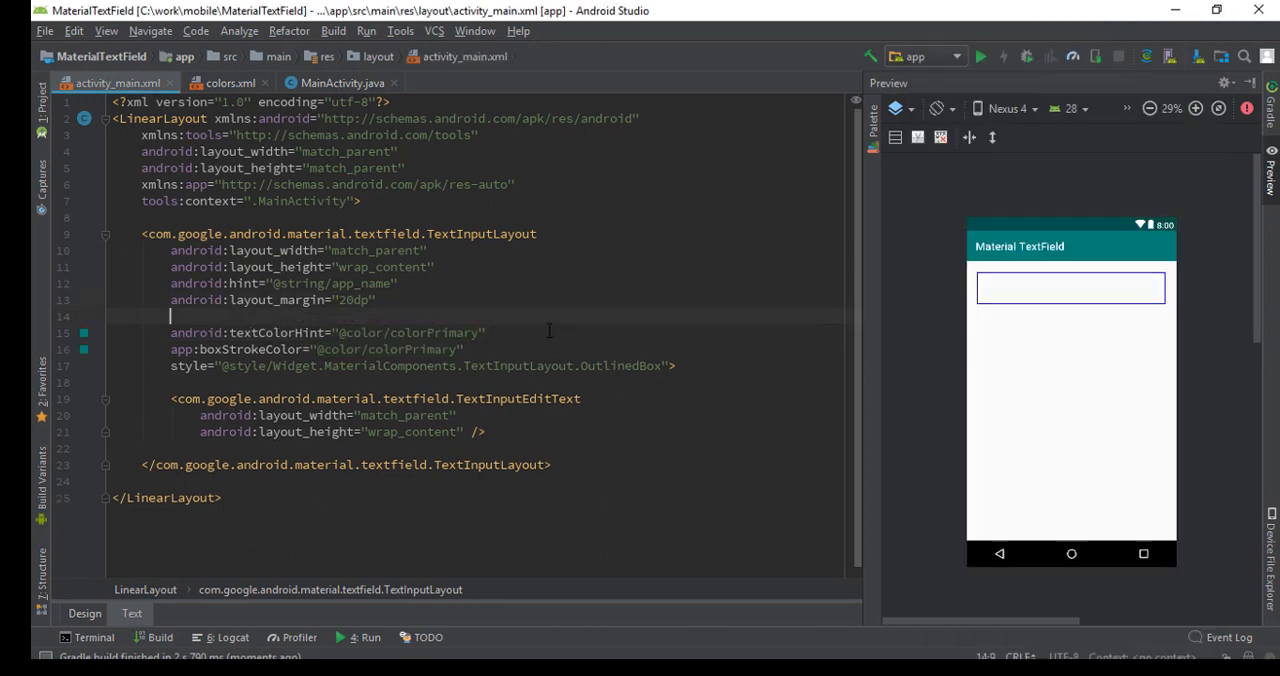
- Change colorAccent in colors.xml to light blue #20c3ff using the gutter colour picker
text(text)
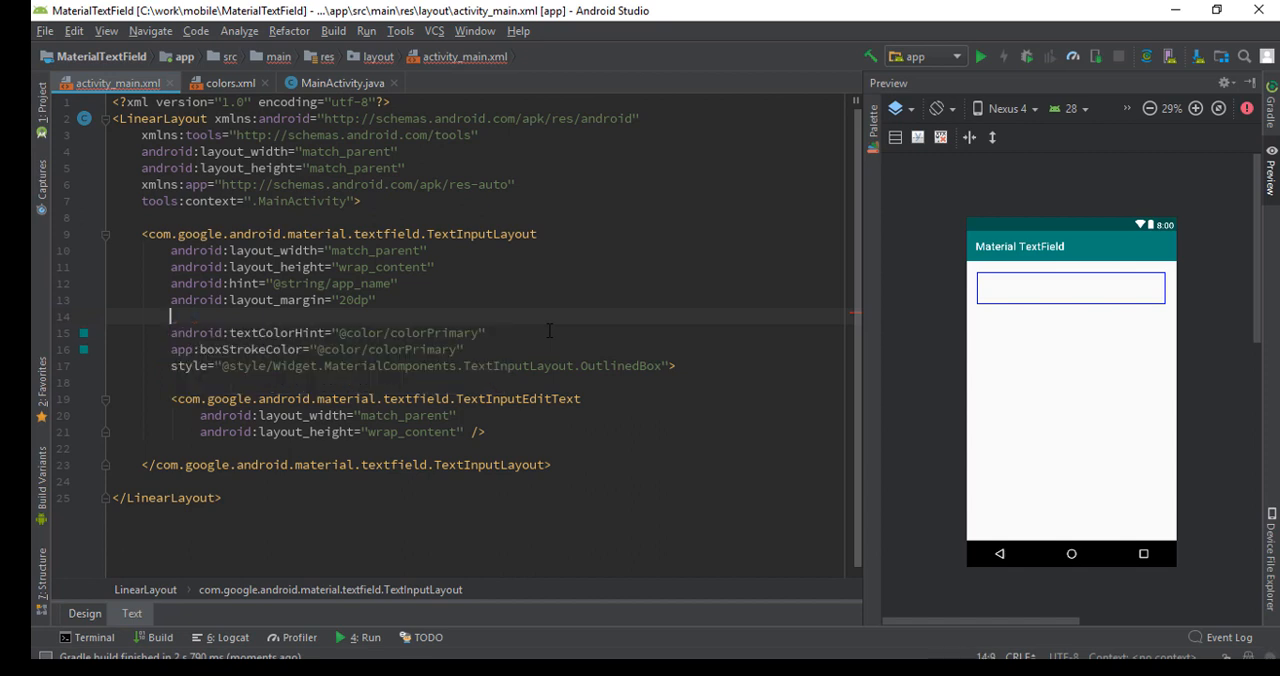
click(229, 82)
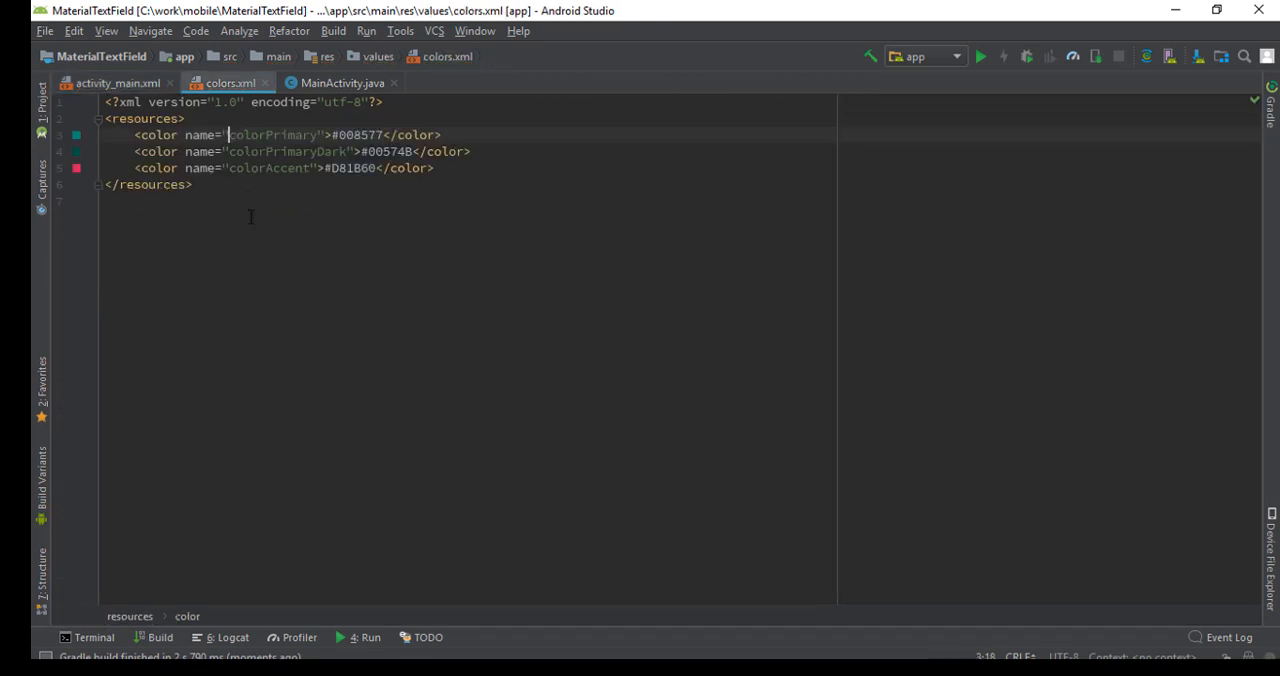
click(340, 167)
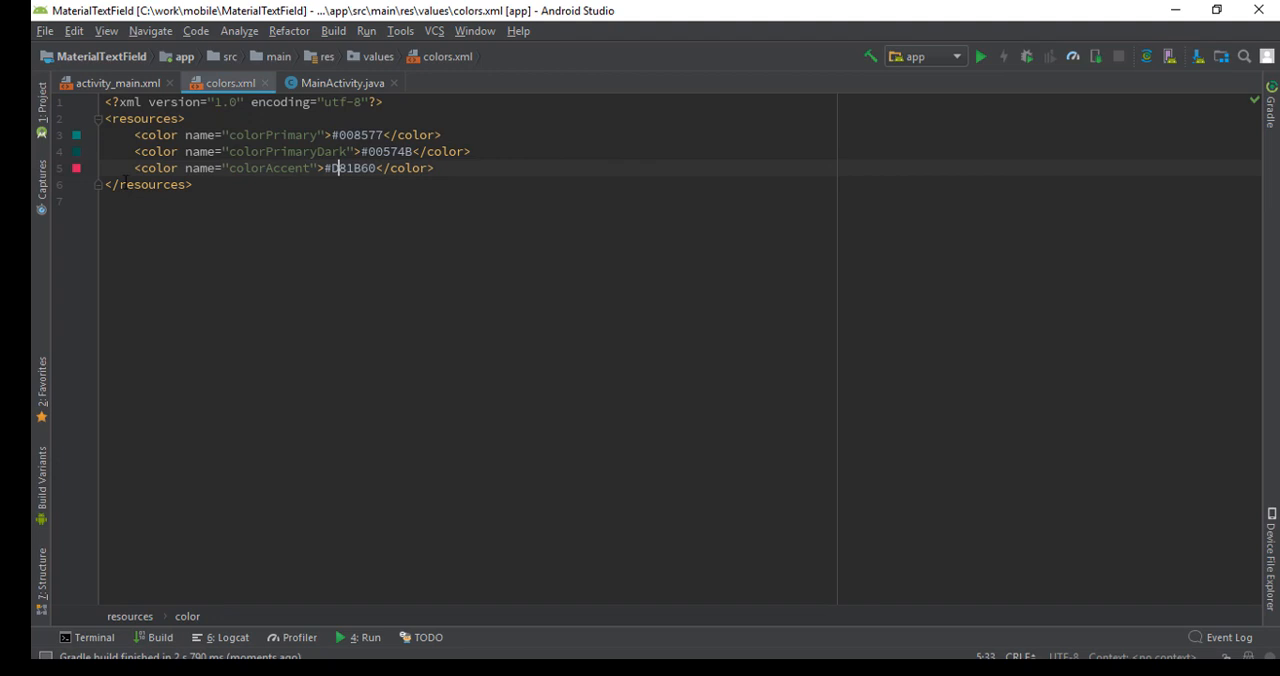
click(76, 168)
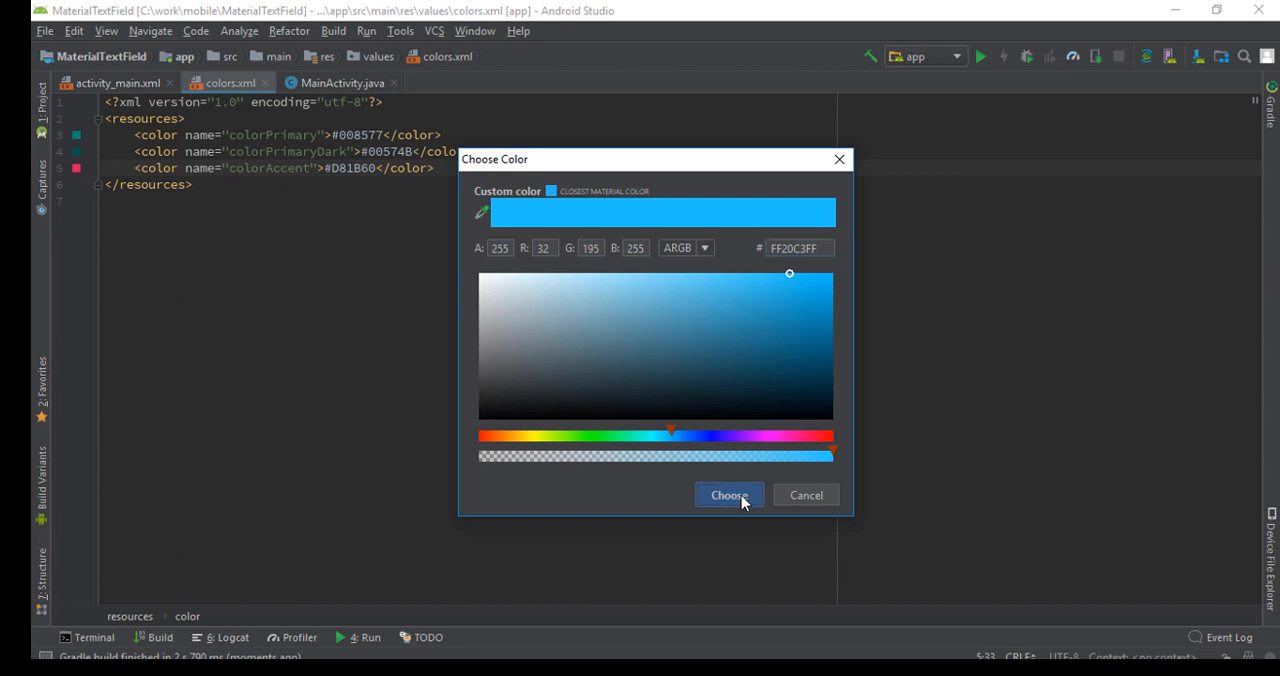
click(729, 495)
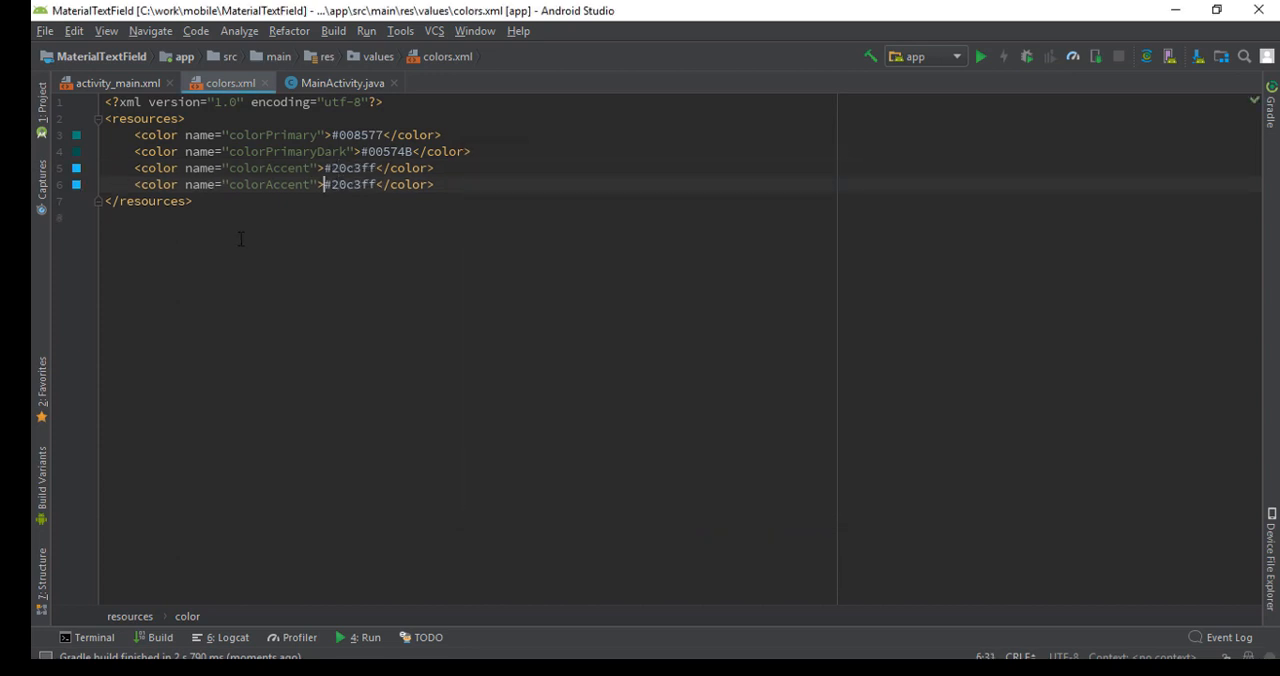
- Add a borderColor colour entry with #20c3ff and return to activity_main.xml
text(border)
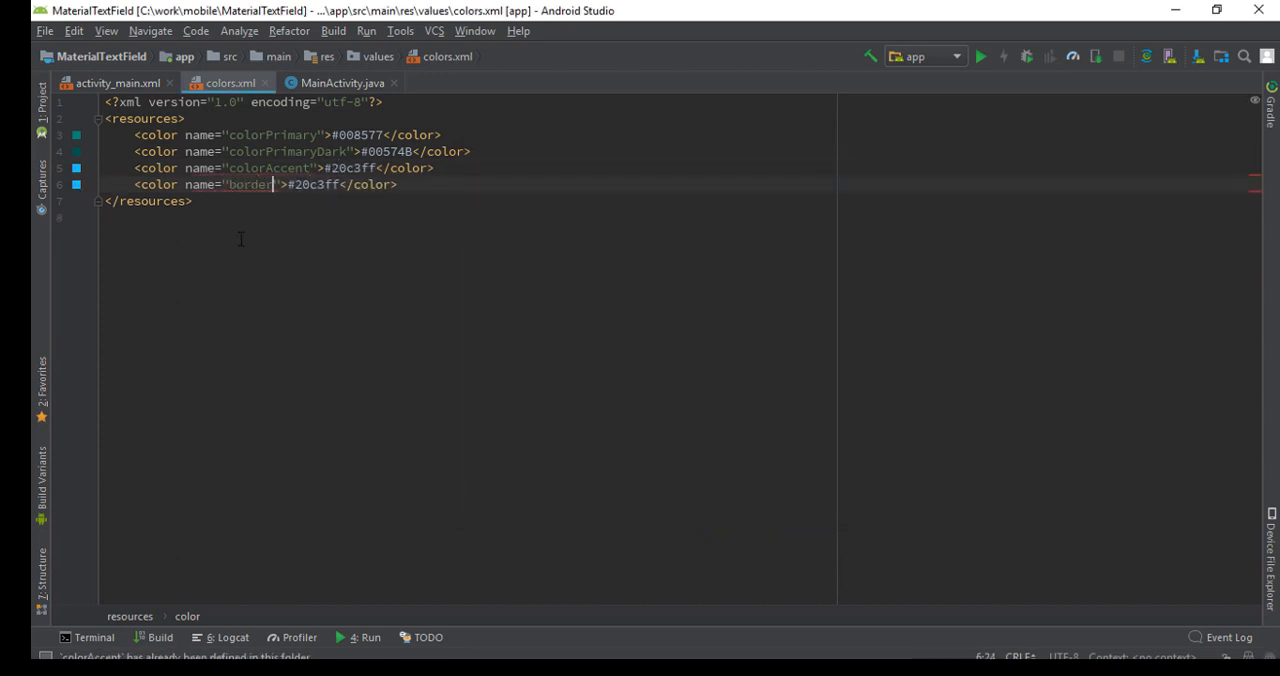
text(Color)
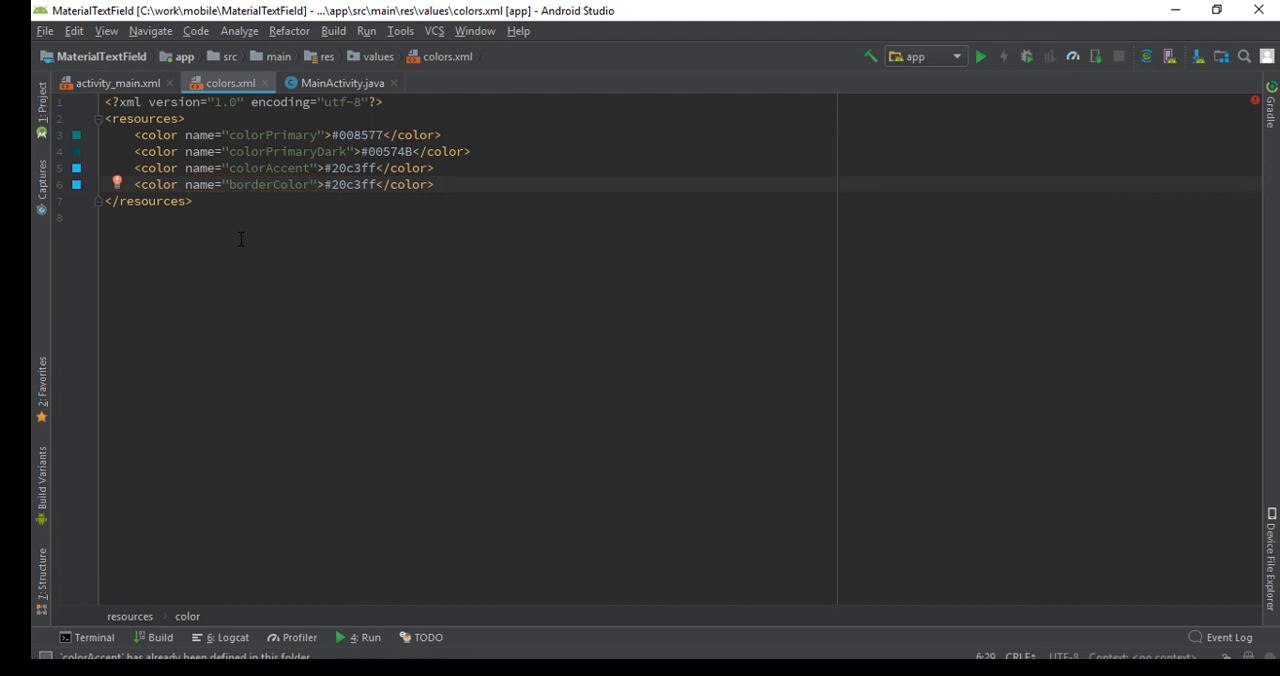
click(116, 83)
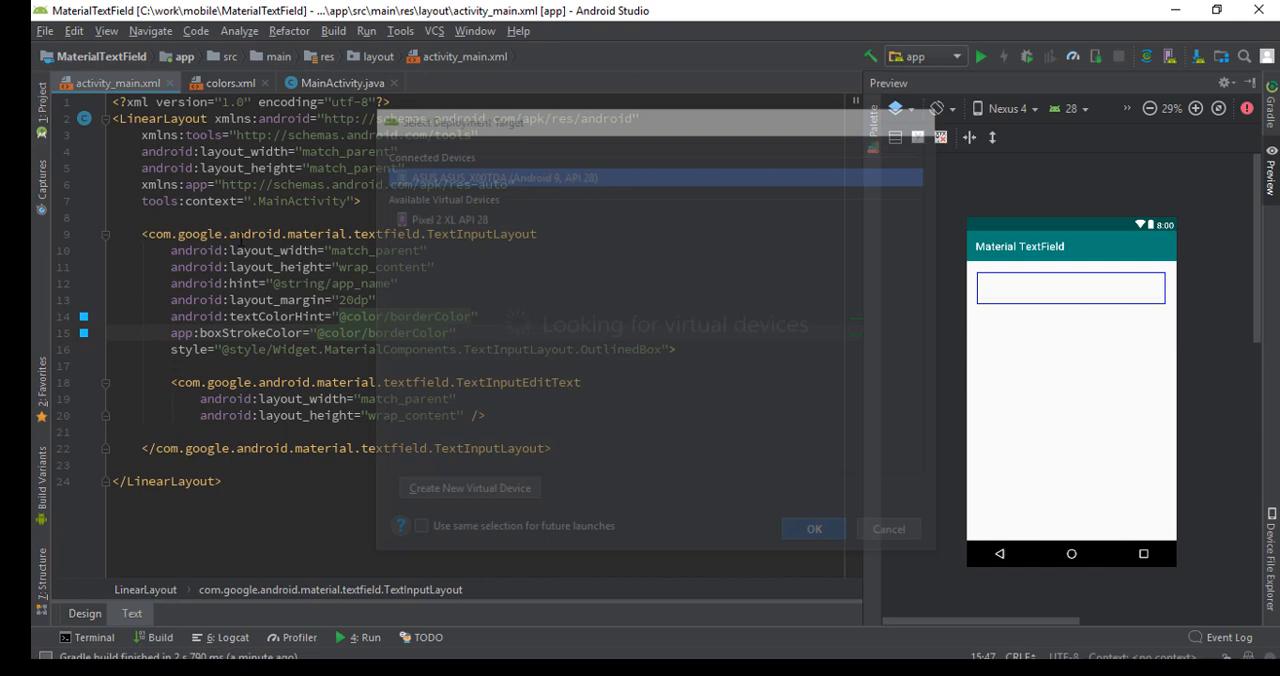
- Deploy to the phone, launch Material TextField, and focus the light blue outlined field
click(814, 529)
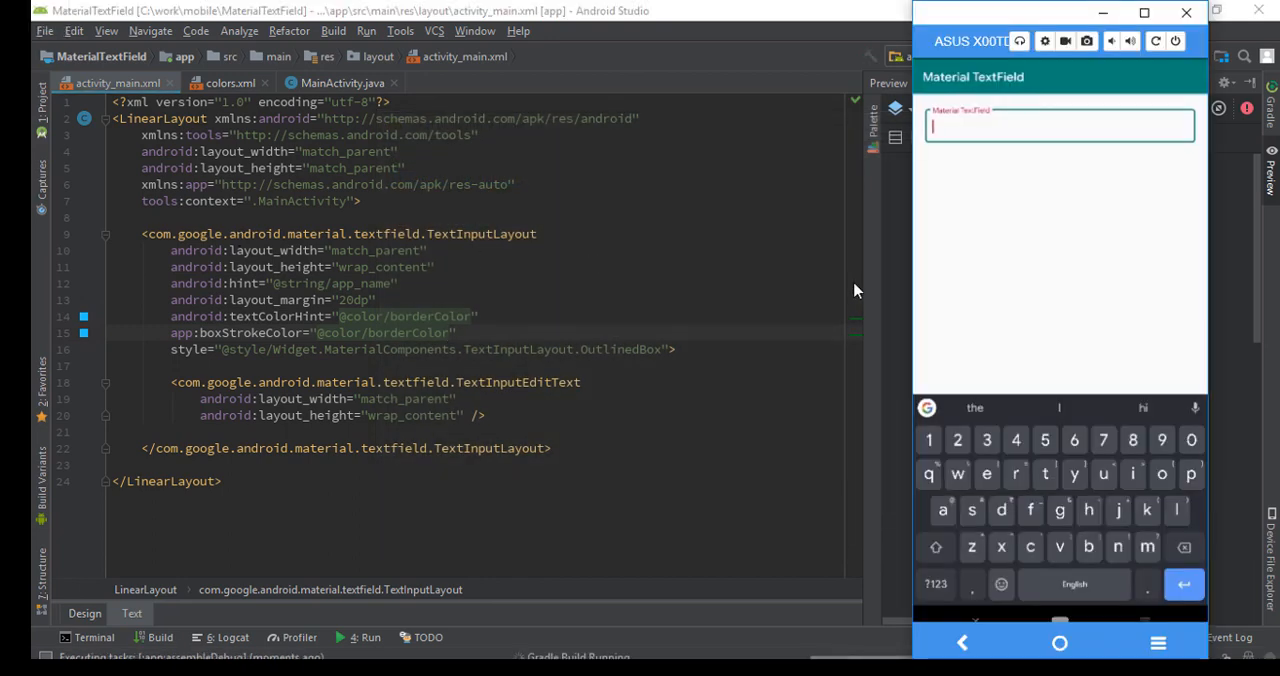
mouse_move(856, 256)
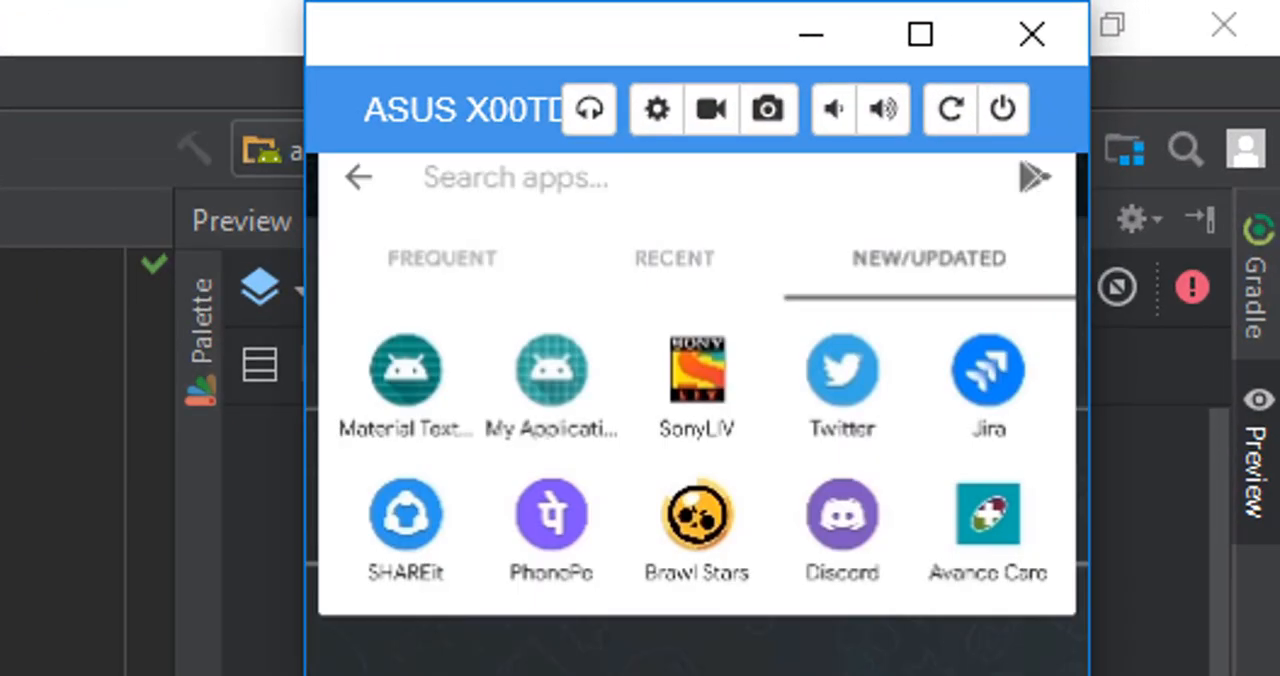
click(405, 370)
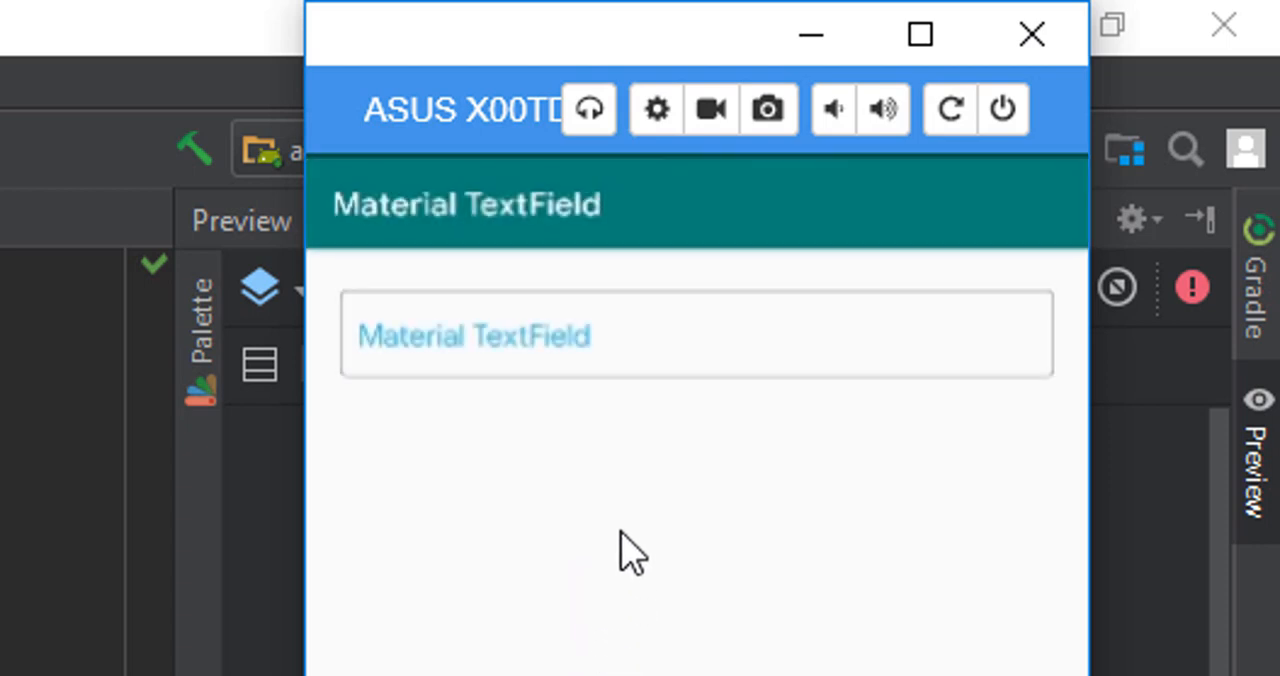
click(695, 335)
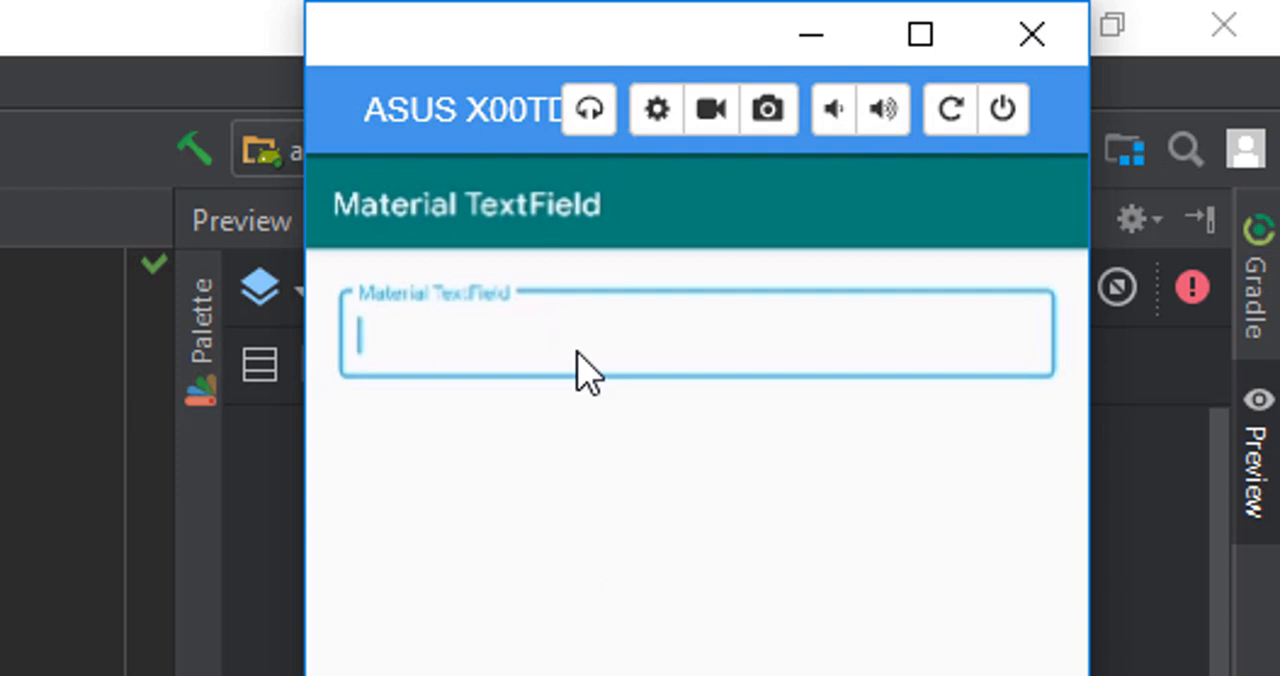
mouse_move(585, 375)
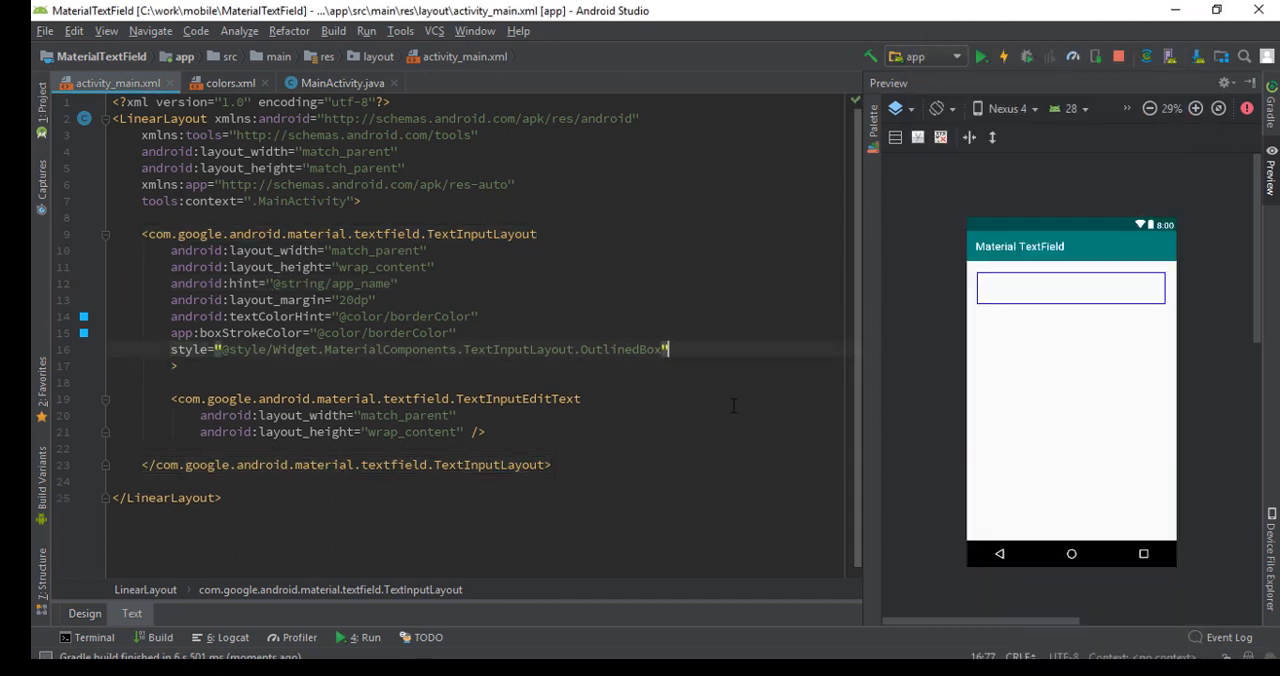
- Delete OutlinedBox from the TextInputLayout style and type a period for style suggestions
double_click(621, 349)
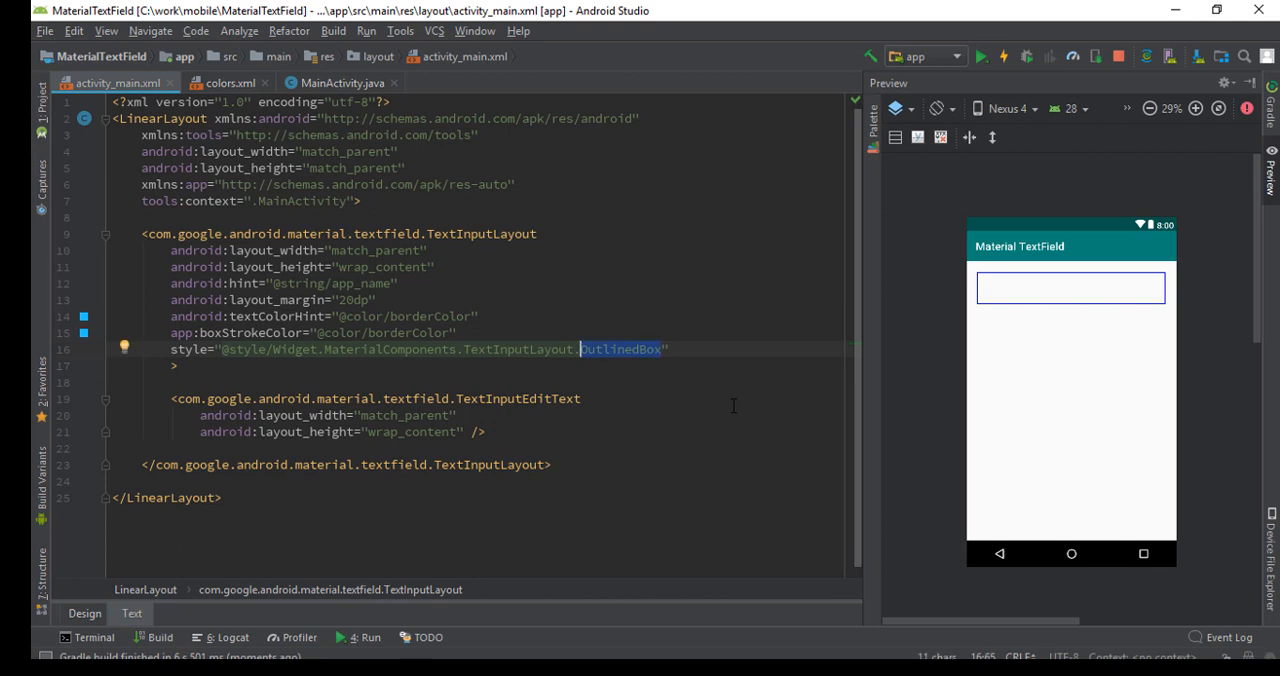
key(Delete)
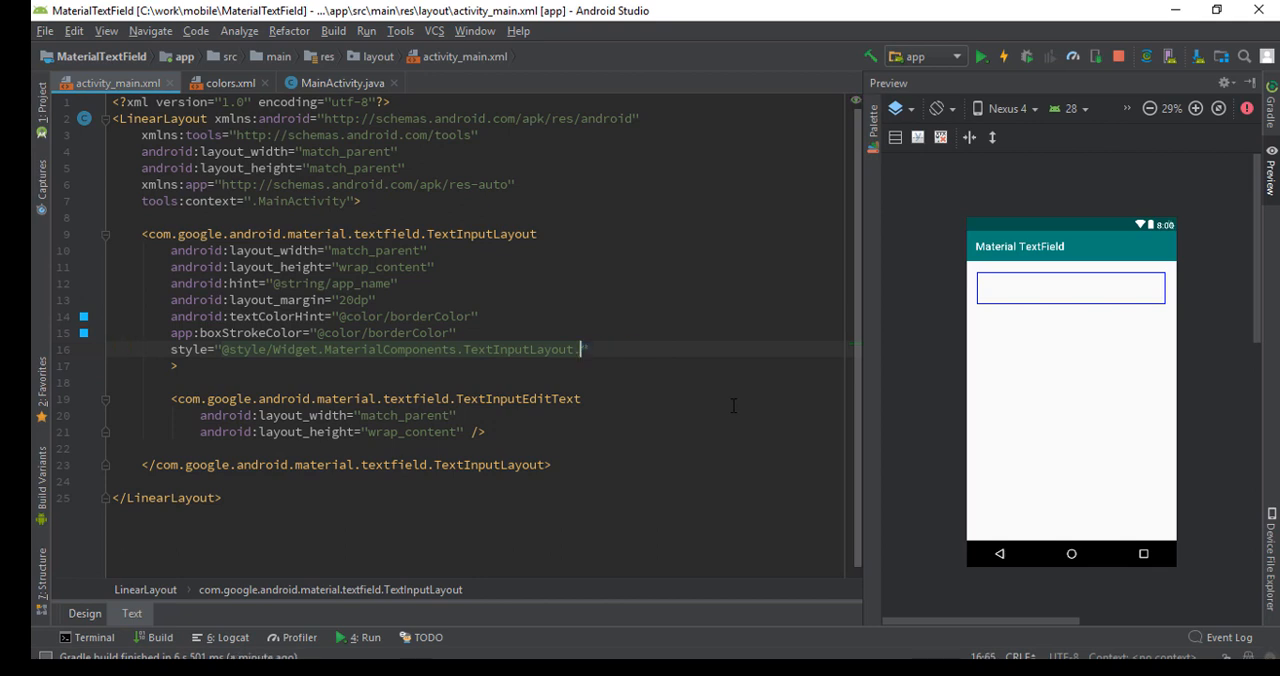
text(.)
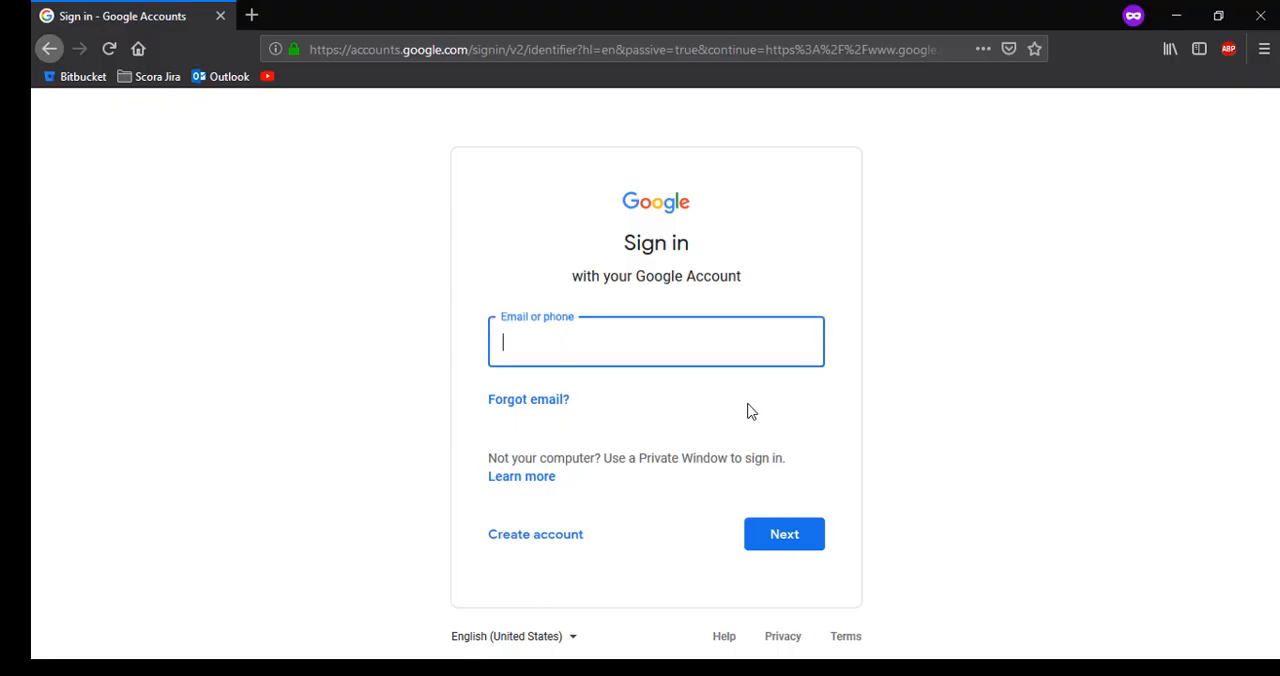
- Browse the material.io Getting Started documentation for Android in Chrome
click(360, 15)
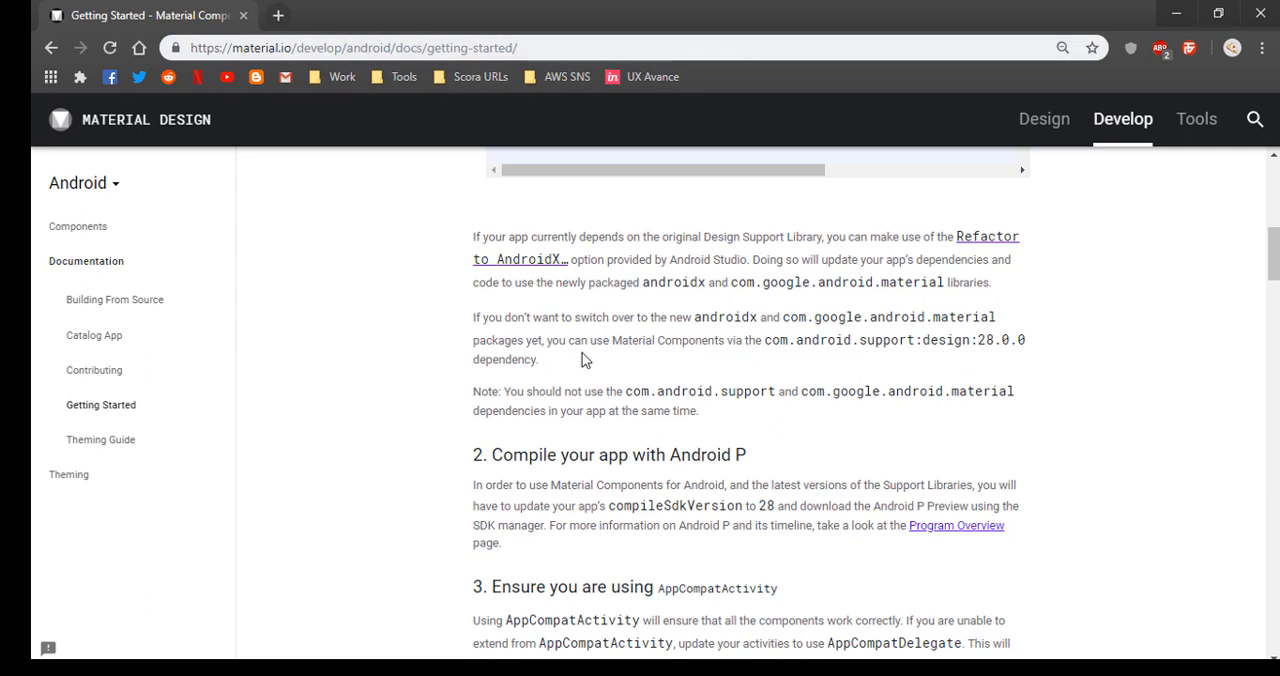
scroll(up, 3)
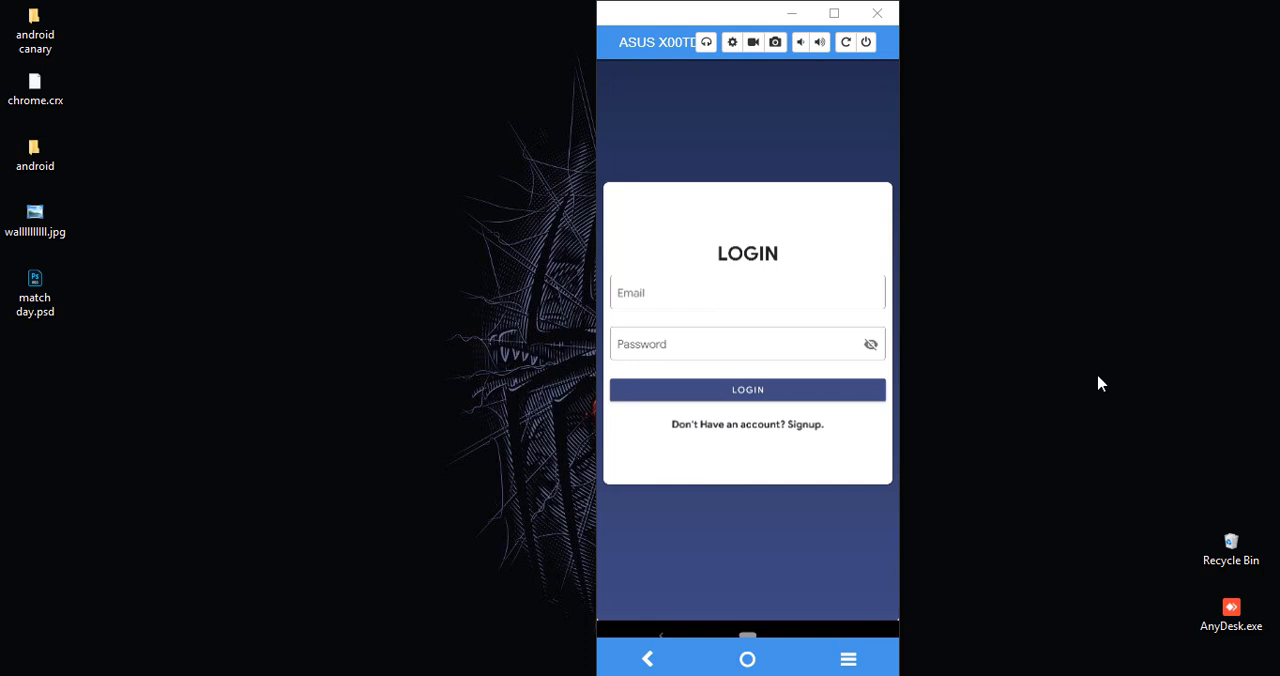
mouse_move(715, 310)
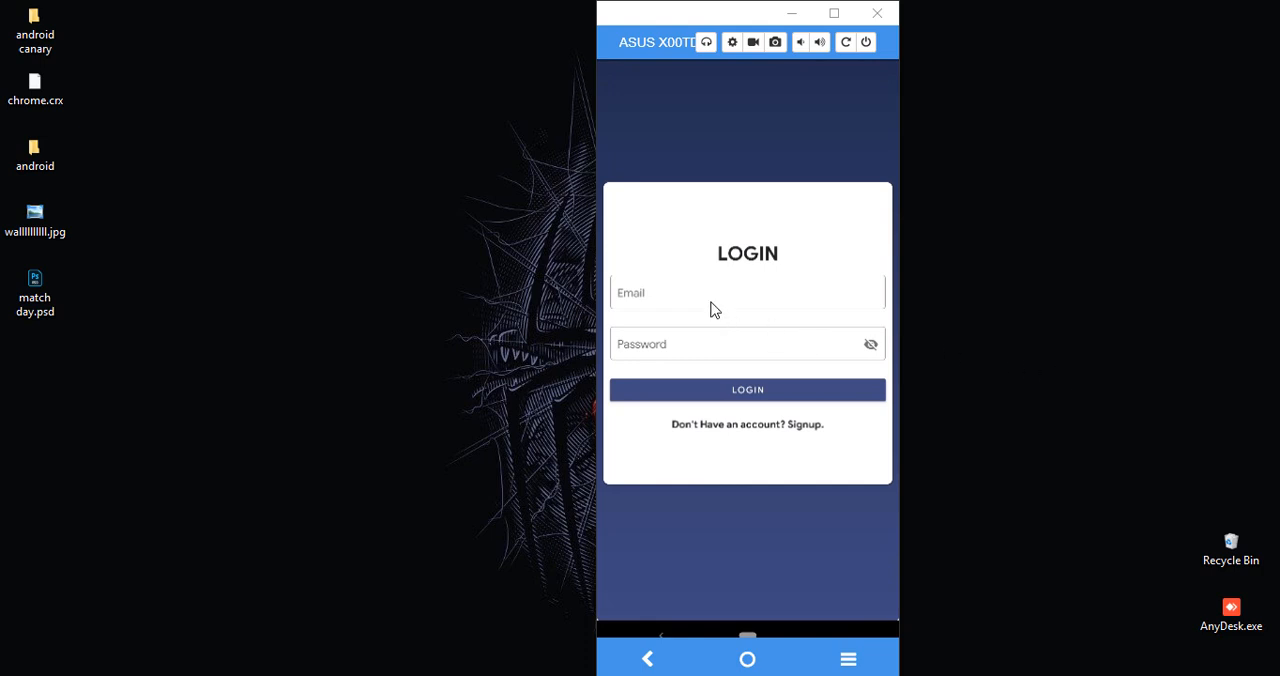
mouse_move(697, 303)
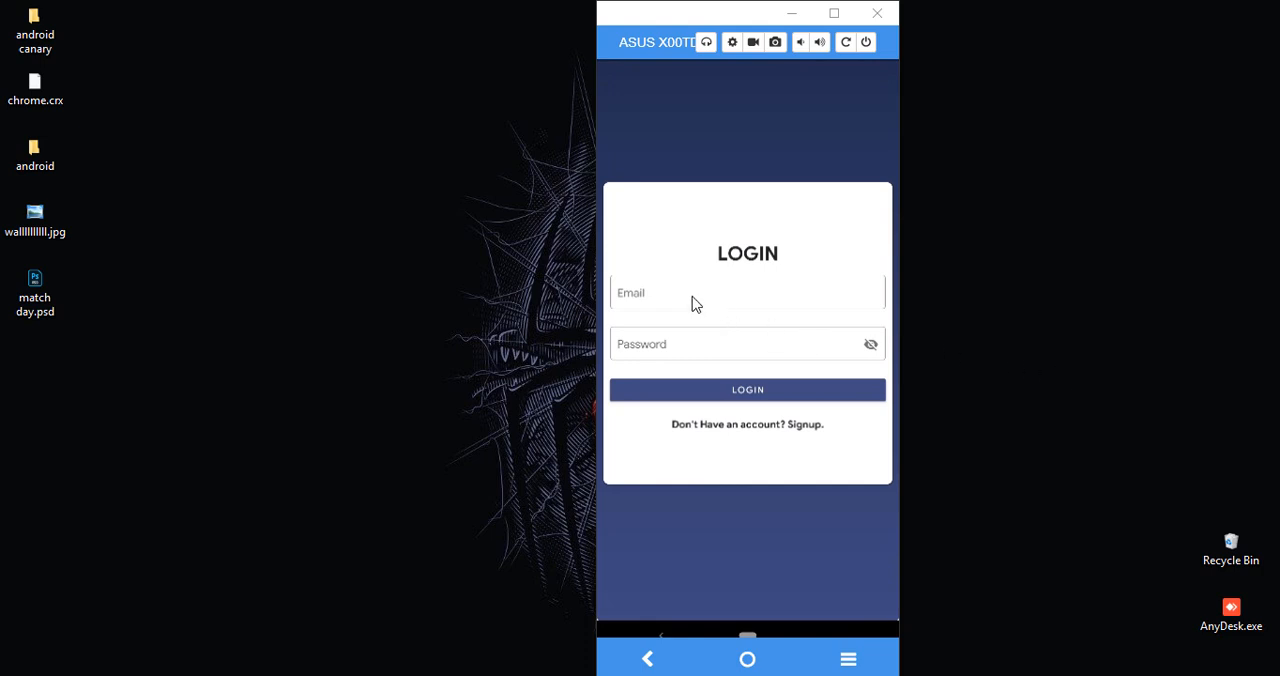
- Focus Email and Password on the demo login page, then toggle password visibility
click(747, 292)
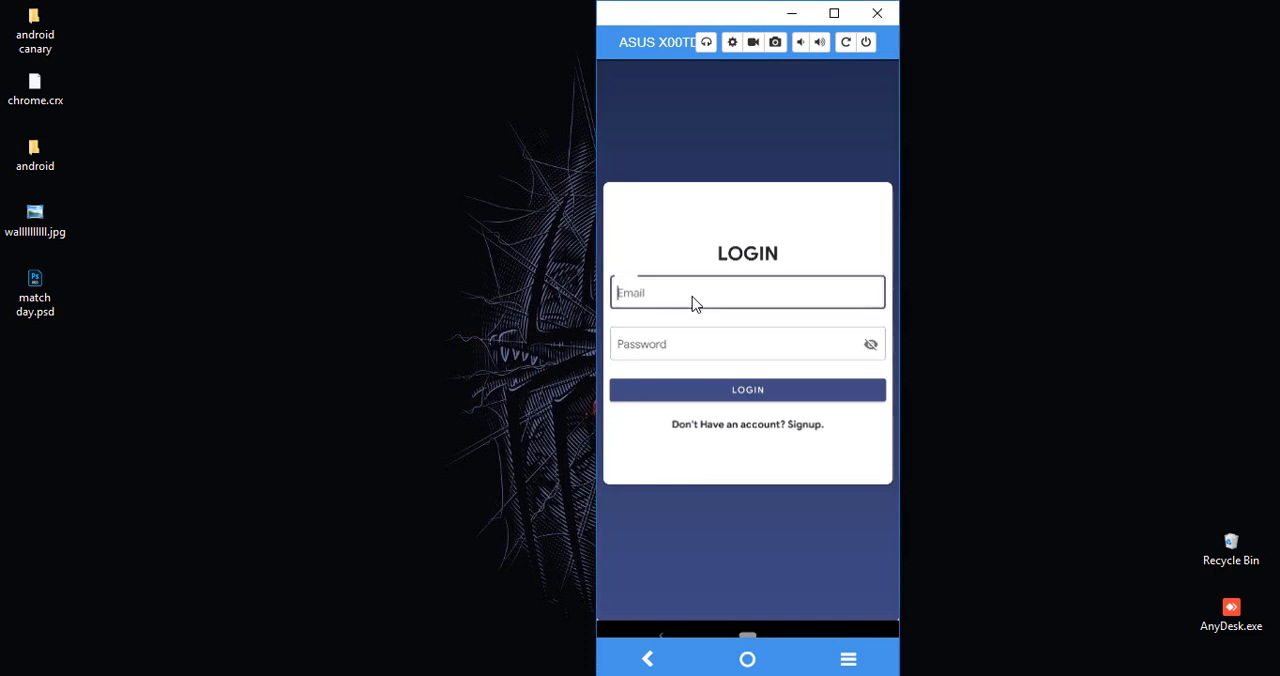
click(747, 292)
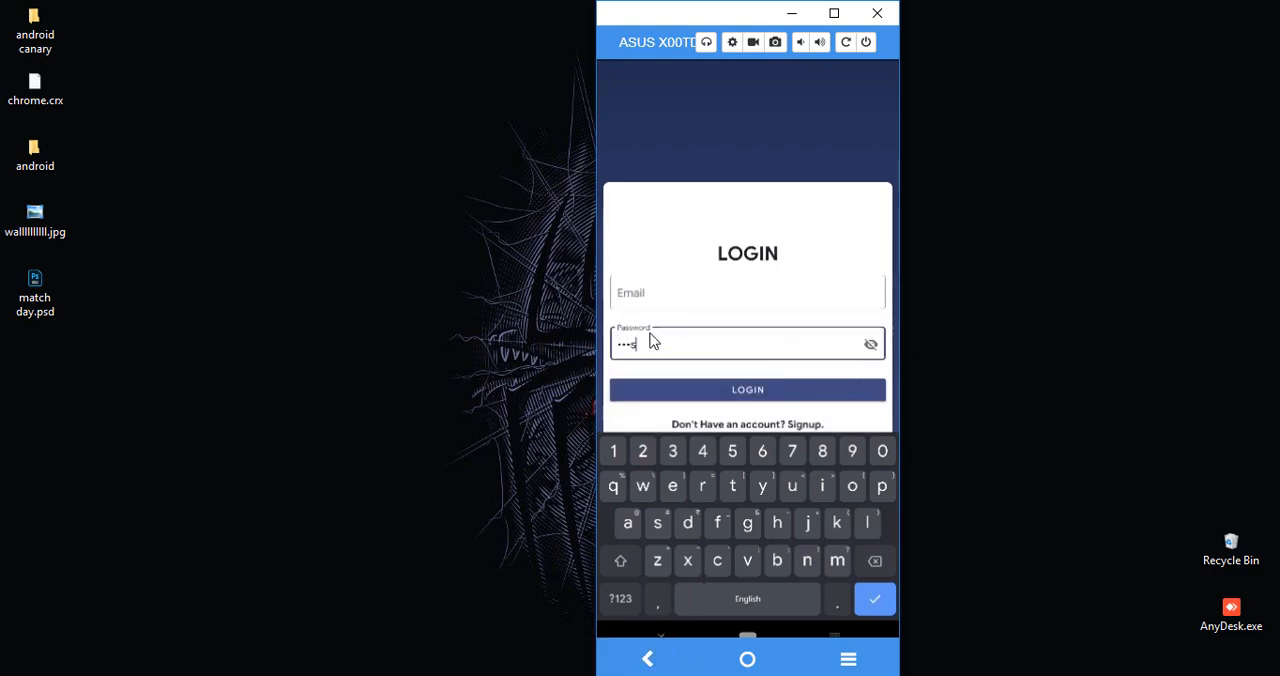
click(870, 344)
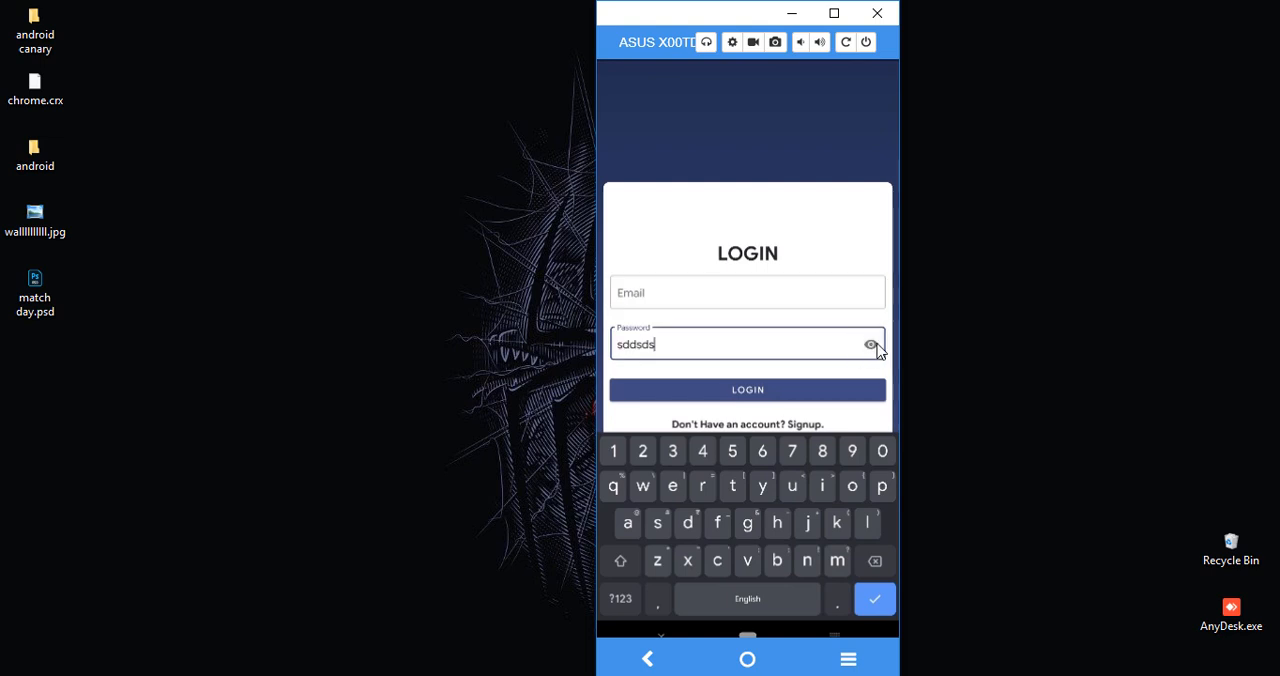
click(870, 344)
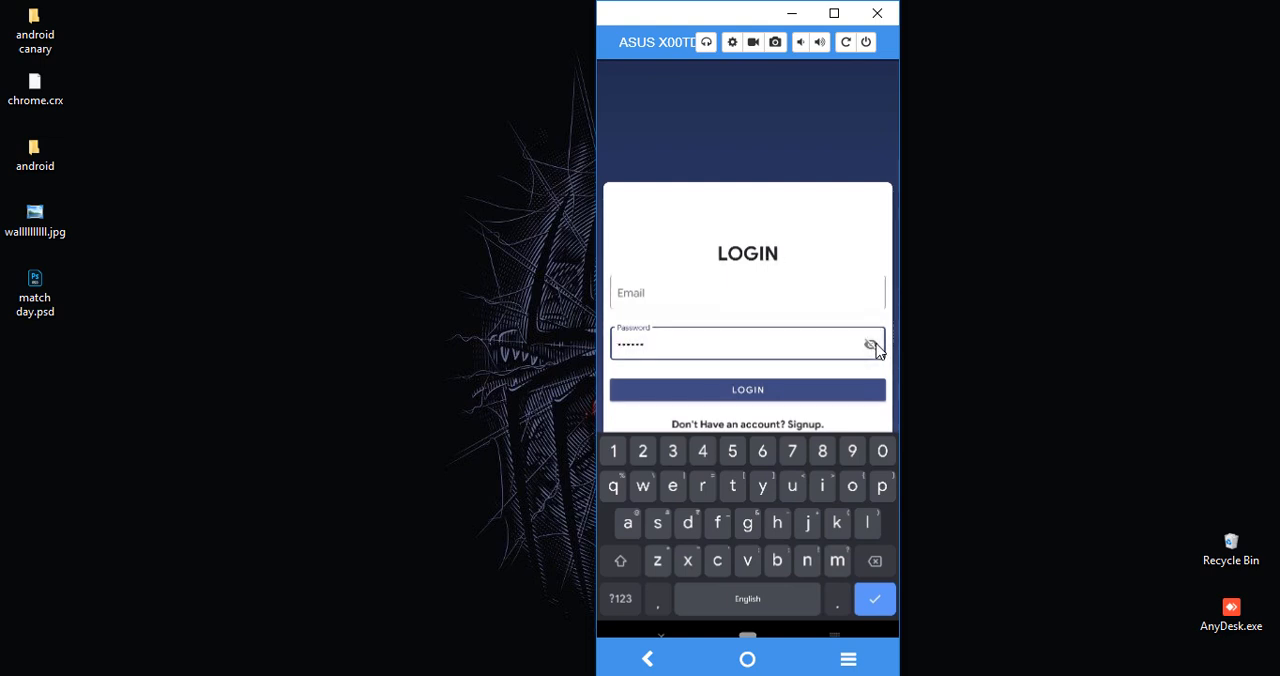
click(869, 344)
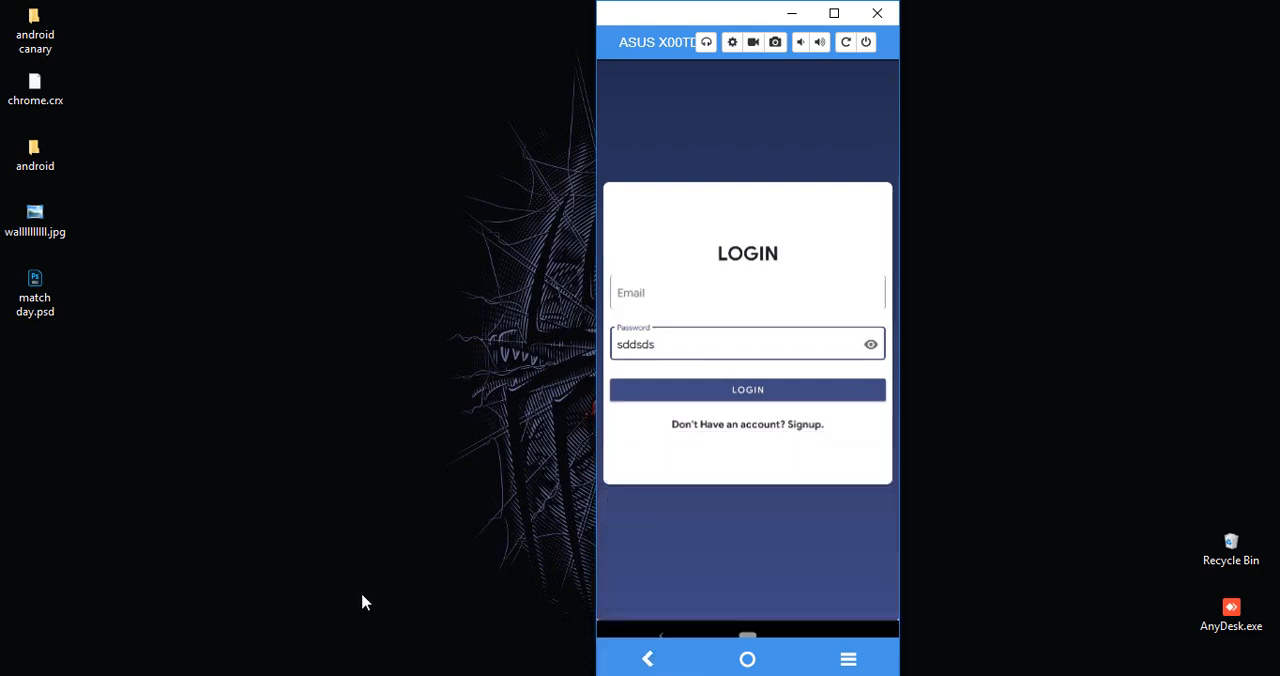
mouse_move(380, 621)
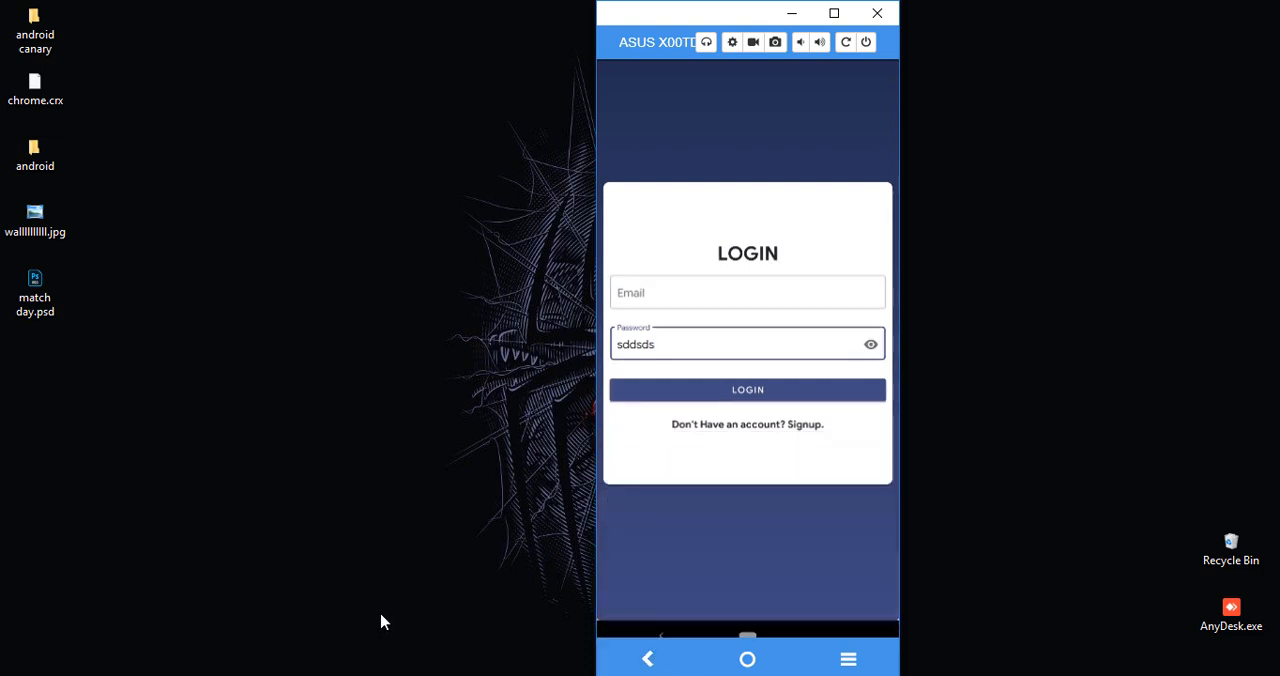
mouse_move(390, 615)
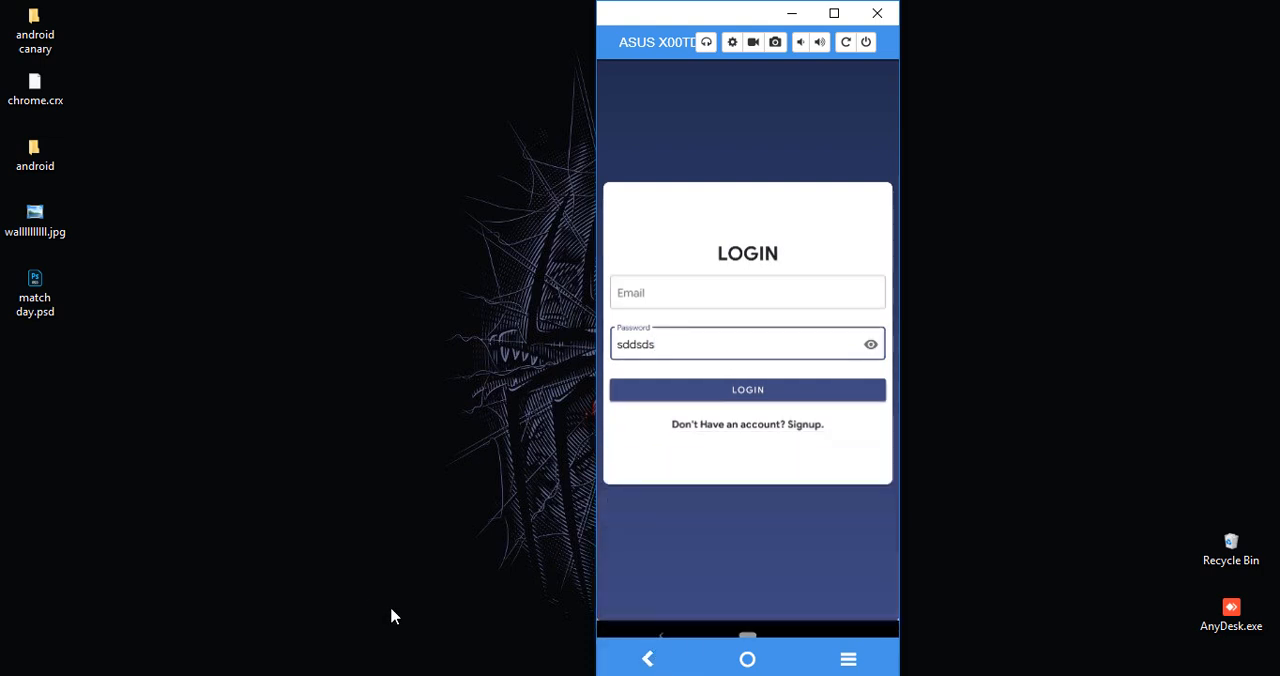